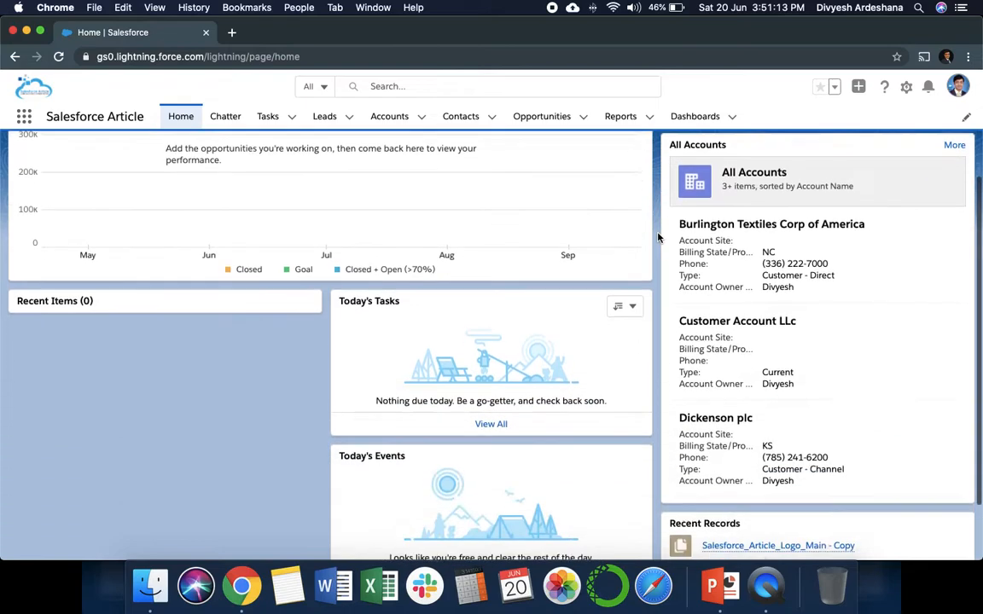
Open Setup from the gear menu and search Quick Find for 'flow'
{"action": "left_click", "coordinate": [906, 86]}
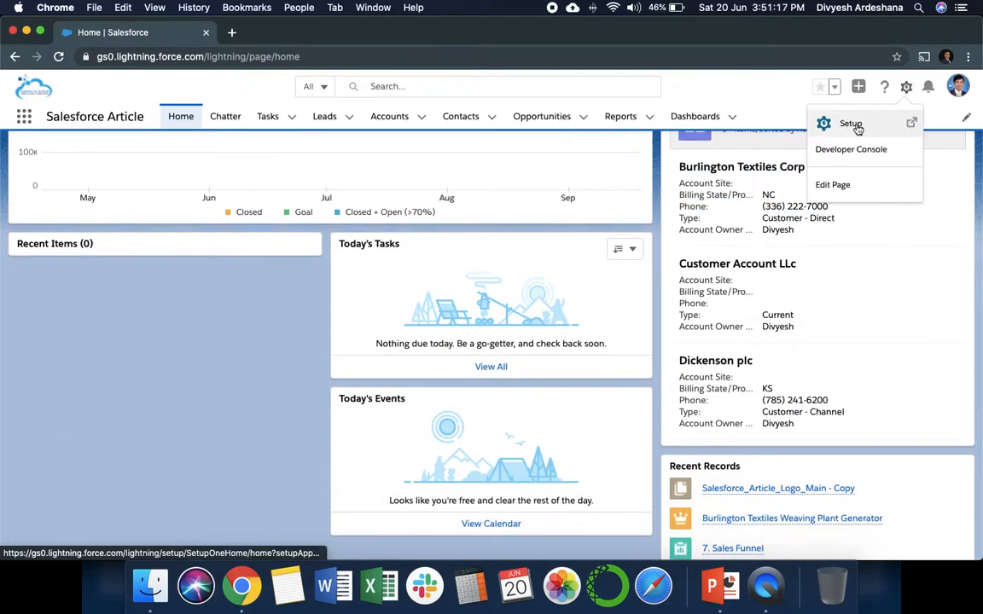
{"action": "left_click", "coordinate": [851, 123]}
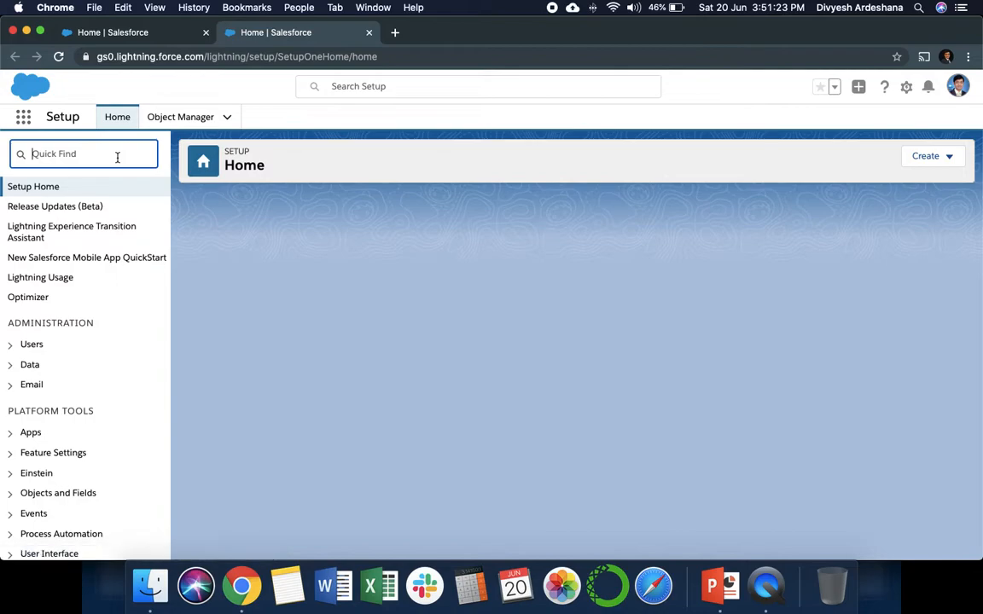
{"action": "type", "text": "flows"}
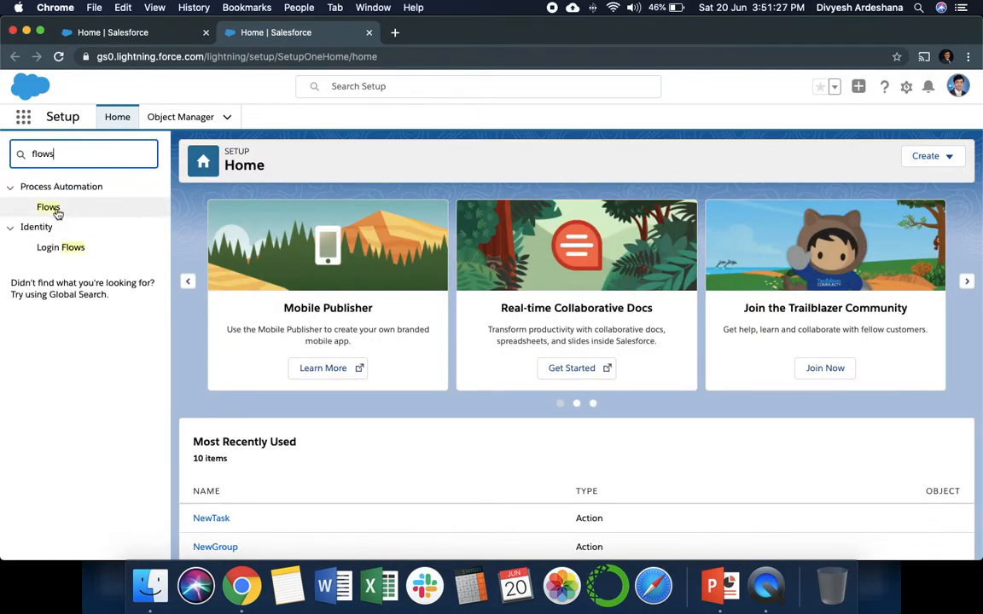
{"action": "mouse_move", "coordinate": [49, 207]}
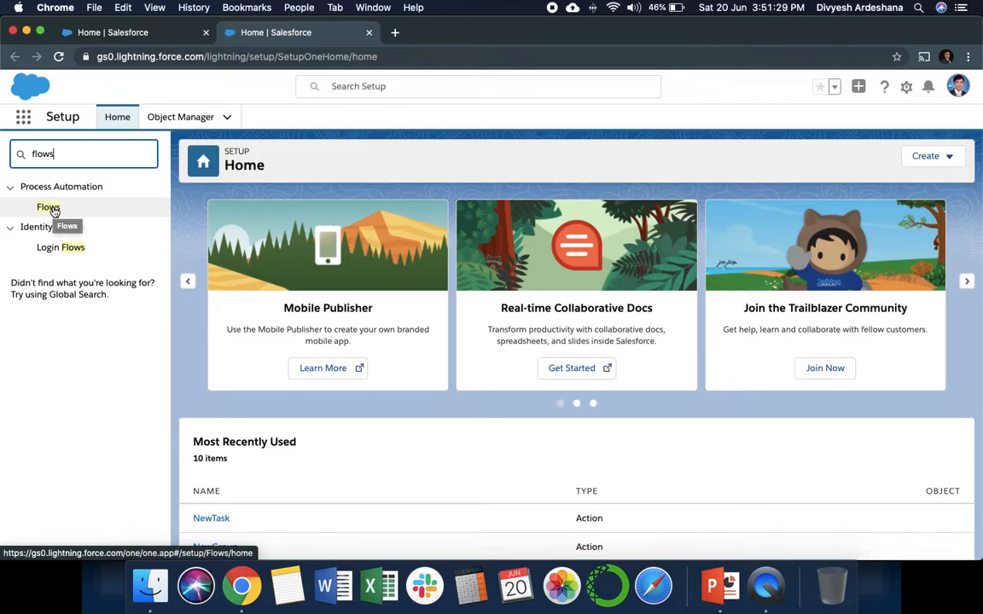
{"action": "mouse_move", "coordinate": [48, 208]}
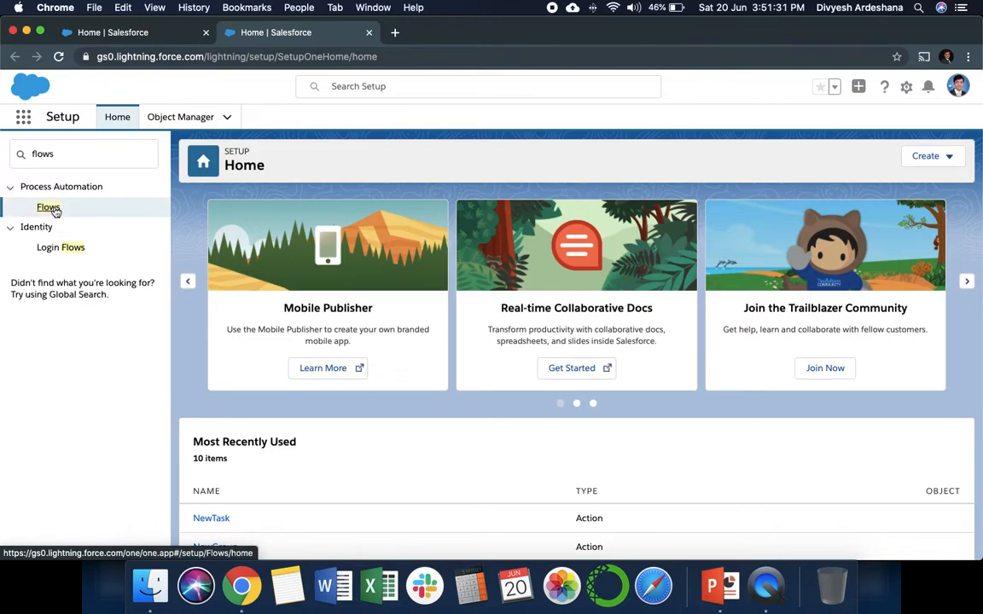
Open the Flows list under Process Automation and start a New Flow
{"action": "left_click", "coordinate": [48, 207]}
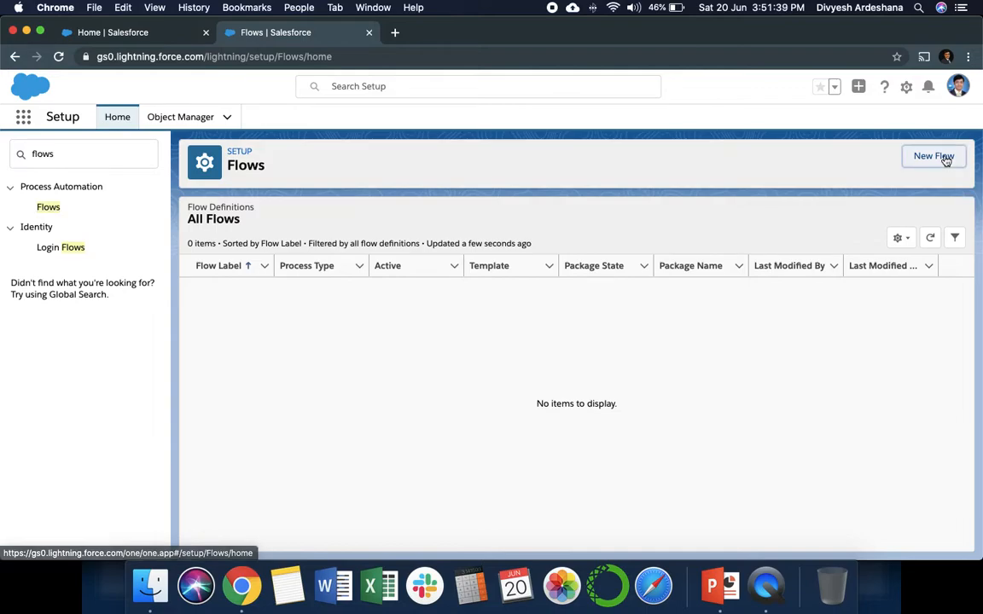
{"action": "left_click", "coordinate": [933, 156]}
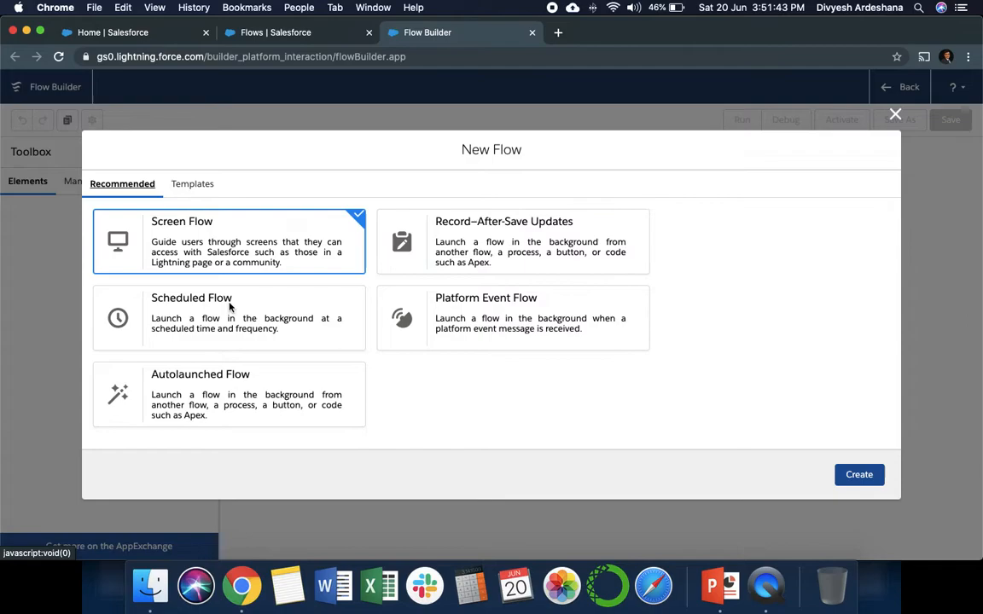
{"action": "mouse_move", "coordinate": [301, 286]}
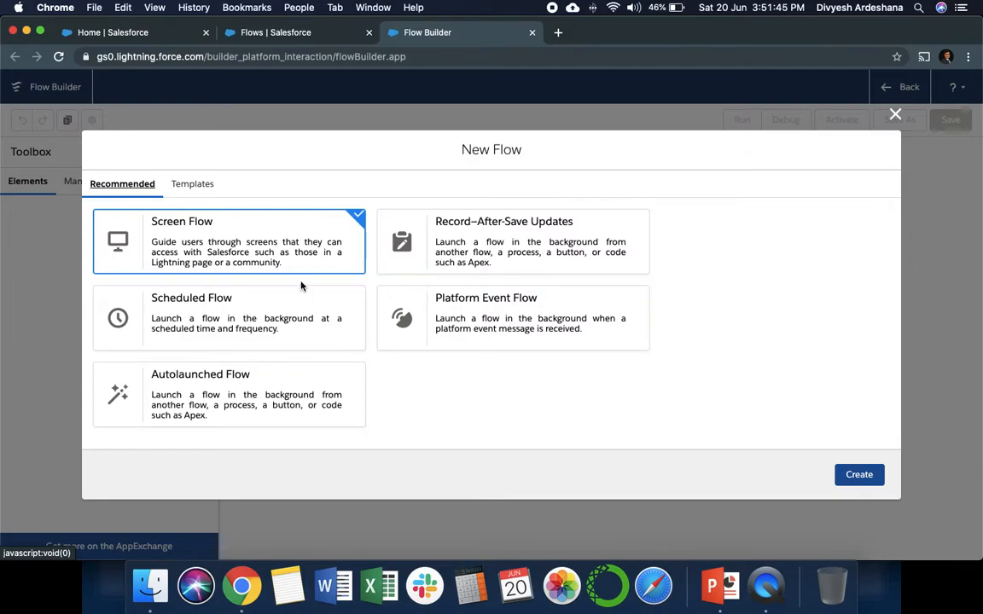
{"action": "mouse_move", "coordinate": [217, 237]}
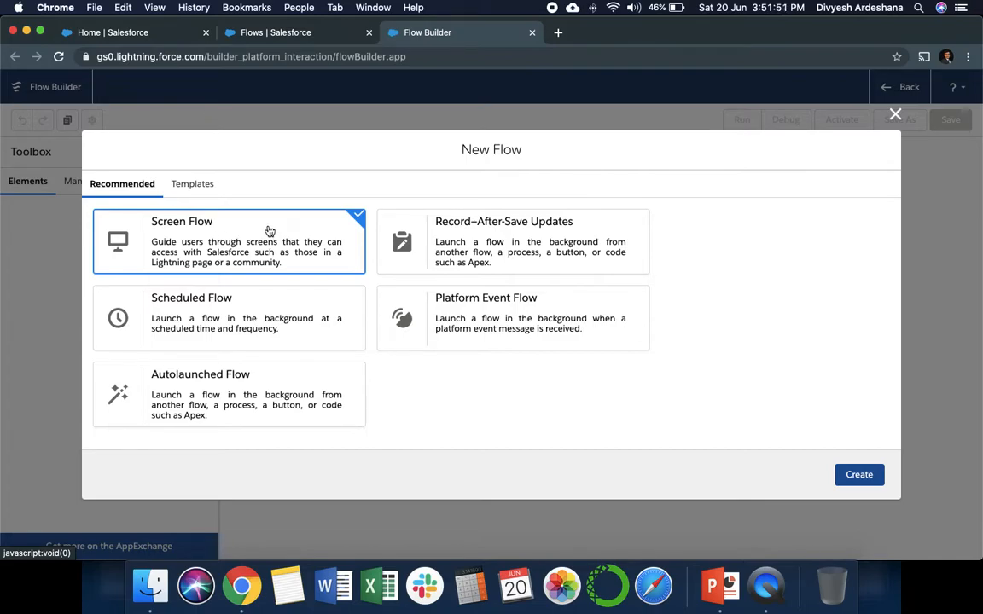
{"action": "mouse_move", "coordinate": [960, 513]}
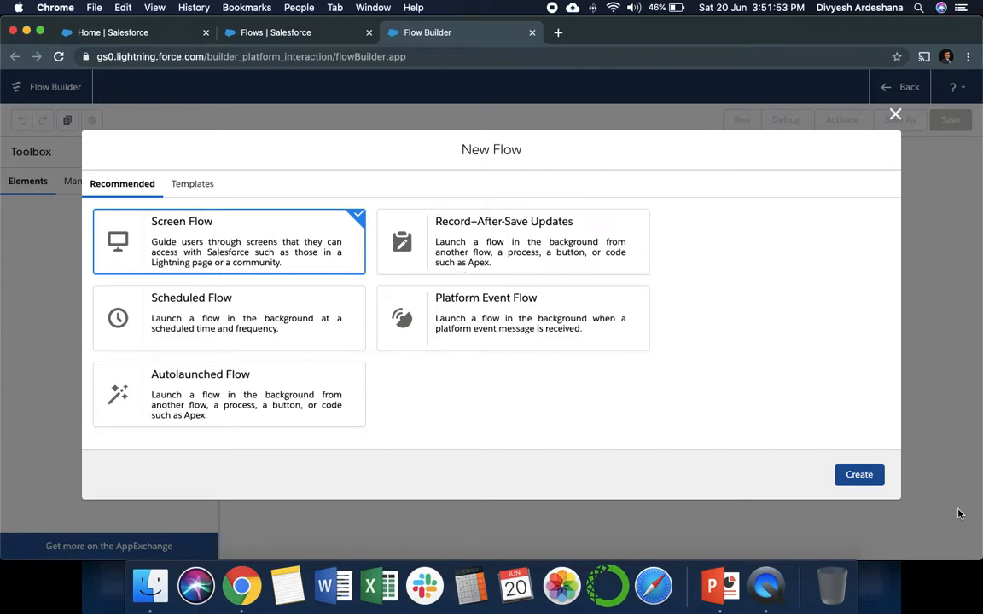
Create a blank Screen Flow from the New Flow dialog
{"action": "left_click", "coordinate": [858, 475]}
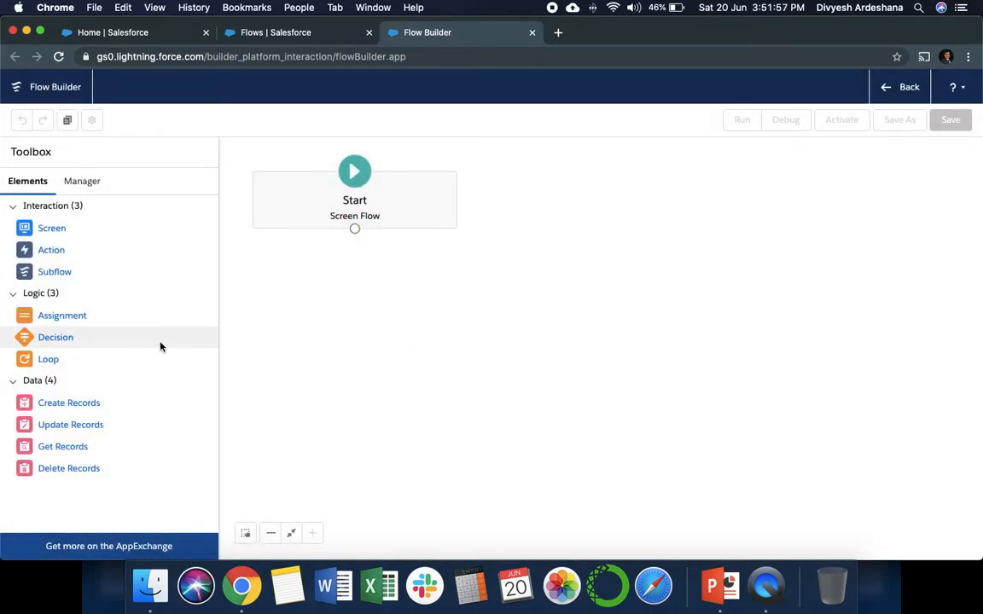
{"action": "mouse_move", "coordinate": [64, 245]}
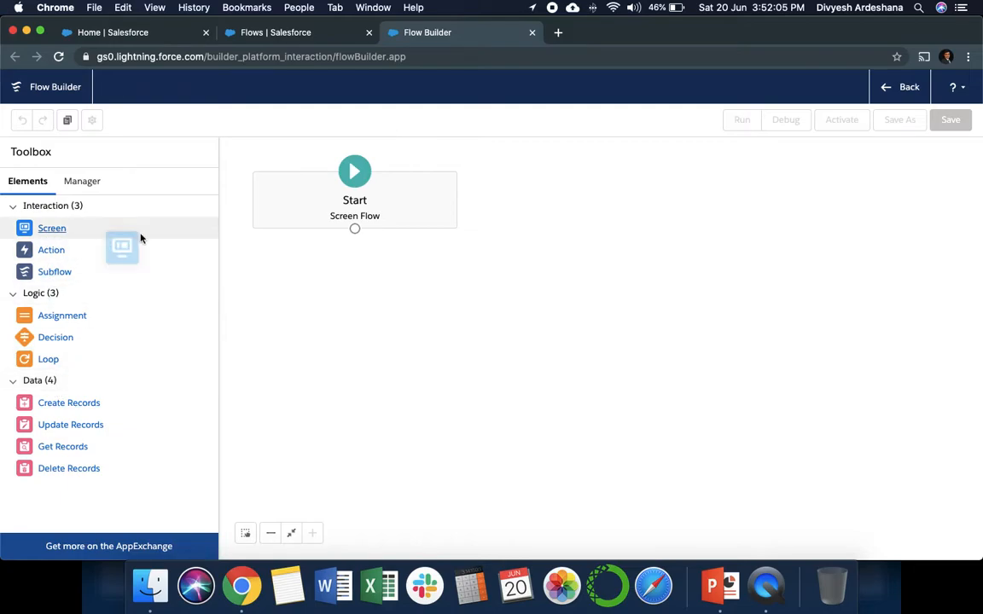
Add a screen labelled 'Account Creation Form' with a description and one Text component
{"action": "left_click_drag", "start_coordinate": [122, 248], "coordinate": [602, 261]}
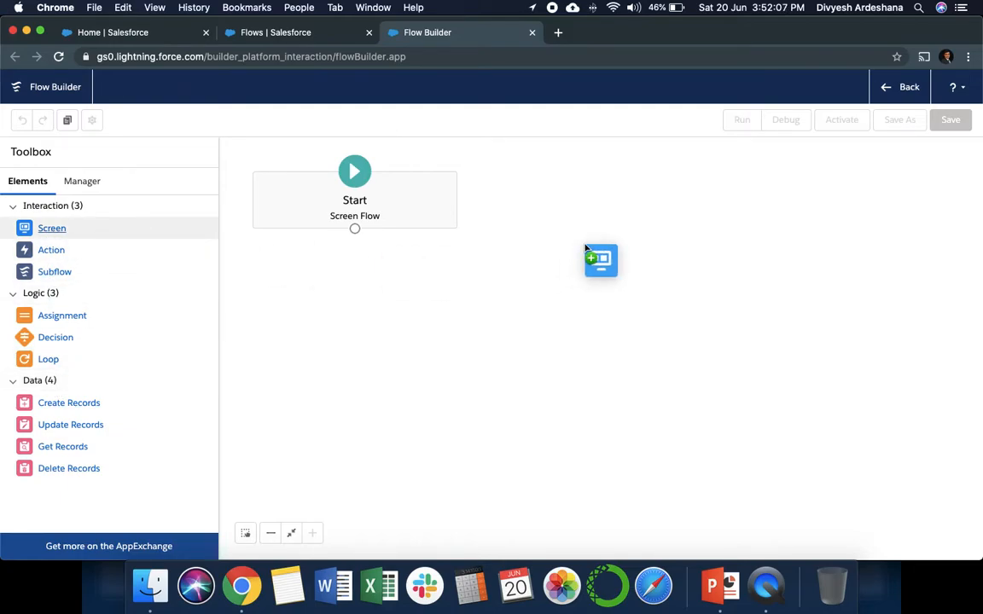
{"action": "left_click", "coordinate": [601, 260]}
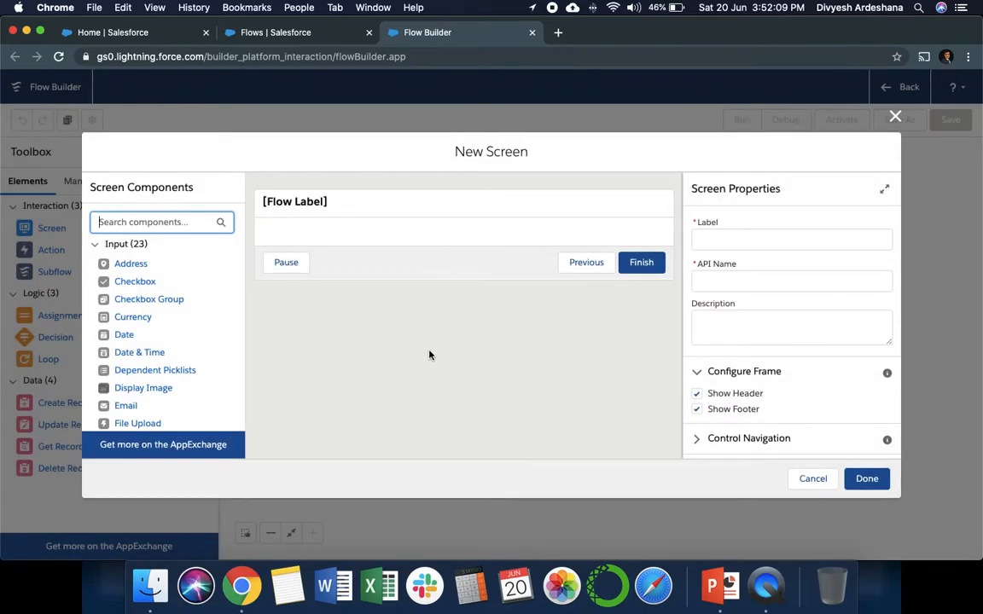
{"action": "left_click", "coordinate": [161, 222]}
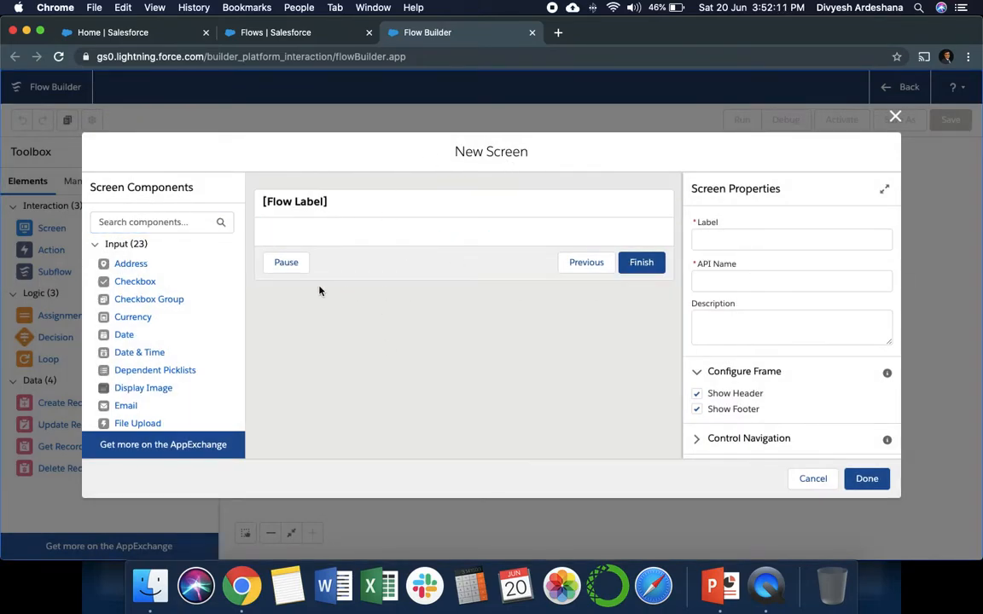
{"action": "mouse_move", "coordinate": [497, 347]}
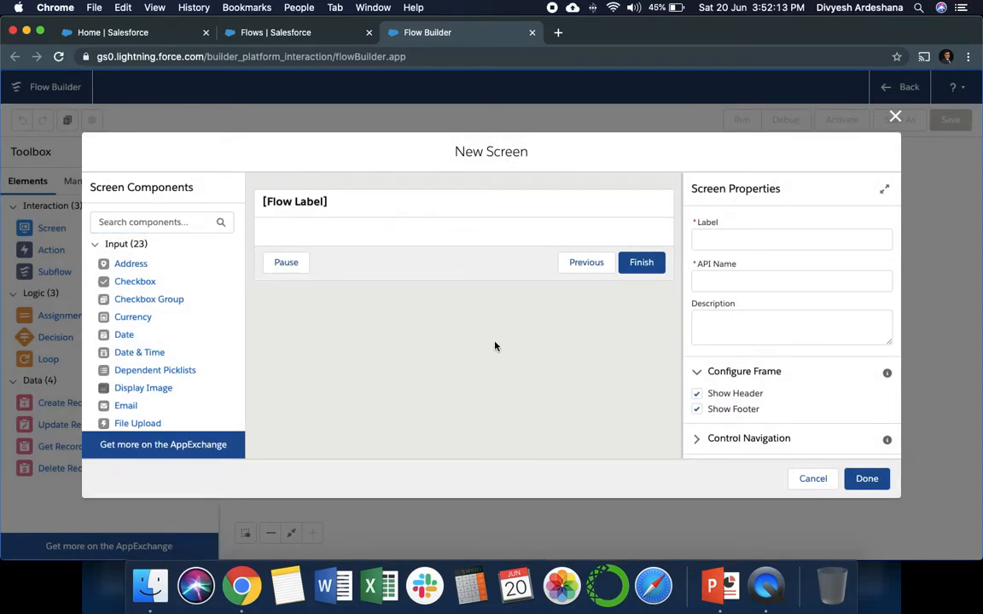
{"action": "left_click", "coordinate": [790, 239]}
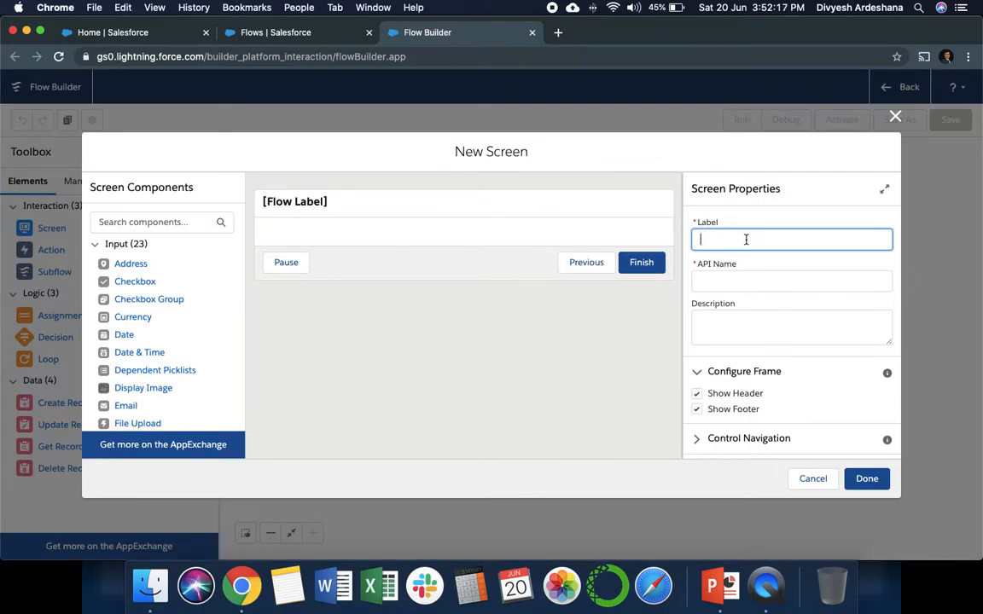
{"action": "type", "text": "Acco"}
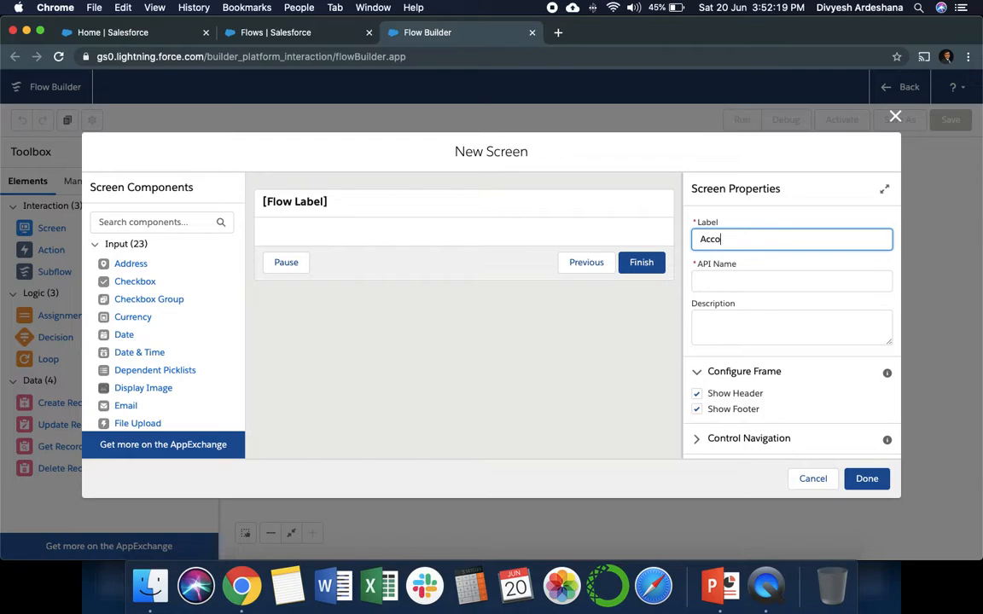
{"action": "type", "text": "Account Creation Form"}
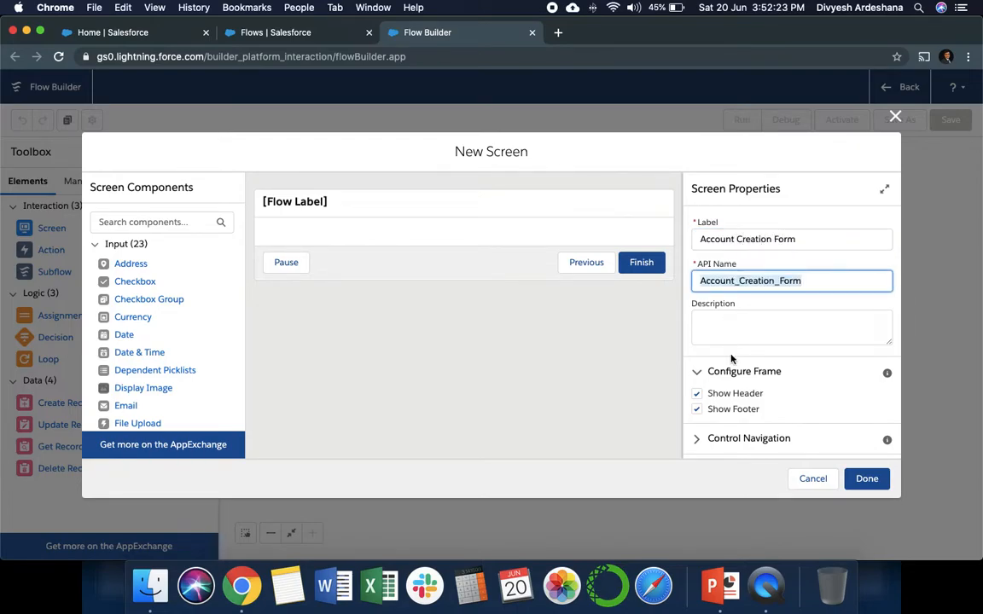
{"action": "type", "text": "This f"}
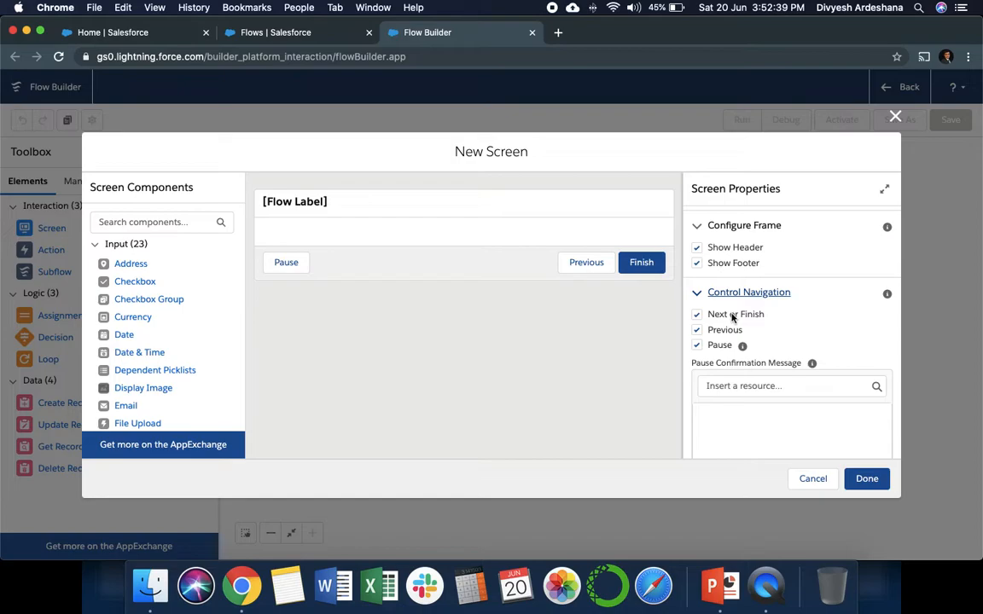
{"action": "scroll", "scroll_direction": "down", "scroll_amount": 3}
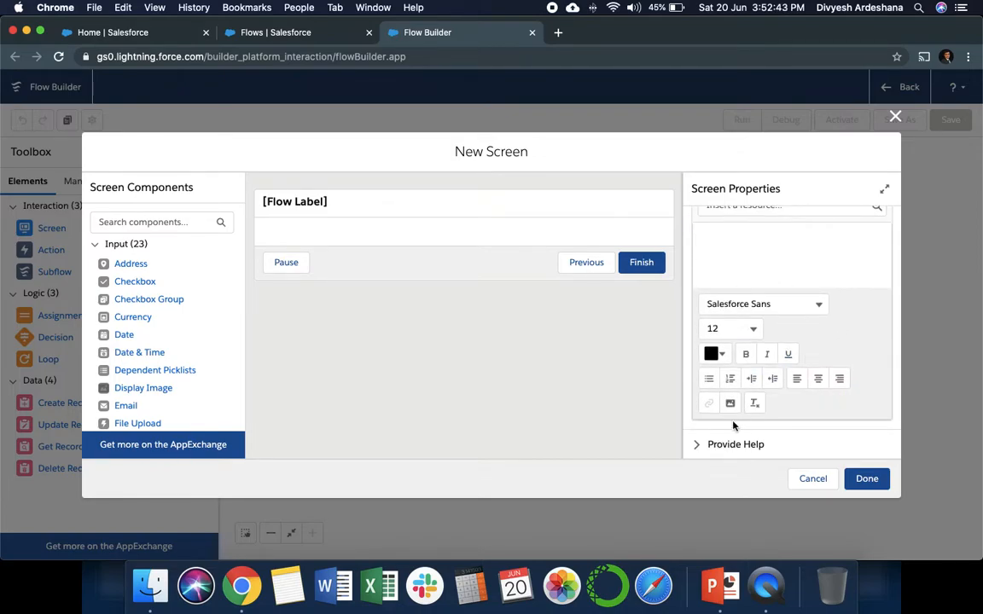
{"action": "mouse_move", "coordinate": [599, 341]}
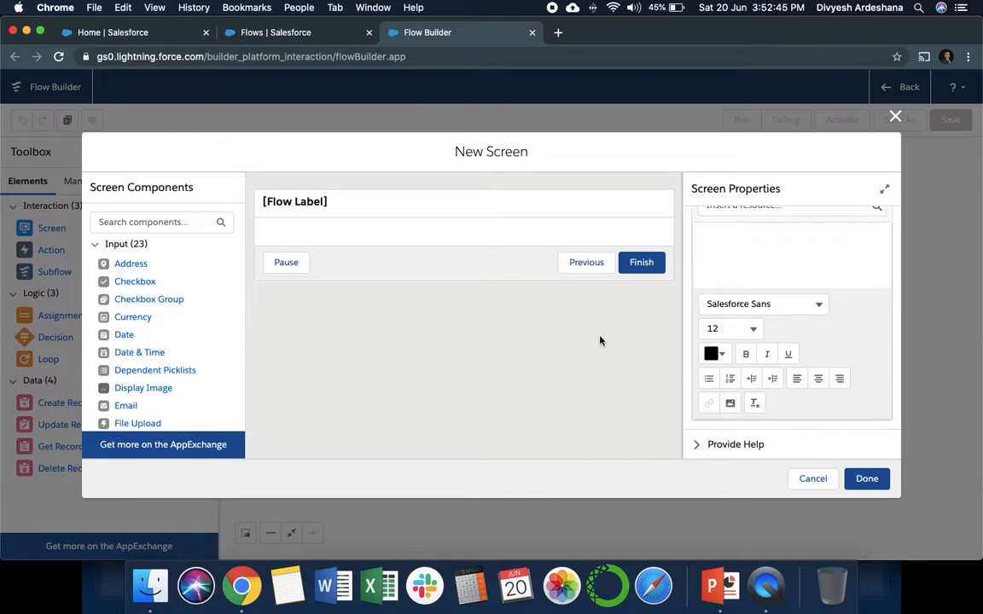
{"action": "mouse_move", "coordinate": [461, 312]}
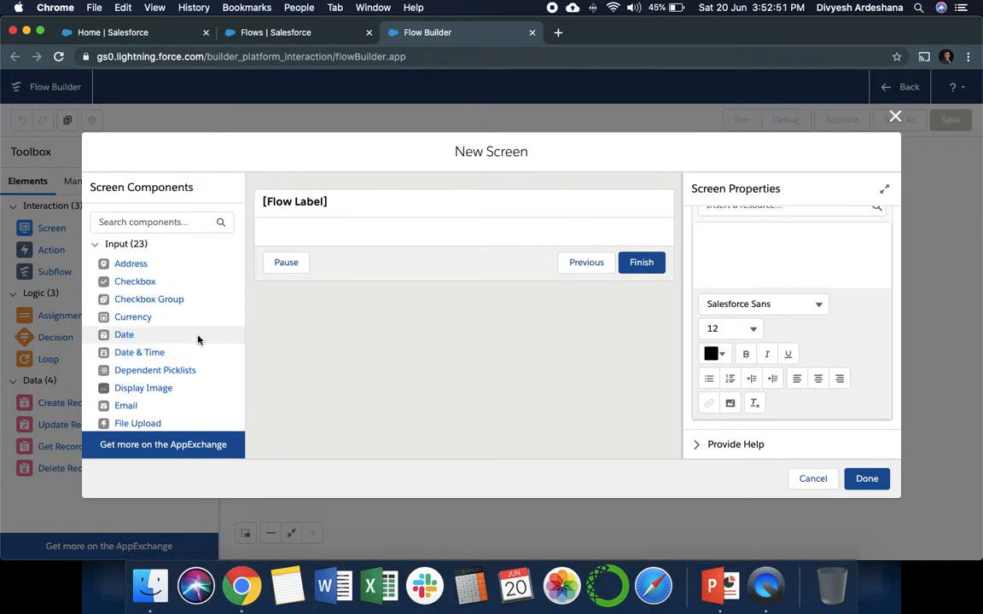
{"action": "scroll", "scroll_direction": "down", "scroll_amount": 3}
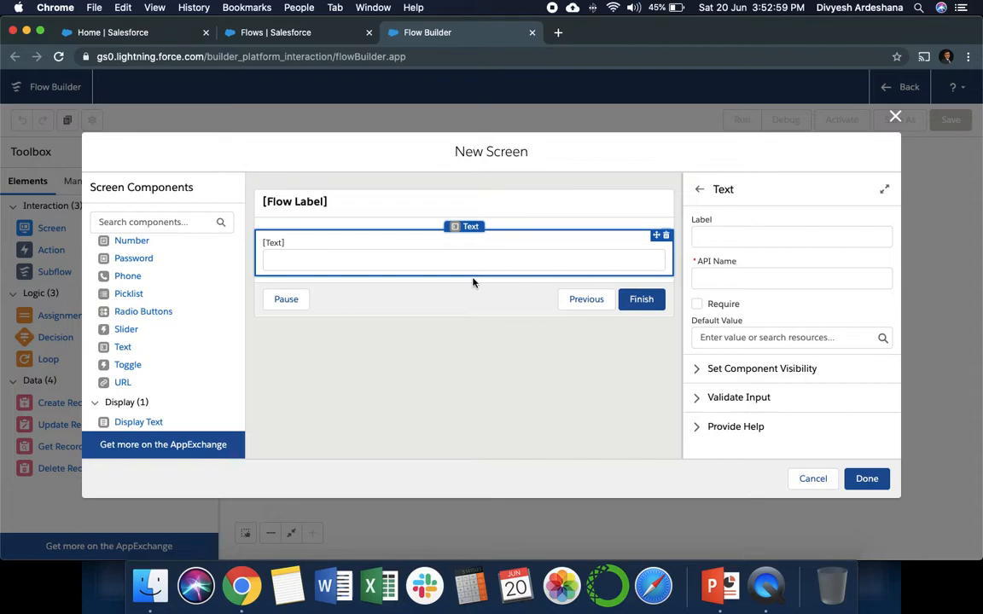
Label the first text input 'Account Name' and make it required
{"action": "left_click", "coordinate": [791, 237]}
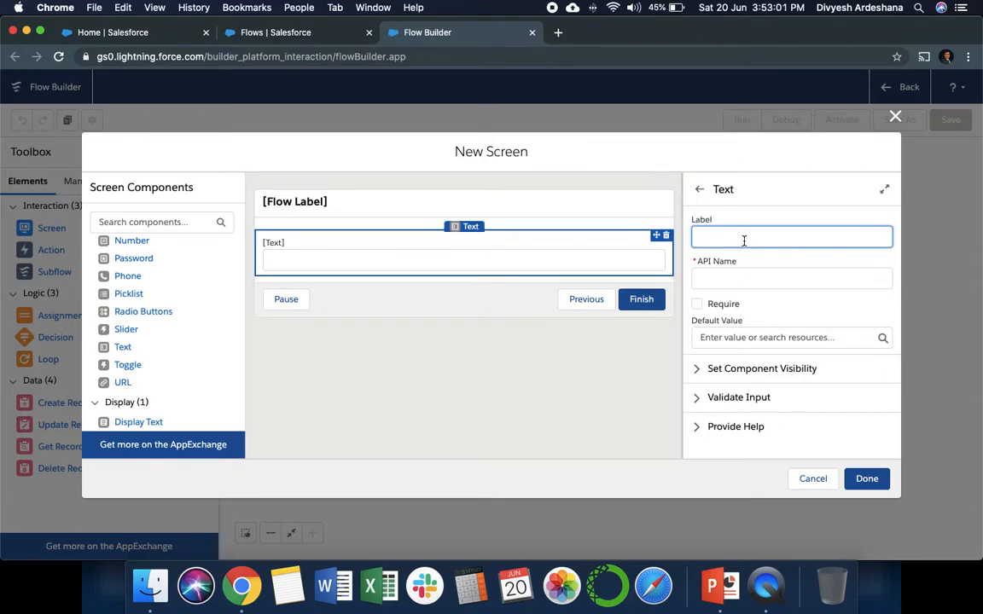
{"action": "type", "text": "Account Name"}
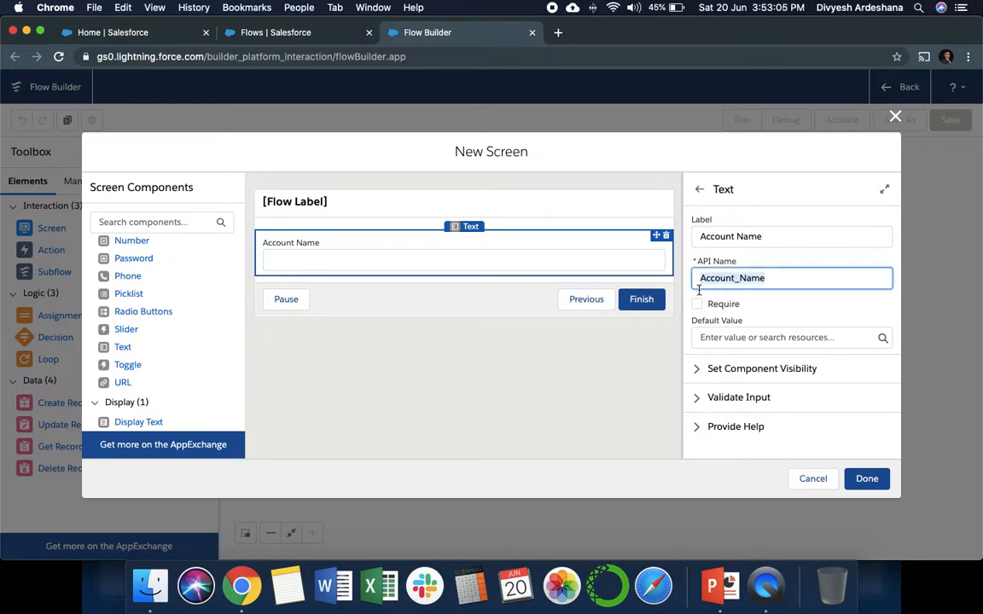
{"action": "left_click", "coordinate": [697, 303]}
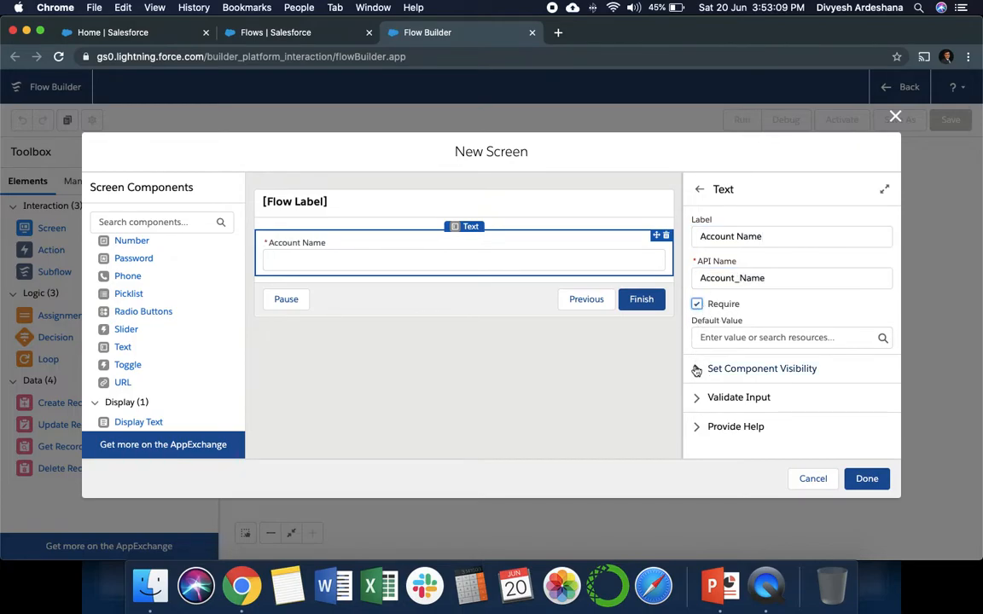
Add required Phone, then Description and Website text inputs
{"action": "left_click", "coordinate": [760, 368]}
{"action": "type", "text": "P"}
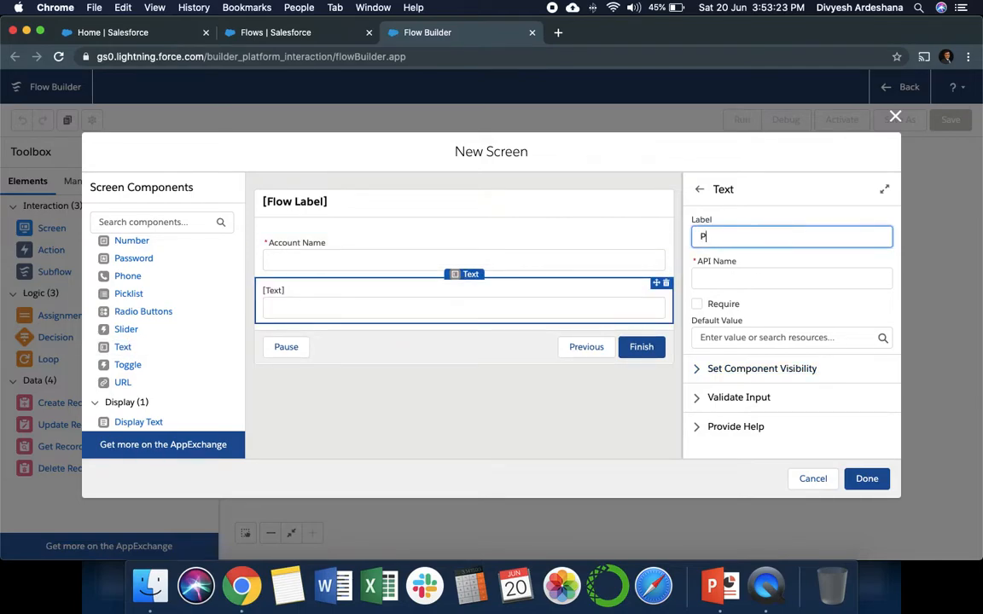
{"action": "type", "text": "hone"}
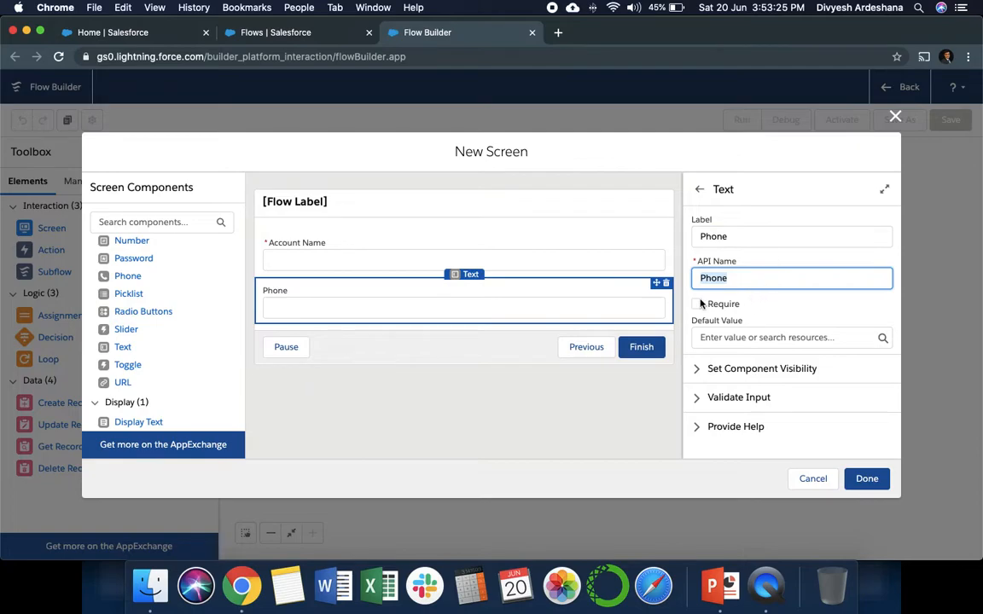
{"action": "left_click", "coordinate": [697, 304]}
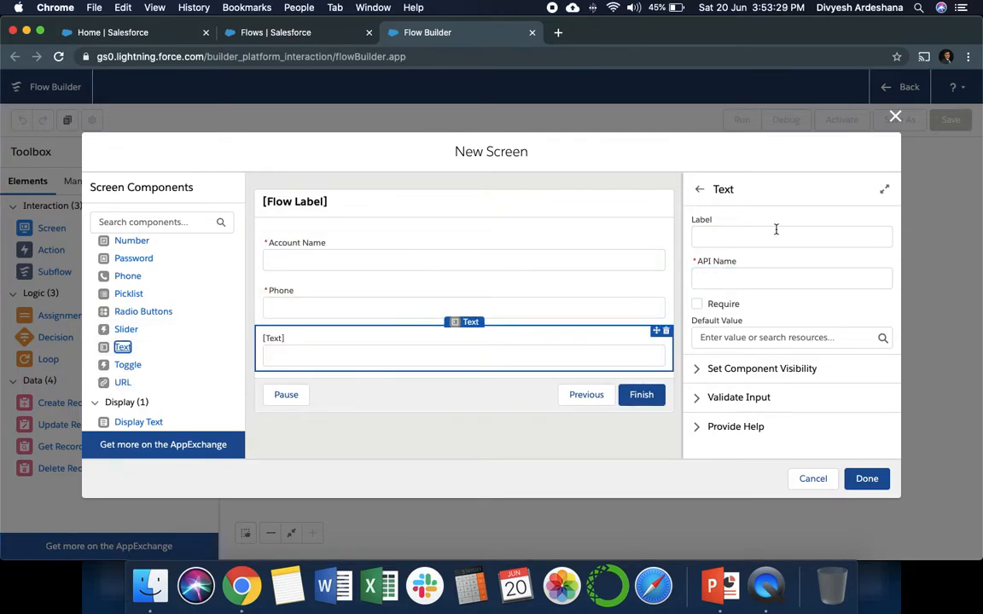
{"action": "type", "text": "Des"}
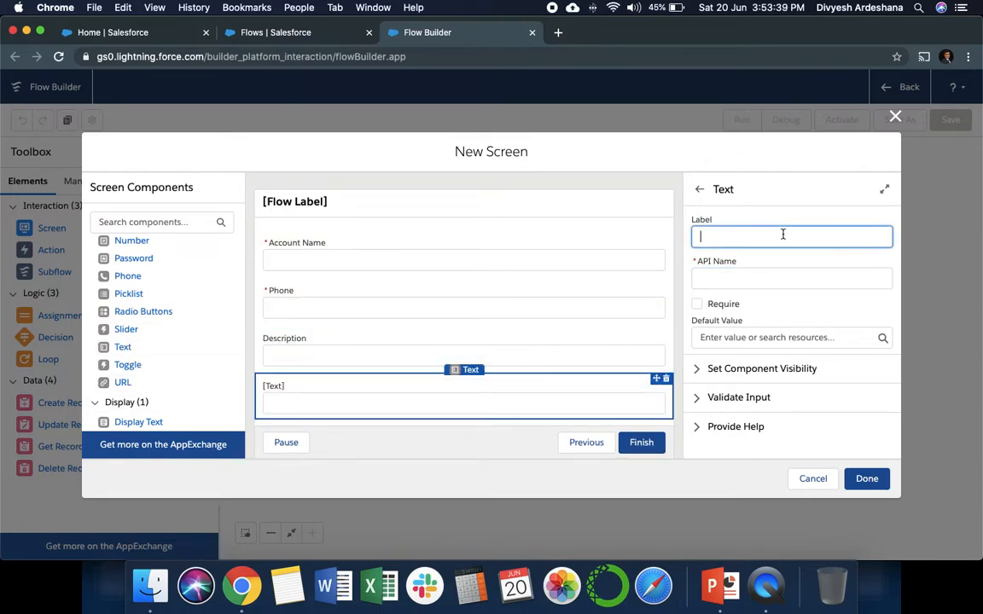
{"action": "type", "text": "Website"}
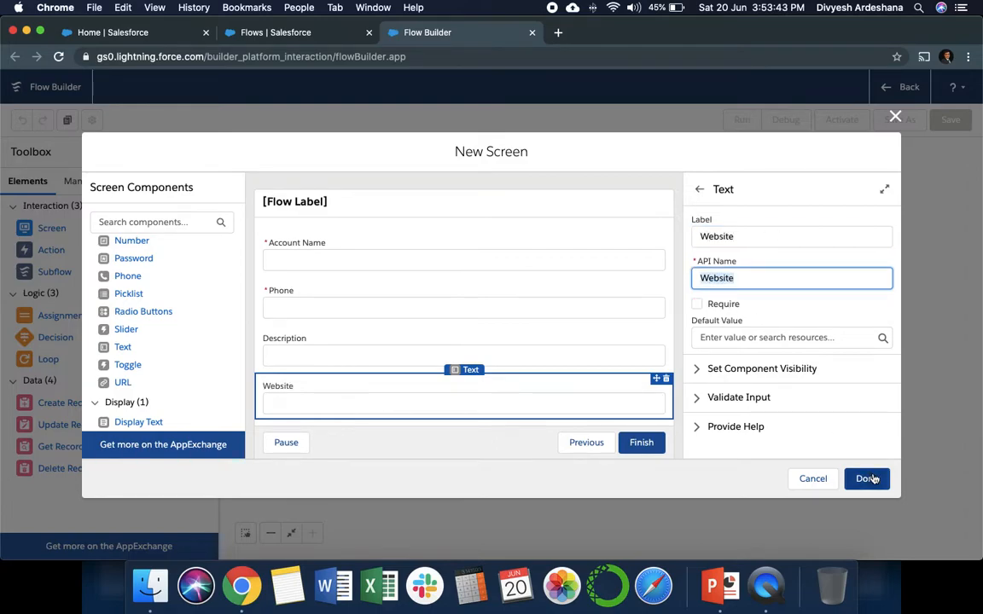
Finish the form screen and add a Create Records element labelled 'Create Account'
{"action": "left_click", "coordinate": [866, 478]}
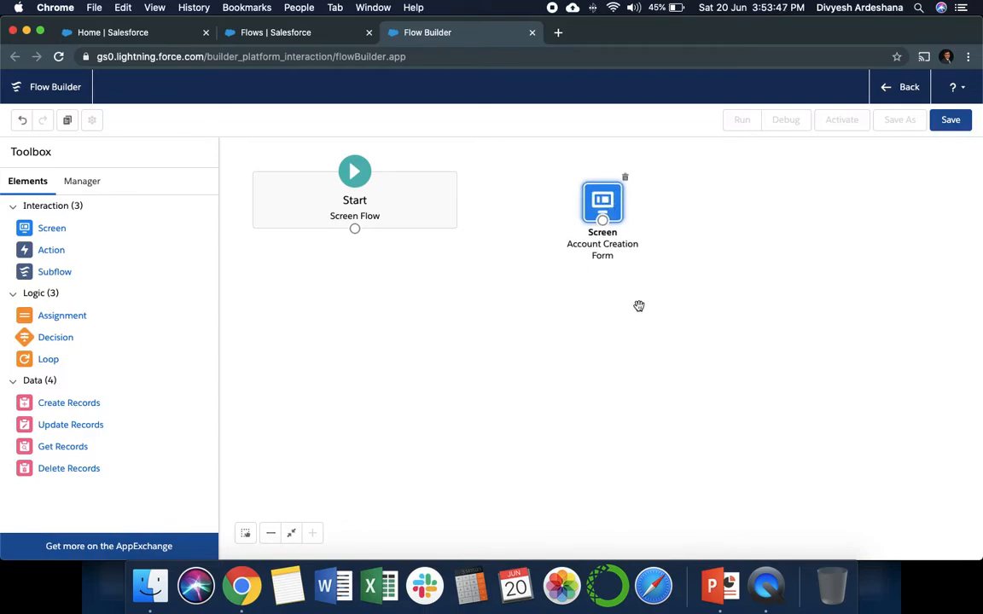
{"action": "mouse_move", "coordinate": [84, 412]}
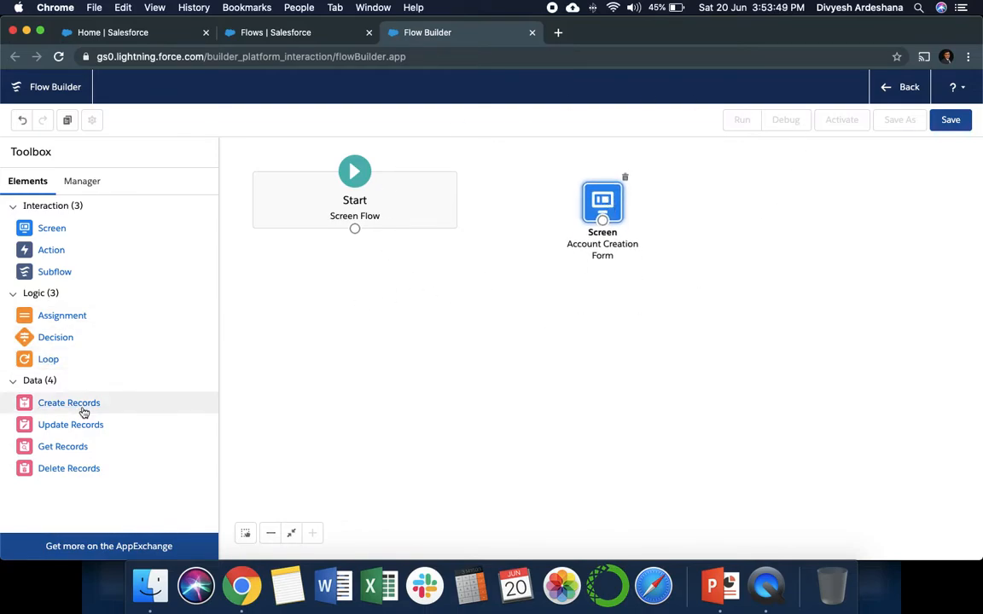
{"action": "left_click_drag", "start_coordinate": [68, 403], "coordinate": [598, 414]}
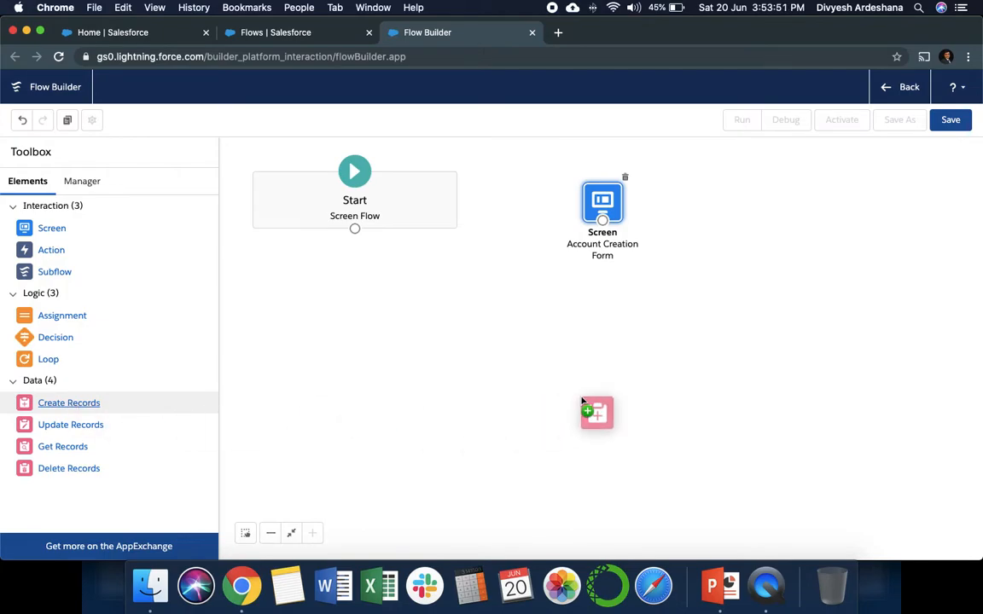
{"action": "type", "text": "C"}
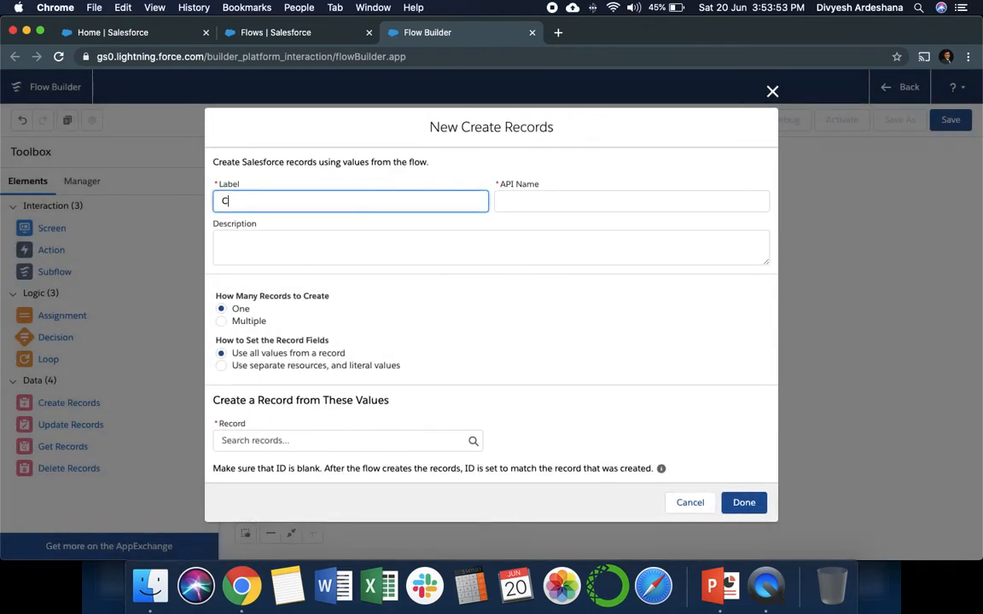
{"action": "type", "text": "reate Accou"}
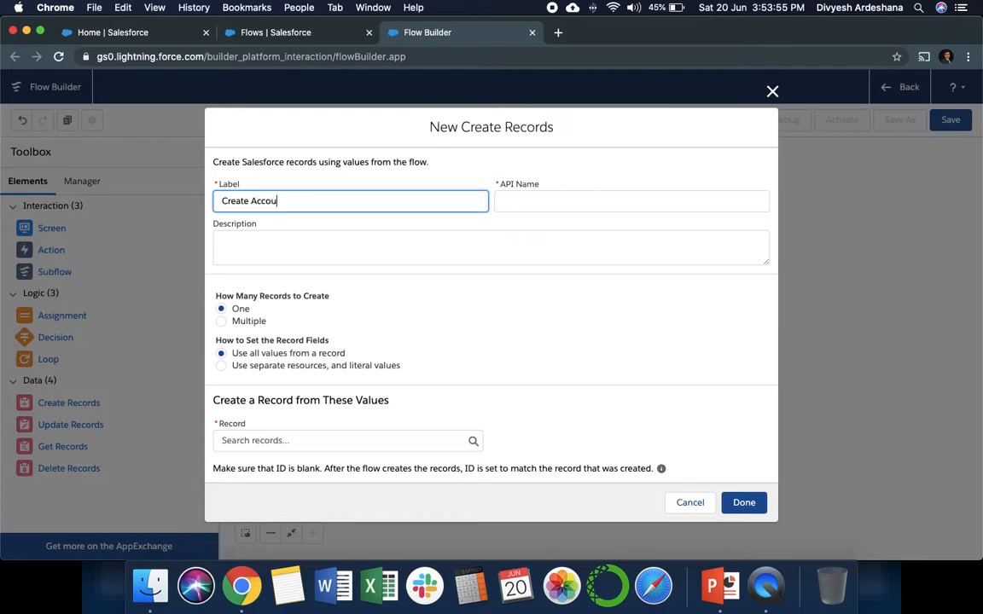
{"action": "left_click", "coordinate": [491, 248]}
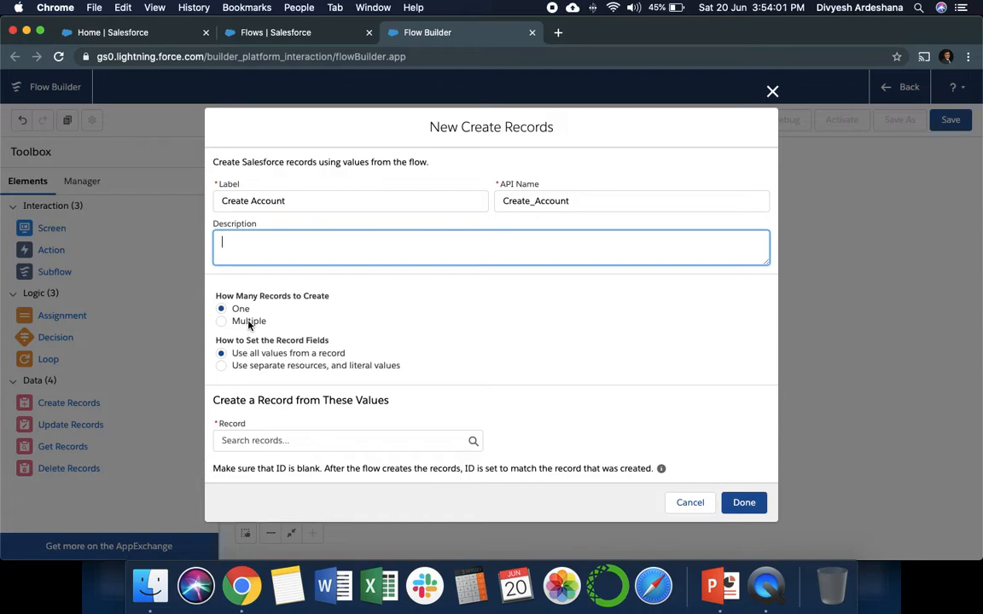
{"action": "mouse_move", "coordinate": [256, 370]}
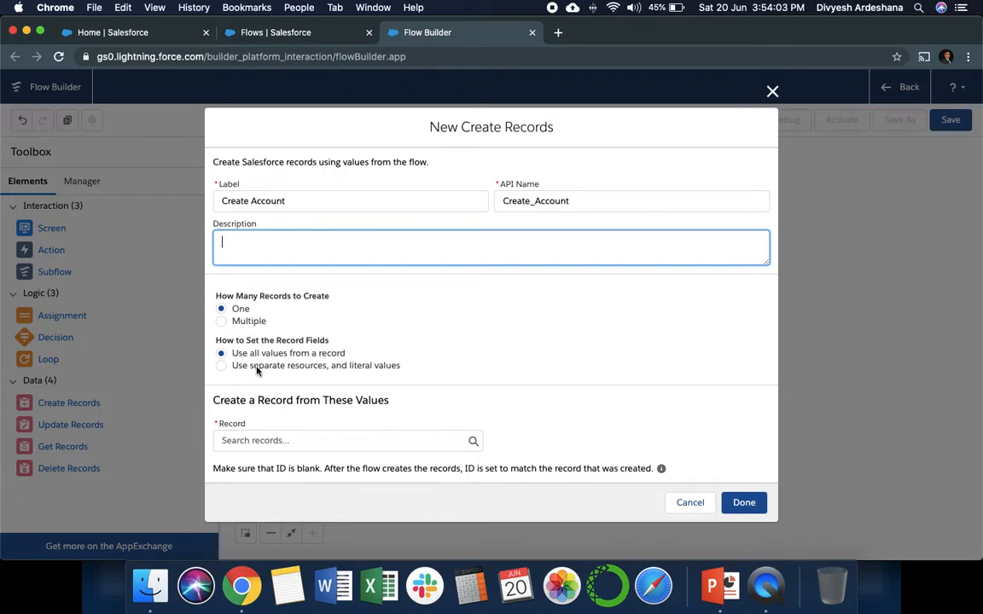
Set it to use separate resources and literal values, creating an Account
{"action": "left_click", "coordinate": [221, 365]}
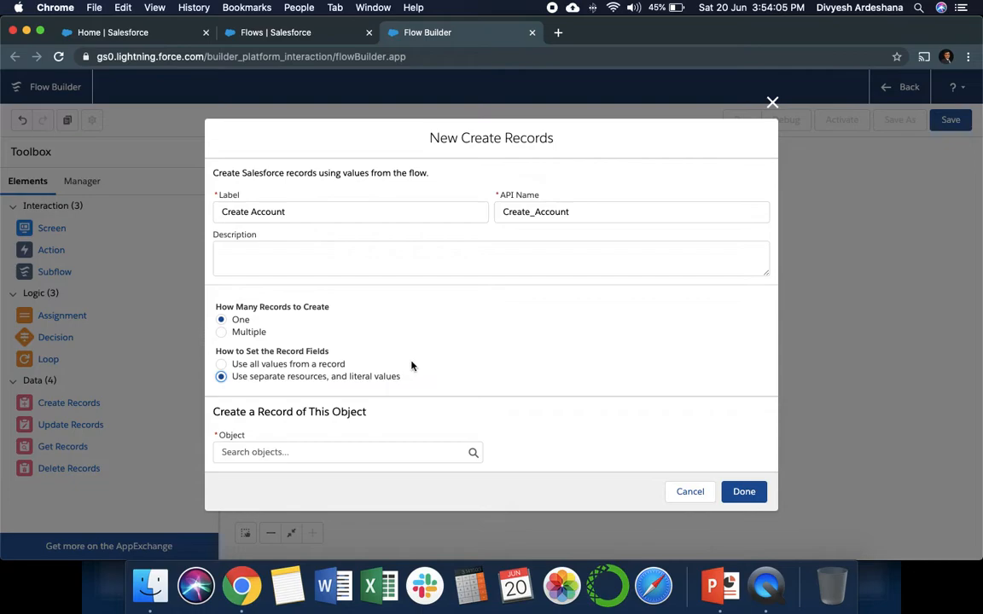
{"action": "left_click", "coordinate": [347, 452]}
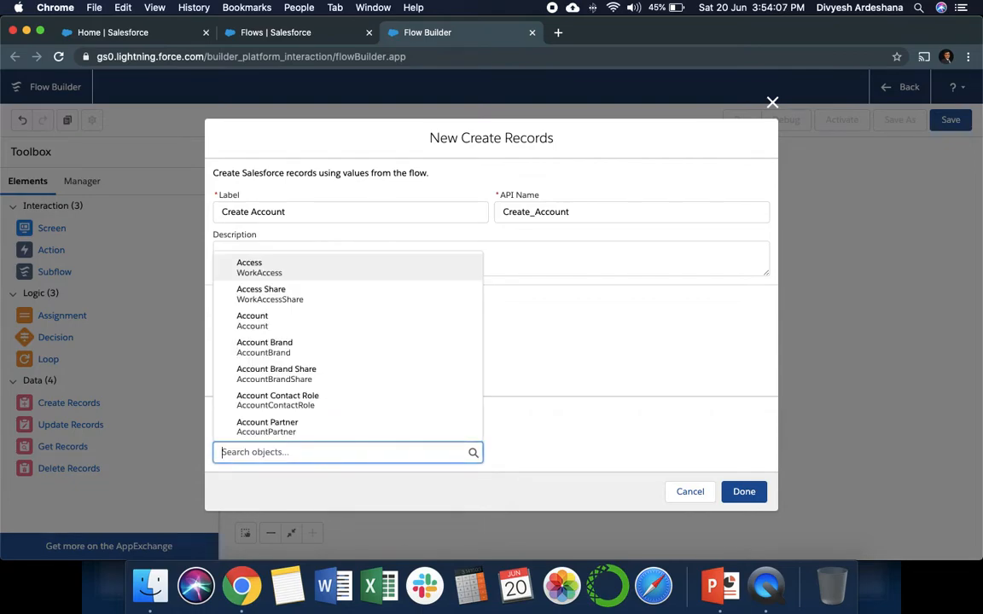
{"action": "type", "text": "account"}
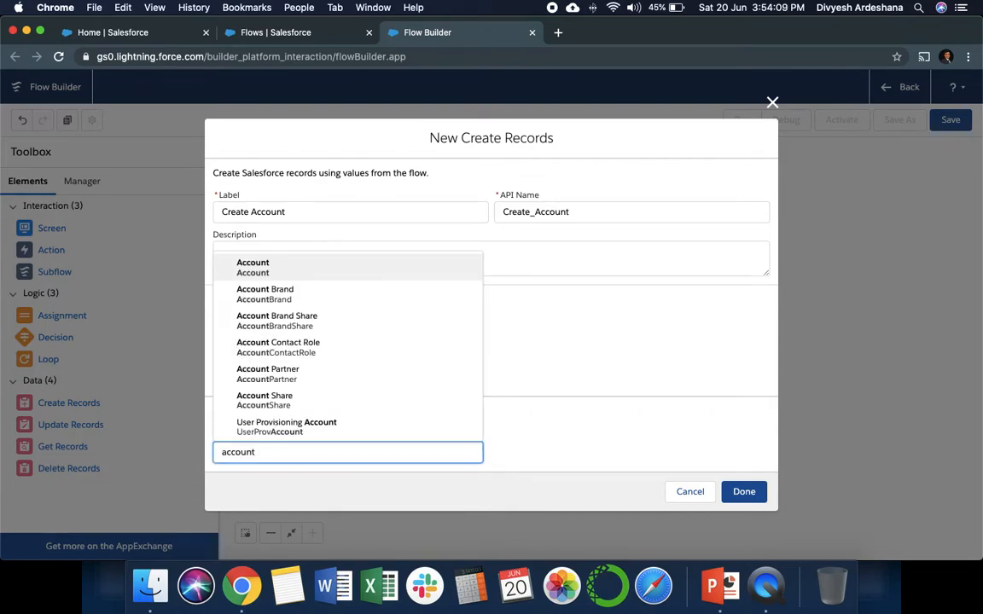
{"action": "left_click", "coordinate": [252, 267]}
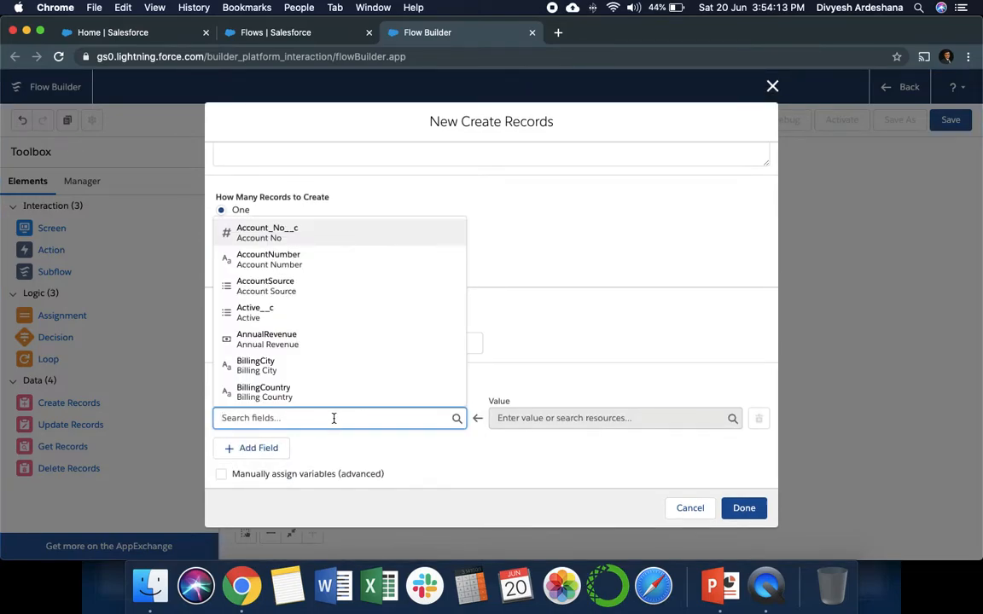
Map the Account Name and Phone fields to the Account_Name and Phone screen inputs
{"action": "type", "text": "name"}
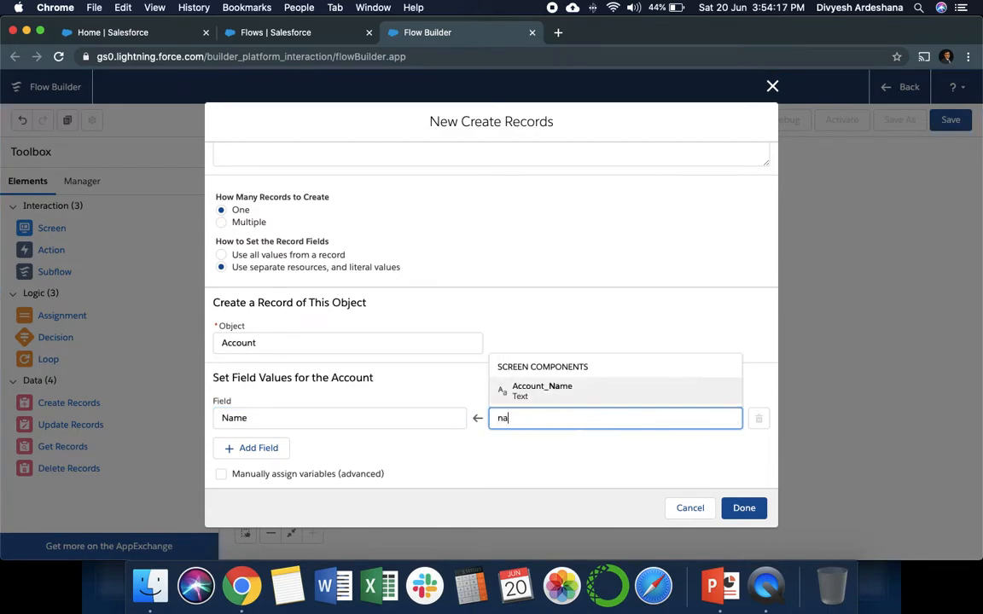
{"action": "left_click", "coordinate": [542, 390]}
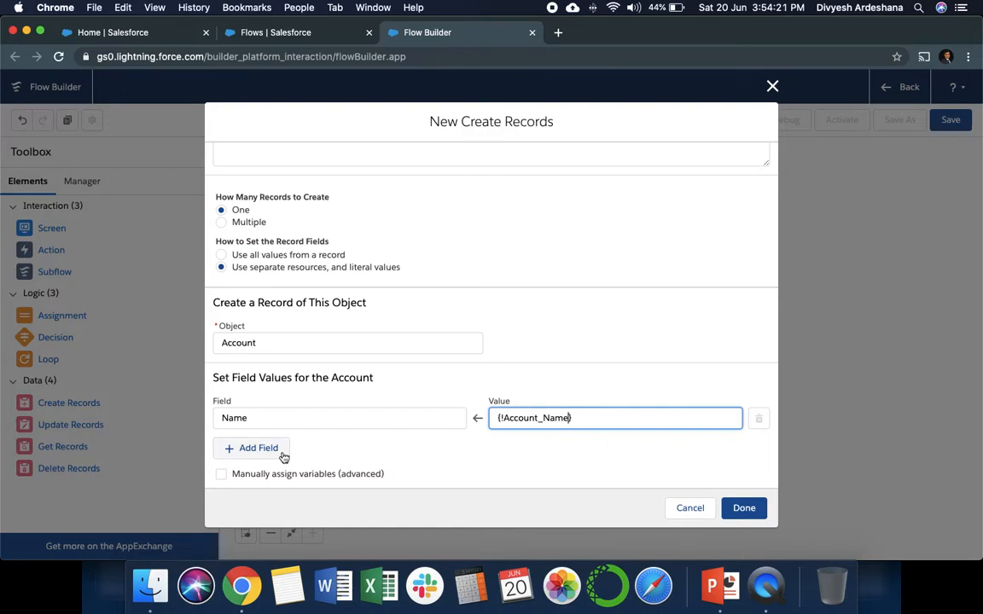
{"action": "left_click", "coordinate": [258, 448]}
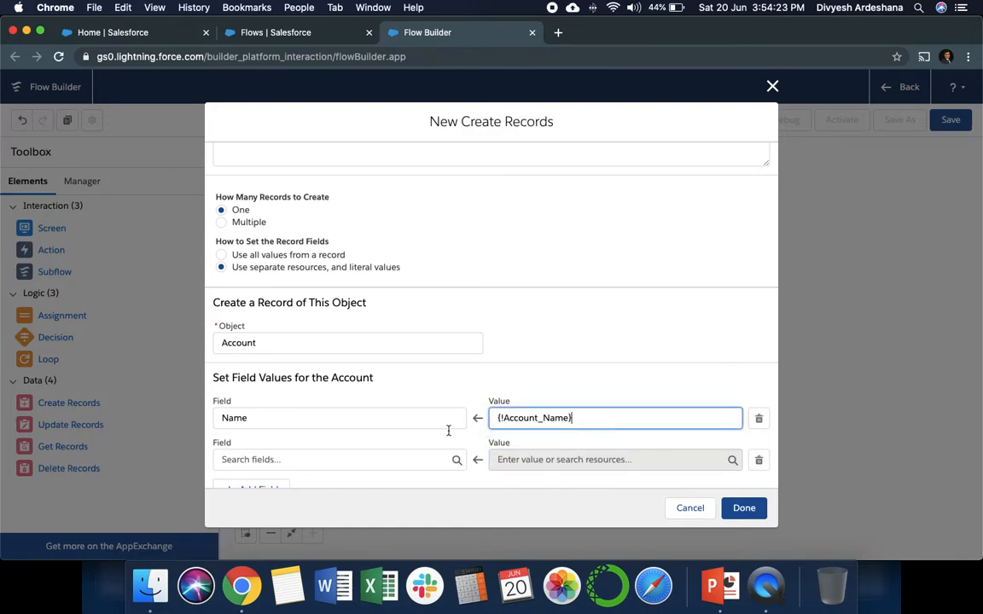
{"action": "type", "text": "phon"}
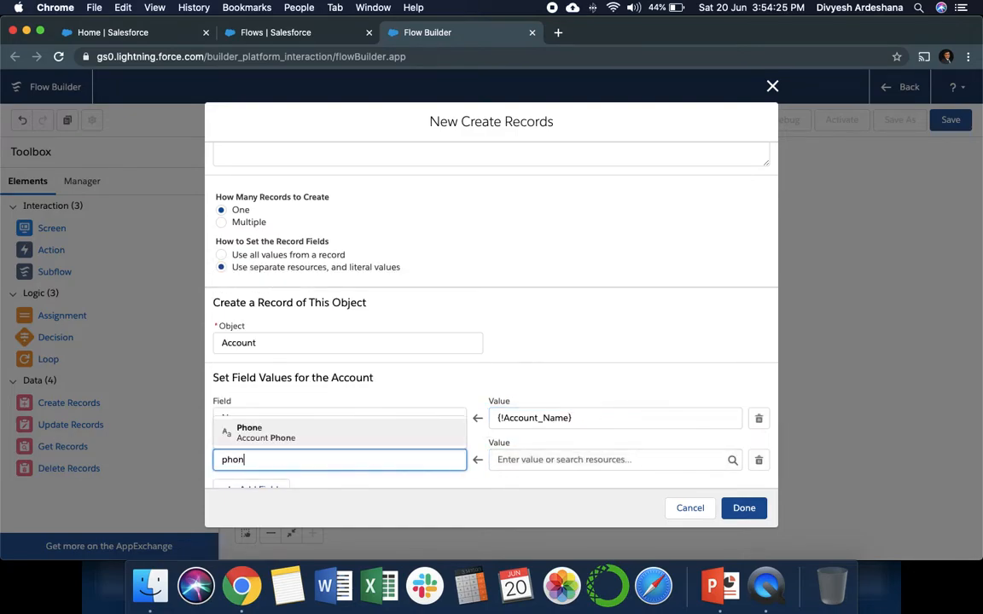
{"action": "left_click", "coordinate": [265, 432]}
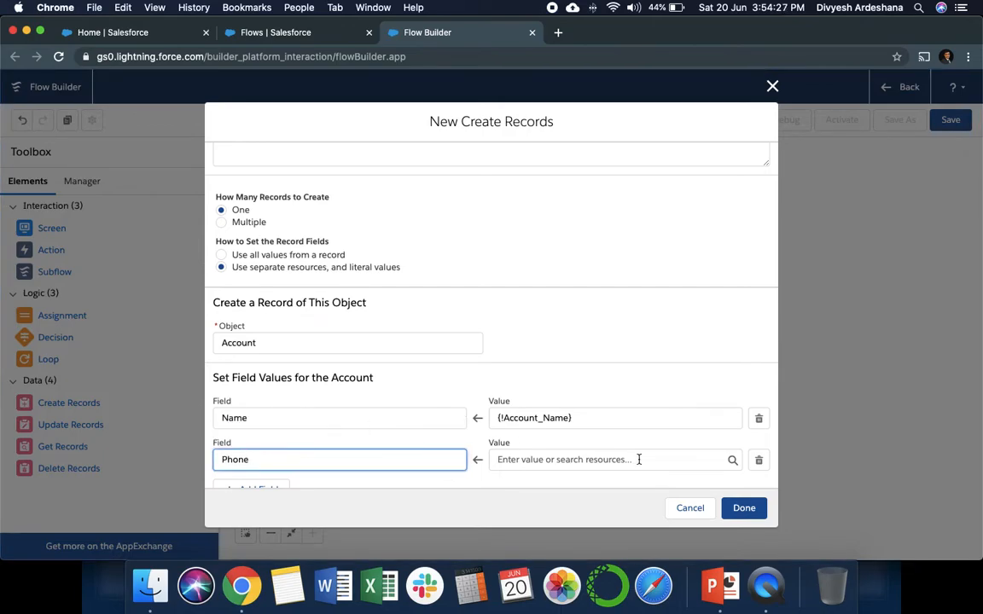
{"action": "type", "text": "phon"}
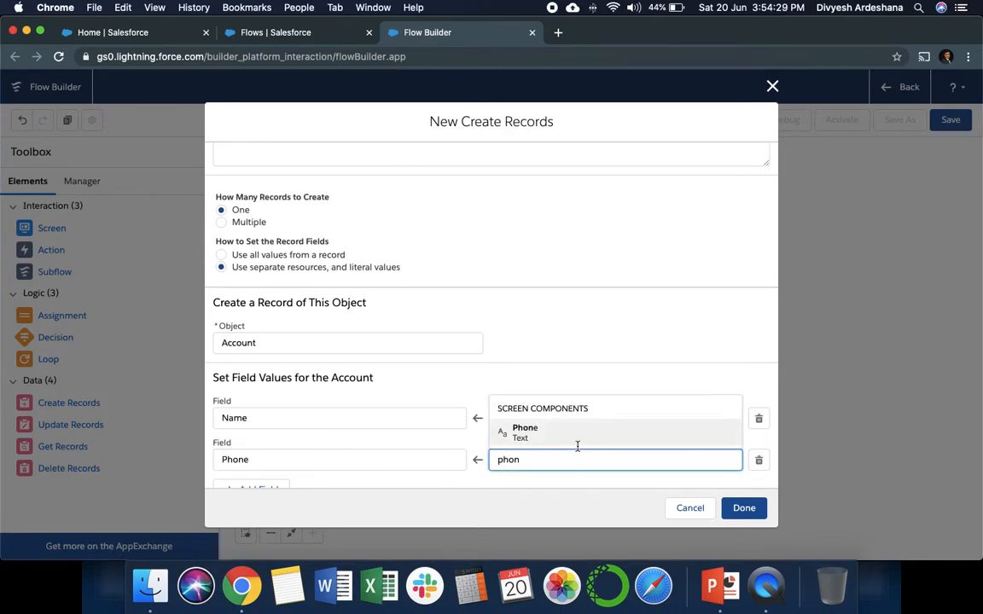
{"action": "left_click", "coordinate": [525, 431]}
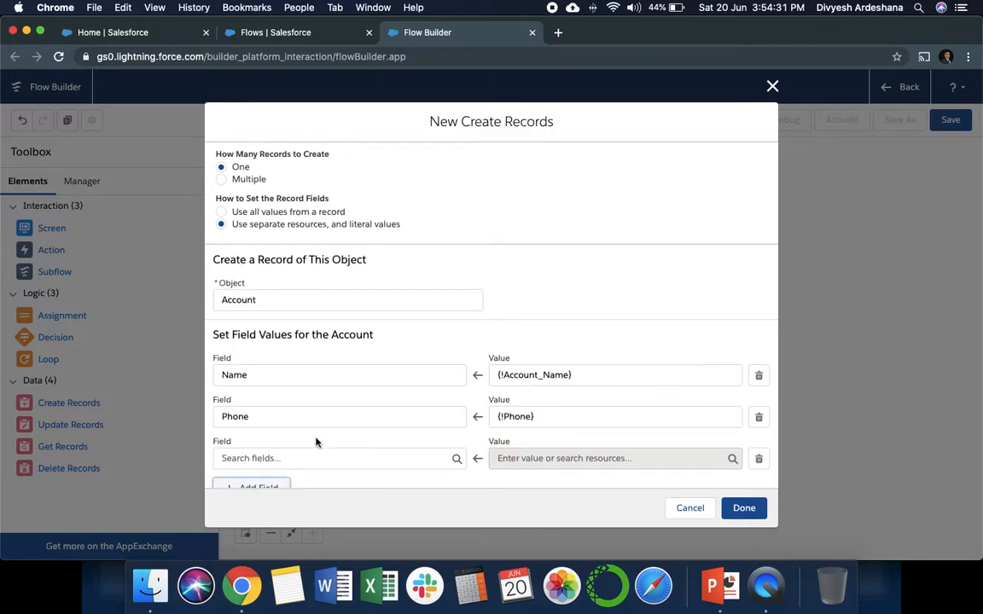
Map Description and Website to their screen inputs and save the Create Account element
{"action": "type", "text": "d"}
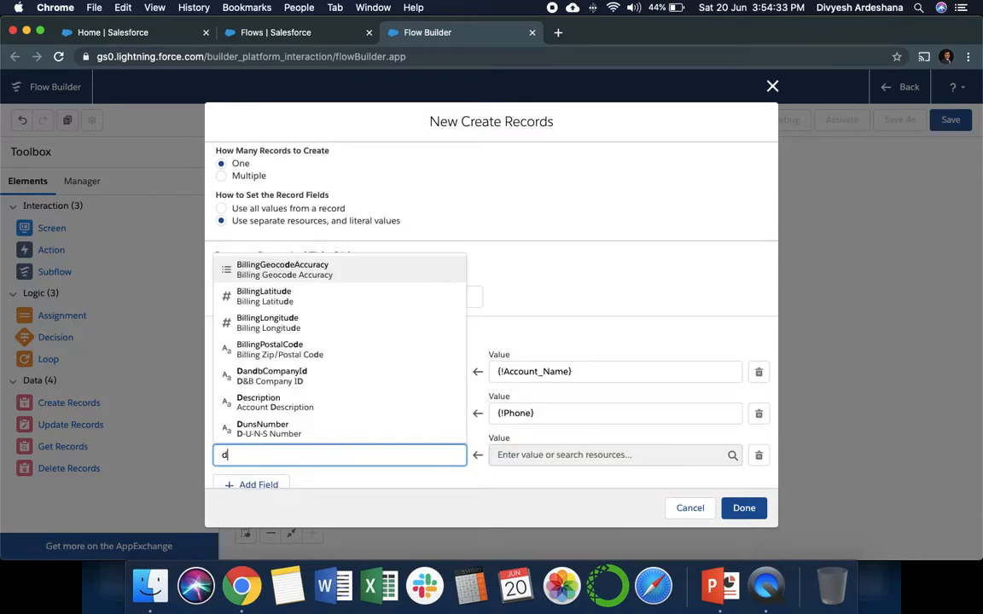
{"action": "left_click", "coordinate": [258, 402]}
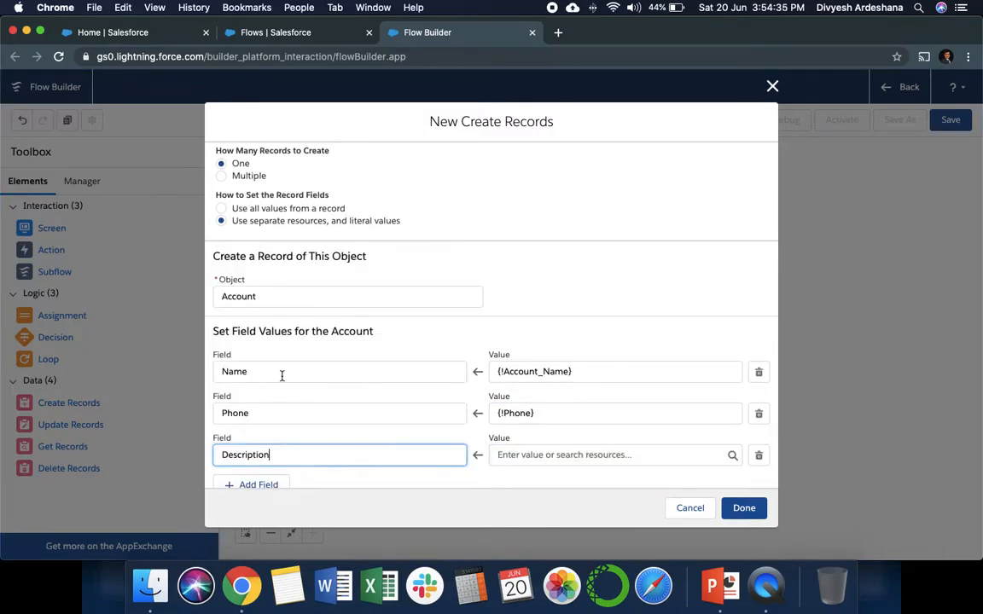
{"action": "type", "text": "de"}
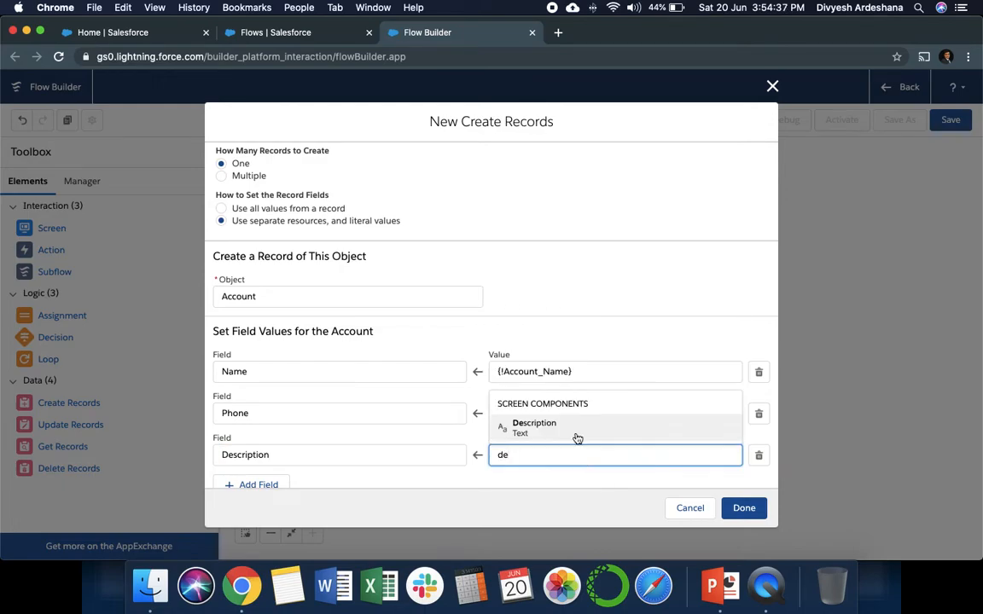
{"action": "left_click", "coordinate": [533, 426]}
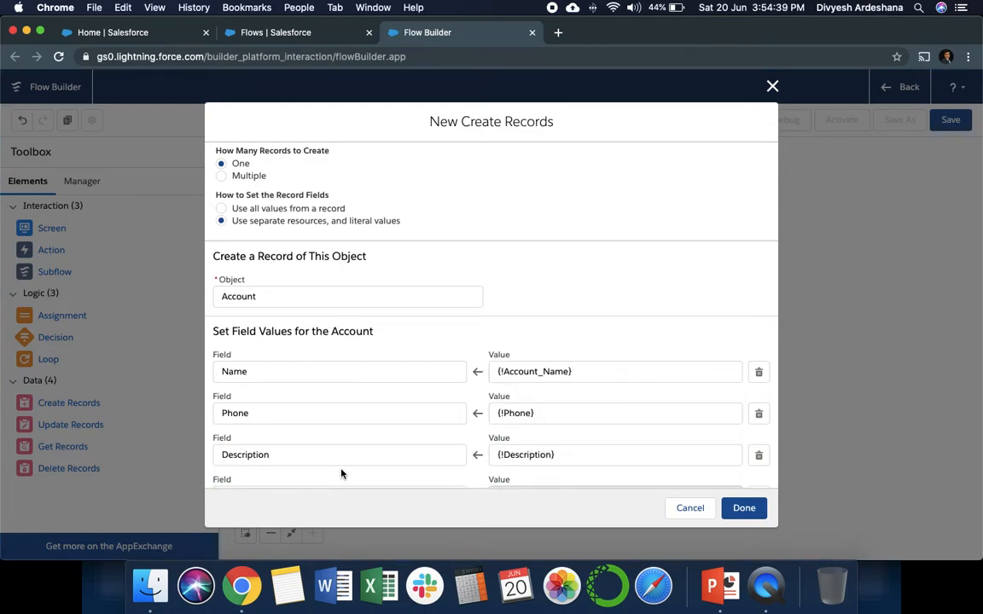
{"action": "type", "text": "we"}
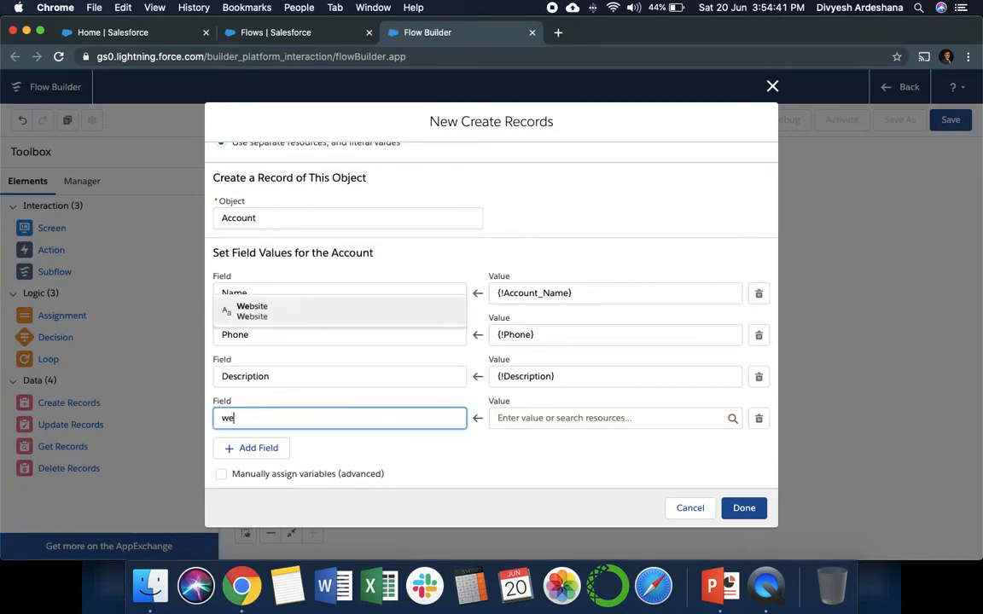
{"action": "left_click", "coordinate": [252, 306]}
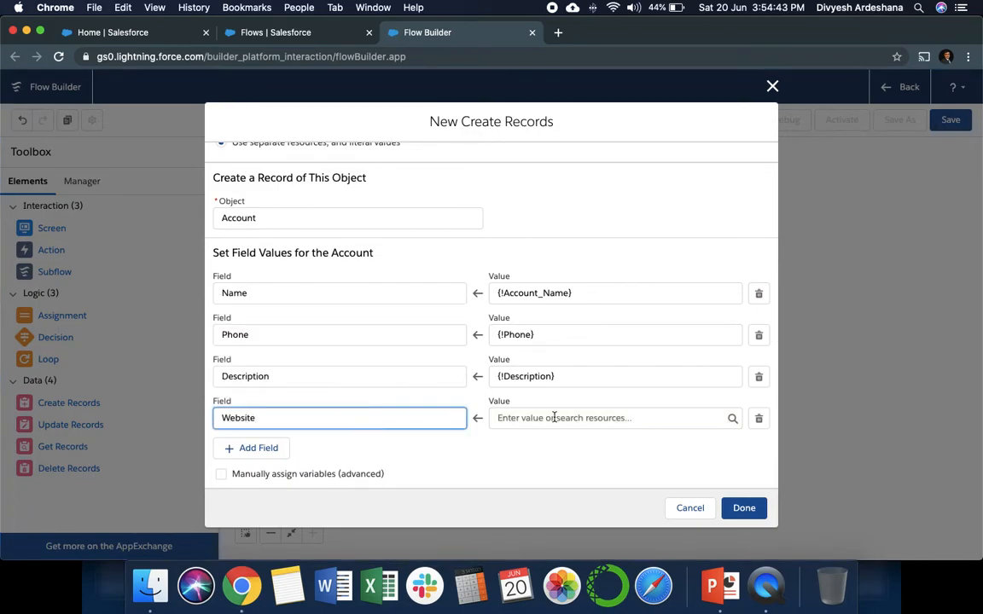
{"action": "type", "text": "{!Website}"}
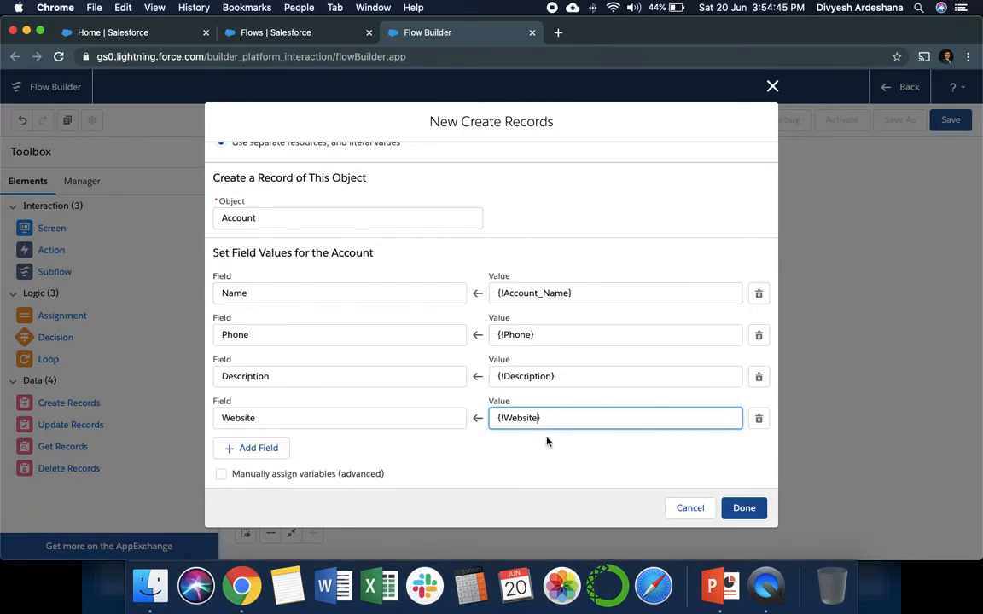
{"action": "mouse_move", "coordinate": [546, 273]}
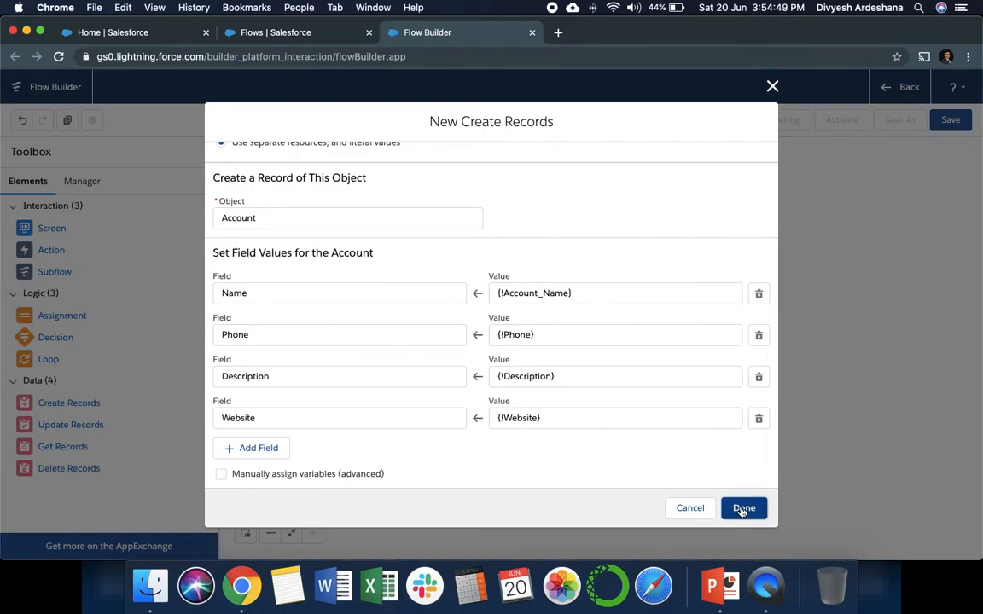
{"action": "left_click", "coordinate": [743, 508]}
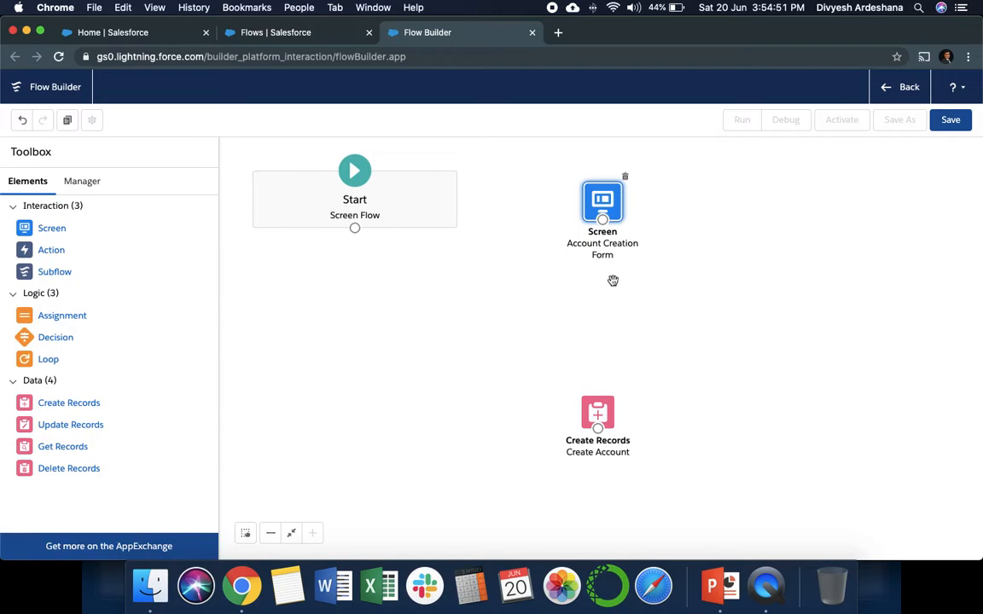
Move the Create Account element up beneath the Account Creation Form screen
{"action": "left_click_drag", "start_coordinate": [597, 418], "coordinate": [564, 325]}
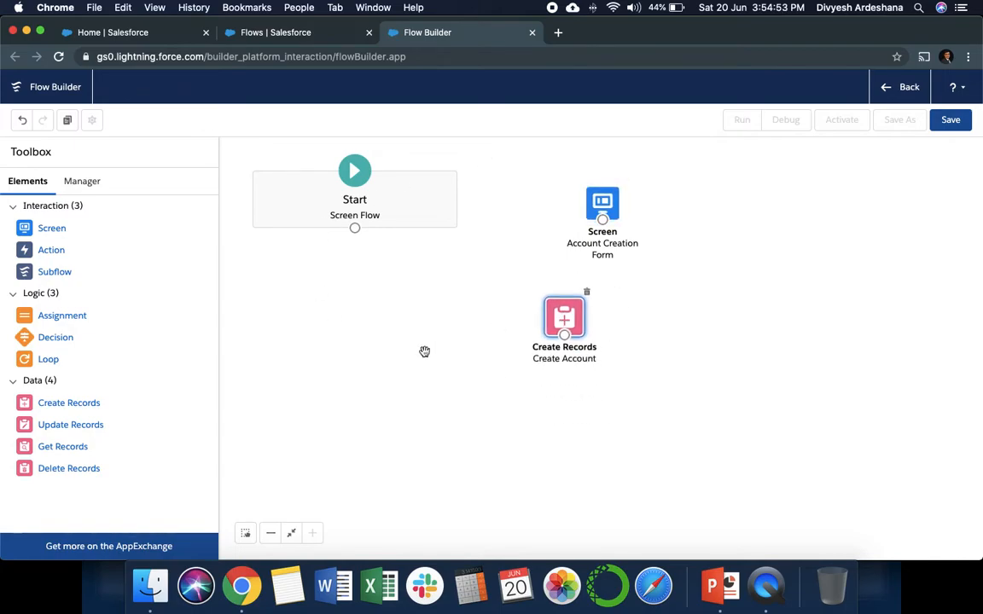
{"action": "mouse_move", "coordinate": [52, 227]}
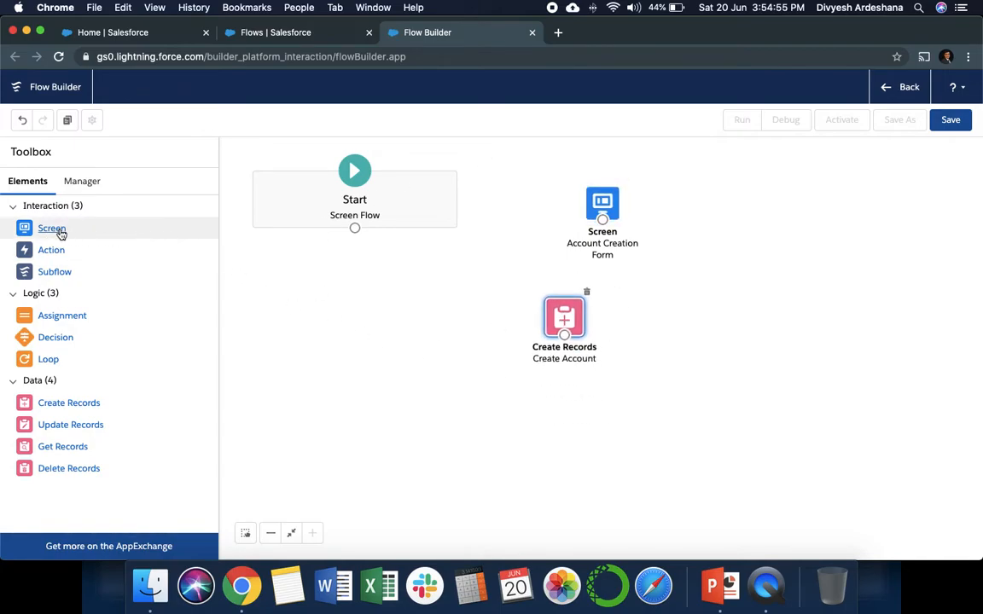
{"action": "mouse_move", "coordinate": [689, 301]}
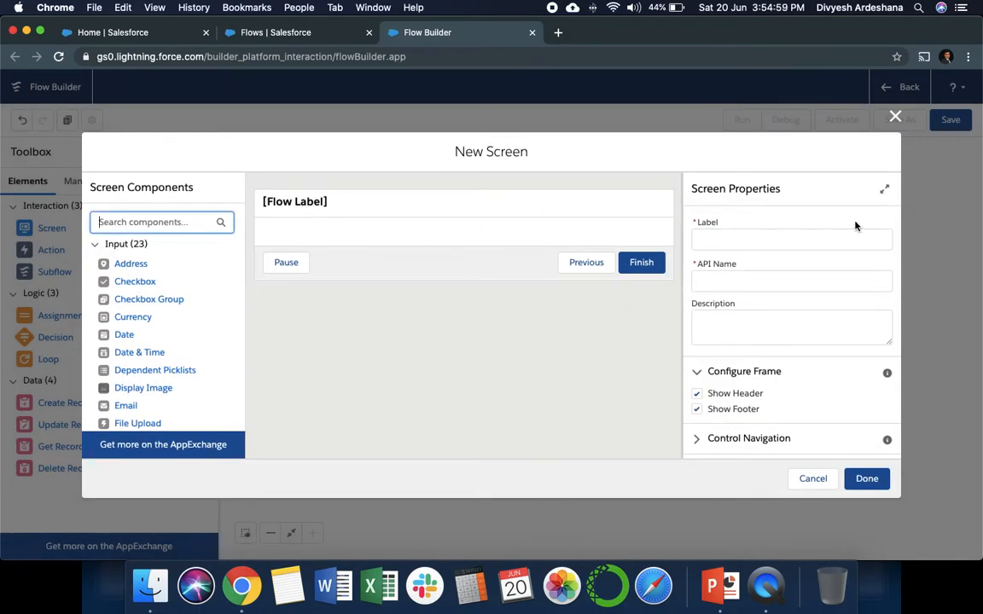
Label the new screen 'Display Values' and scroll to add a Display Text component
{"action": "type", "text": "Disp"}
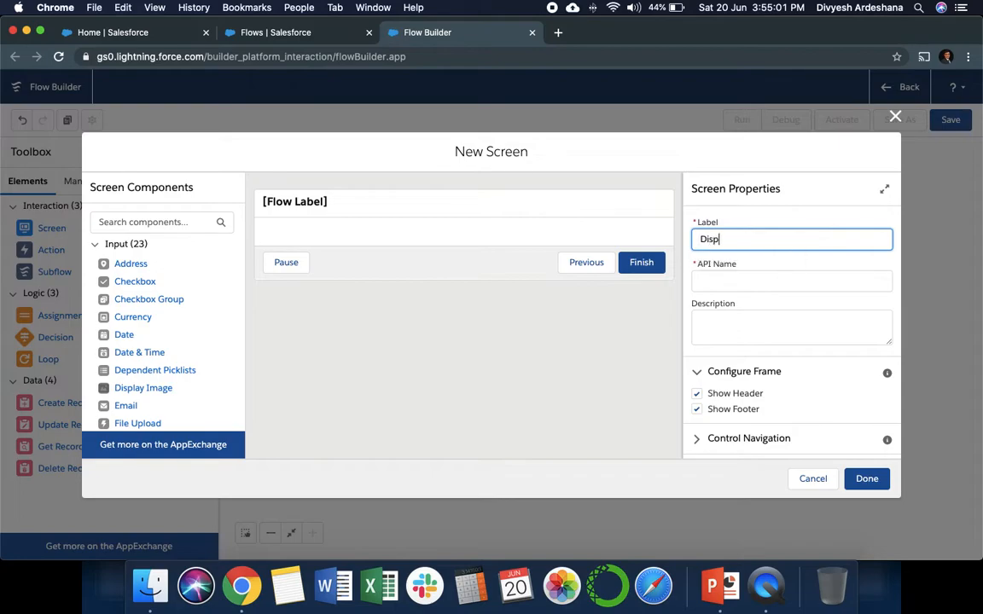
{"action": "type", "text": "a"}
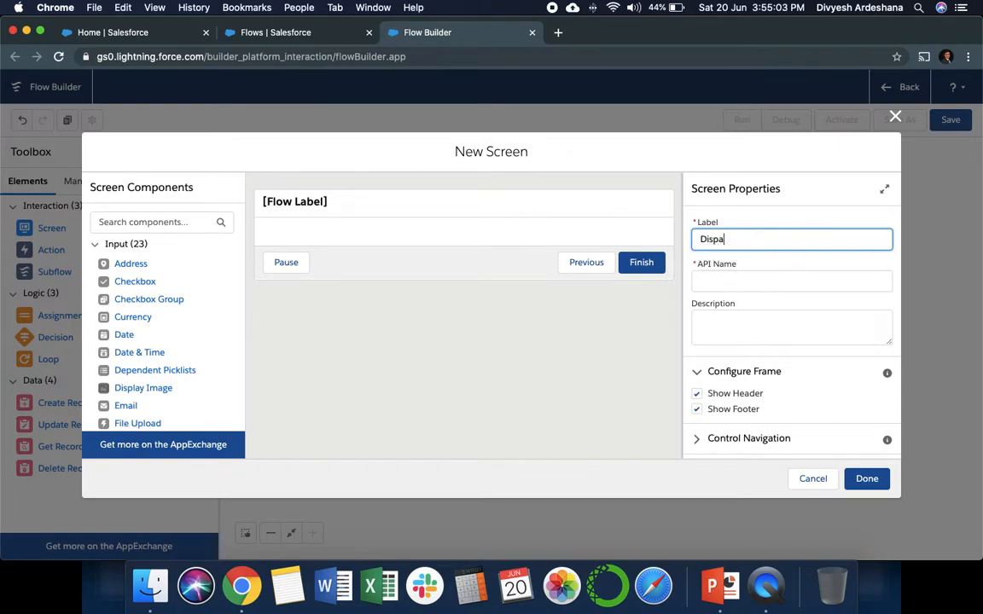
{"action": "type", "text": "Display Values"}
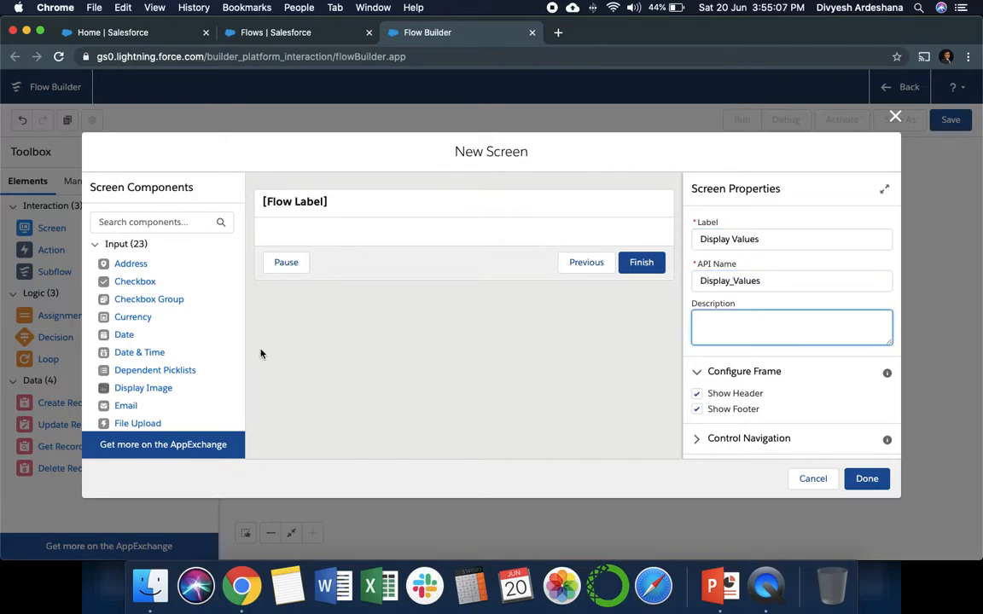
{"action": "scroll", "scroll_direction": "down", "scroll_amount": 3}
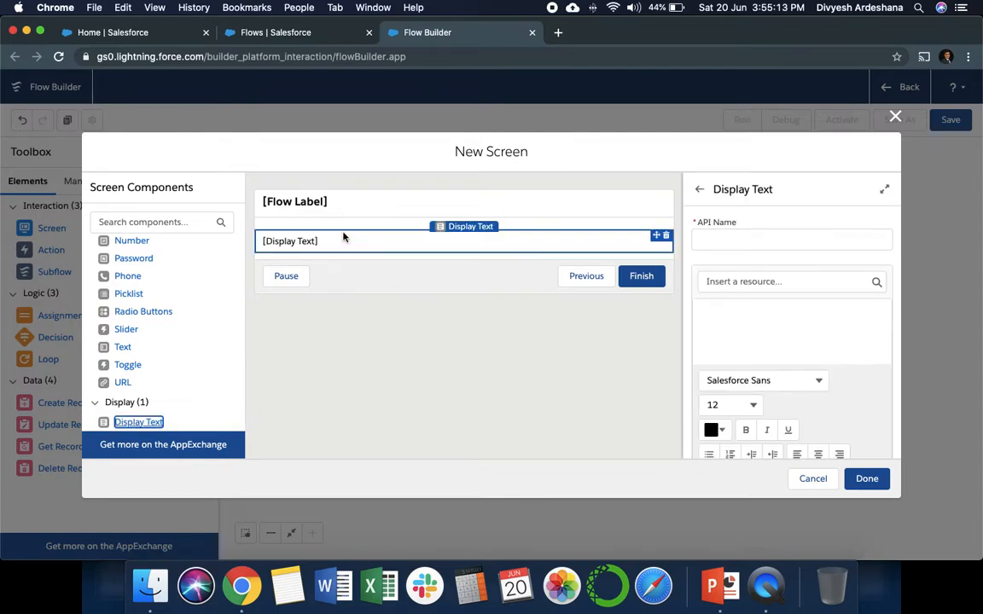
Write the intro line and insert Account Name and Phone values after their labels
{"action": "type", "text": "Display"}
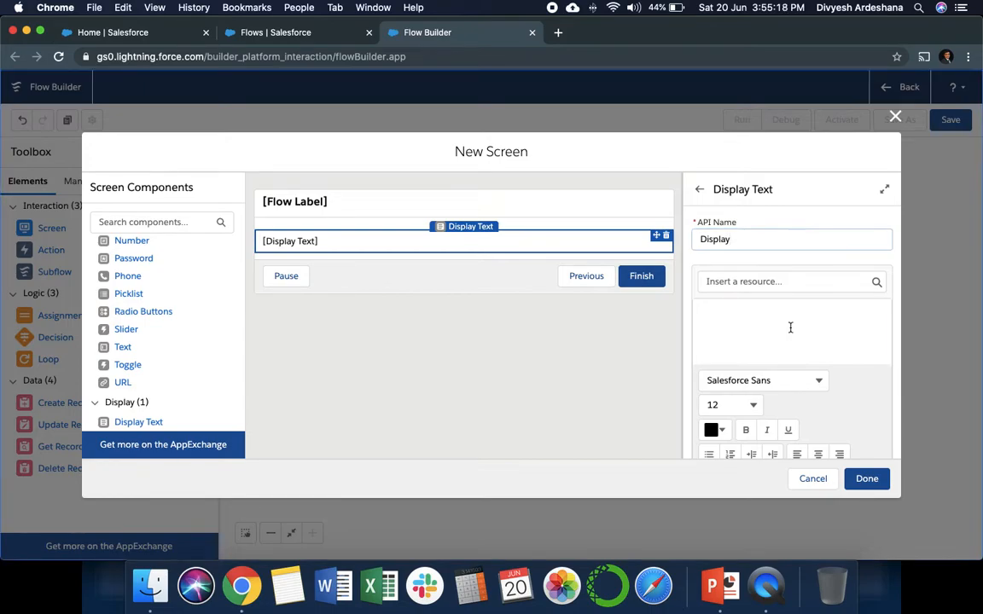
{"action": "type", "text": "Below are f"}
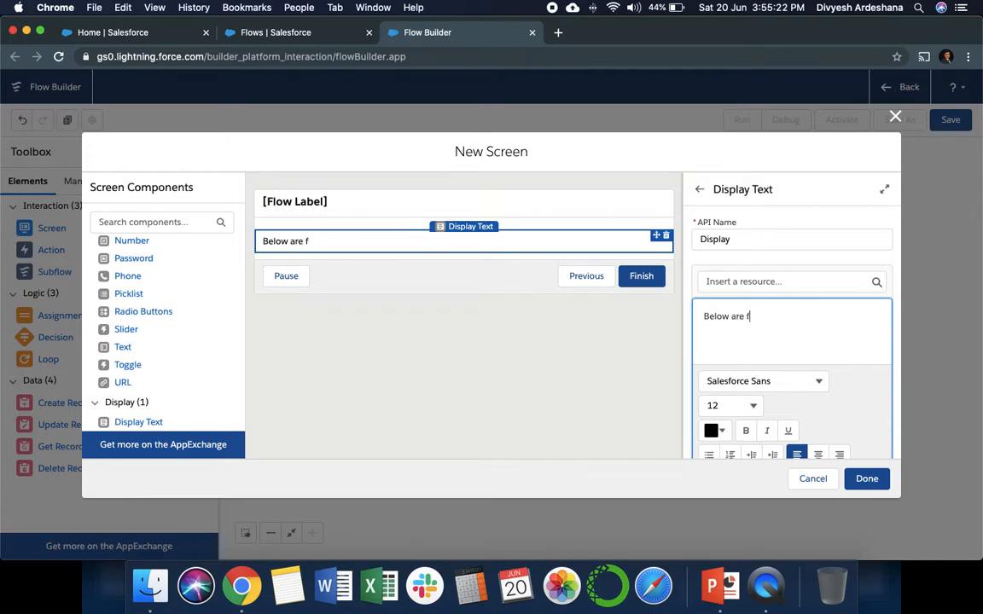
{"action": "type", "text": "ields for new account:"}
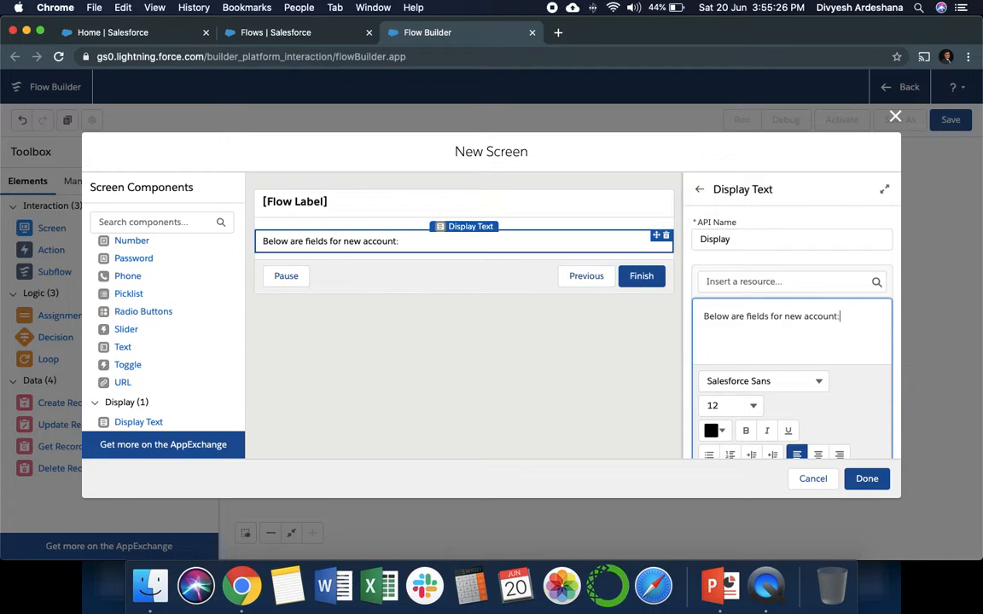
{"action": "type", "text": "Account Name:"}
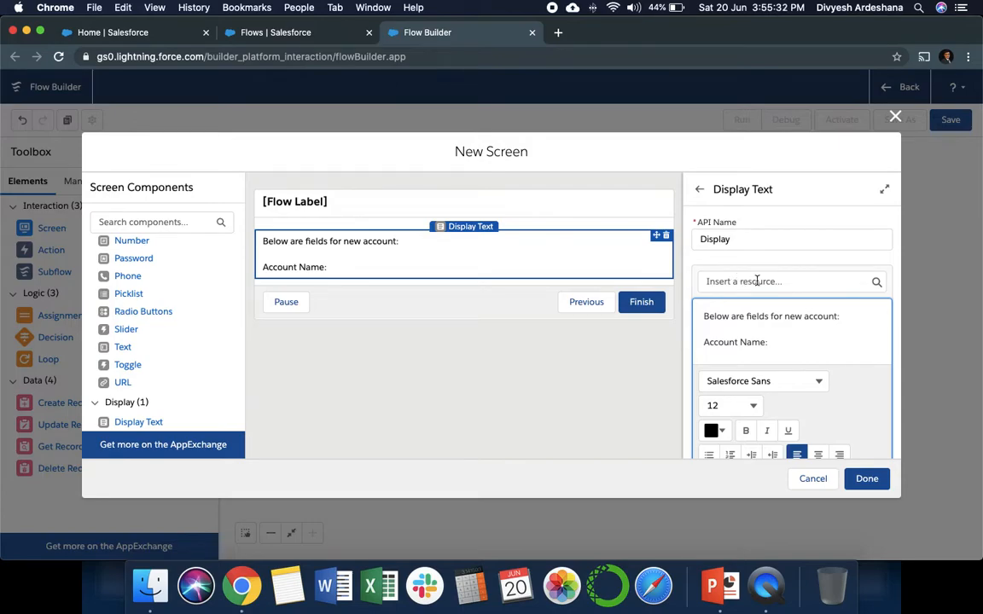
{"action": "type", "text": "{!Account_Name}"}
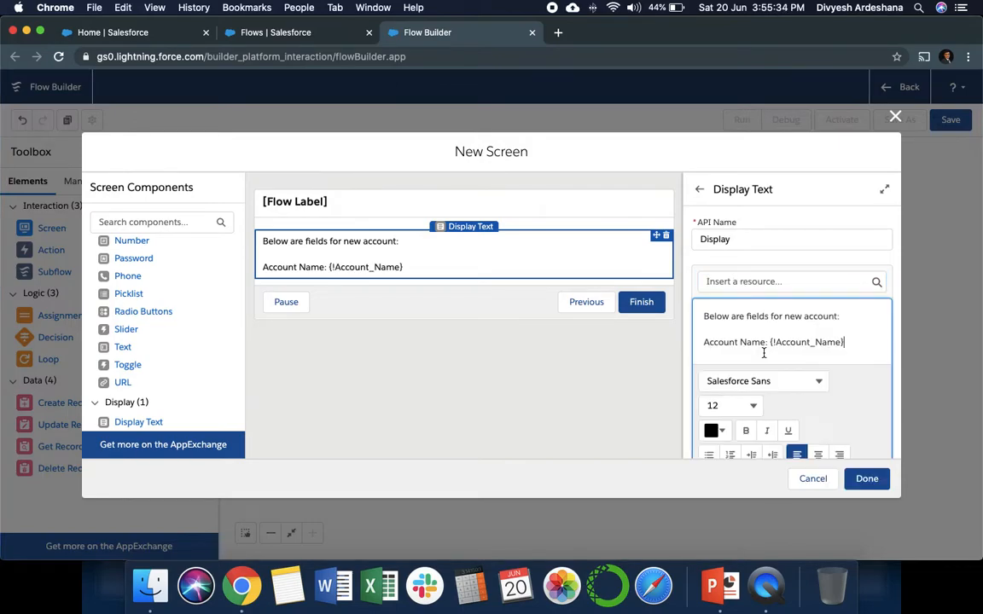
{"action": "type", "text": "Phone:"}
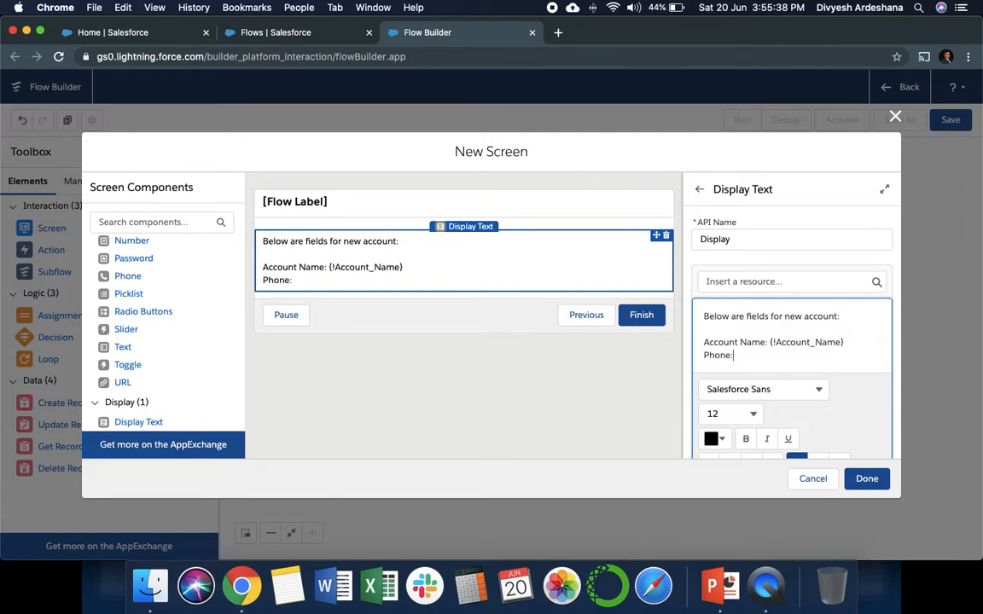
{"action": "left_click", "coordinate": [785, 281]}
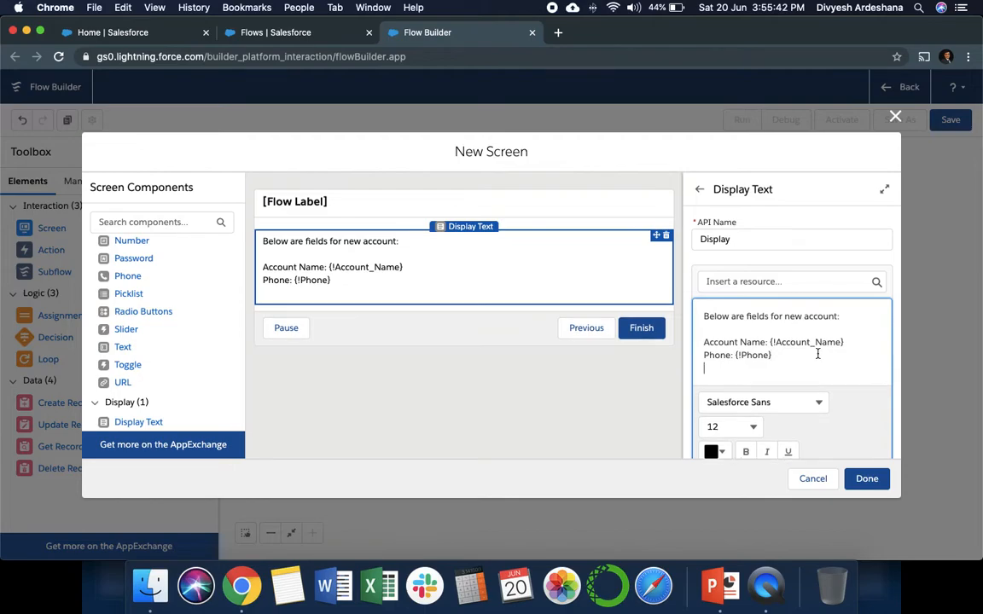
Add 'Website:' with {!Website} and 'Description:' with the Description resource
{"action": "type", "text": "Website:"}
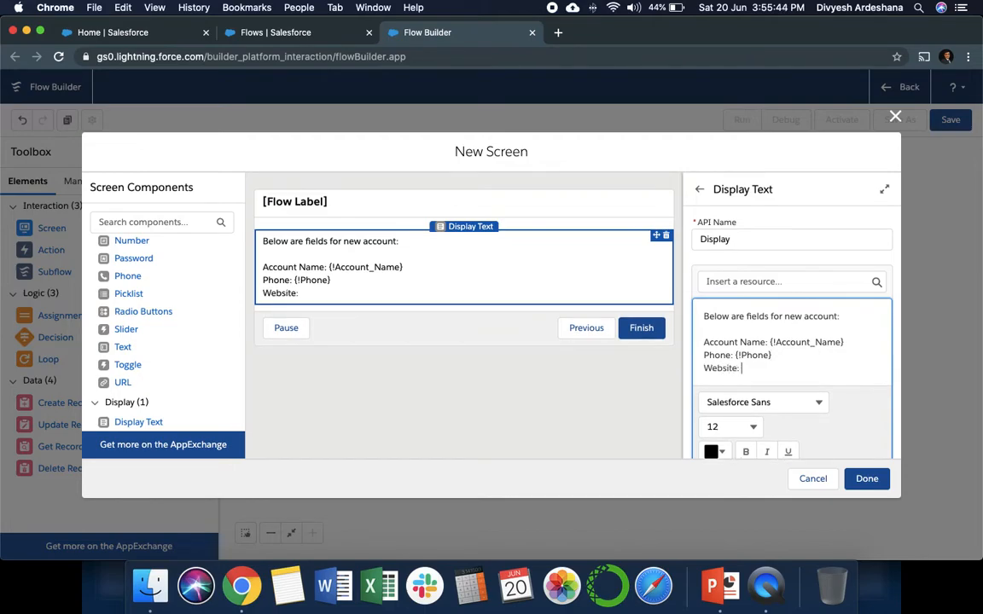
{"action": "type", "text": "{!Website}"}
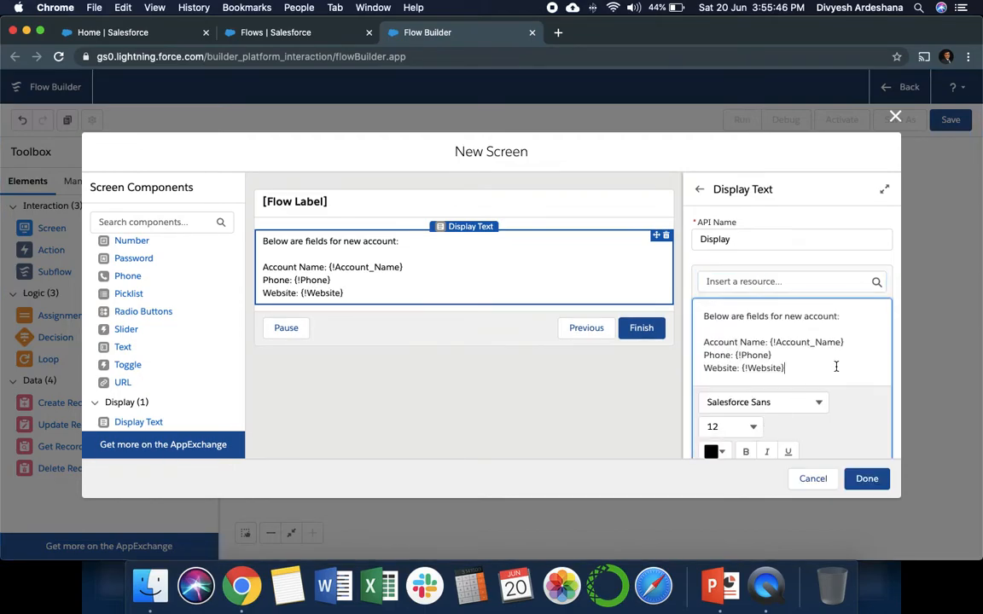
{"action": "type", "text": "Descri"}
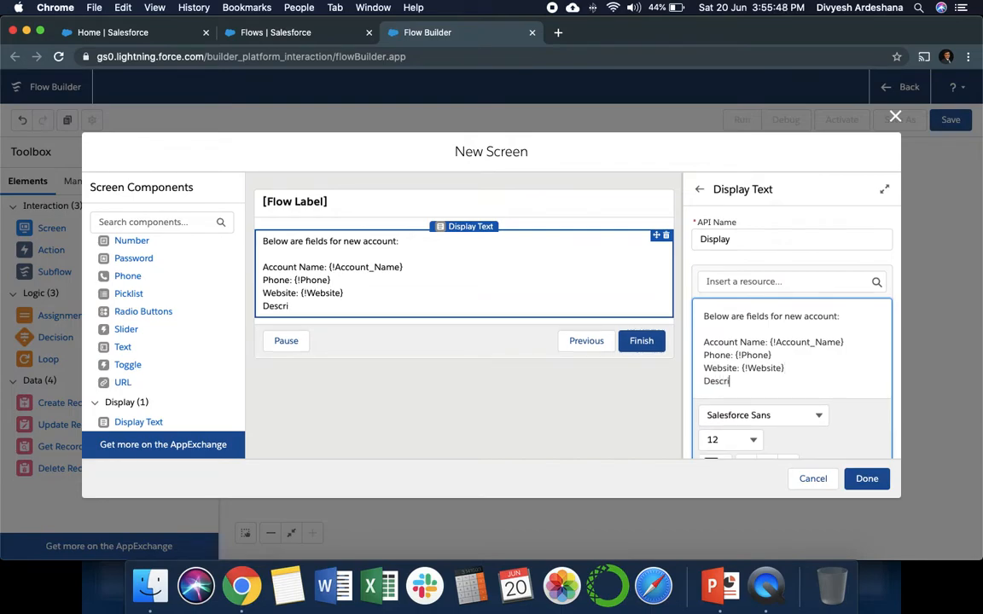
{"action": "type", "text": "ption:"}
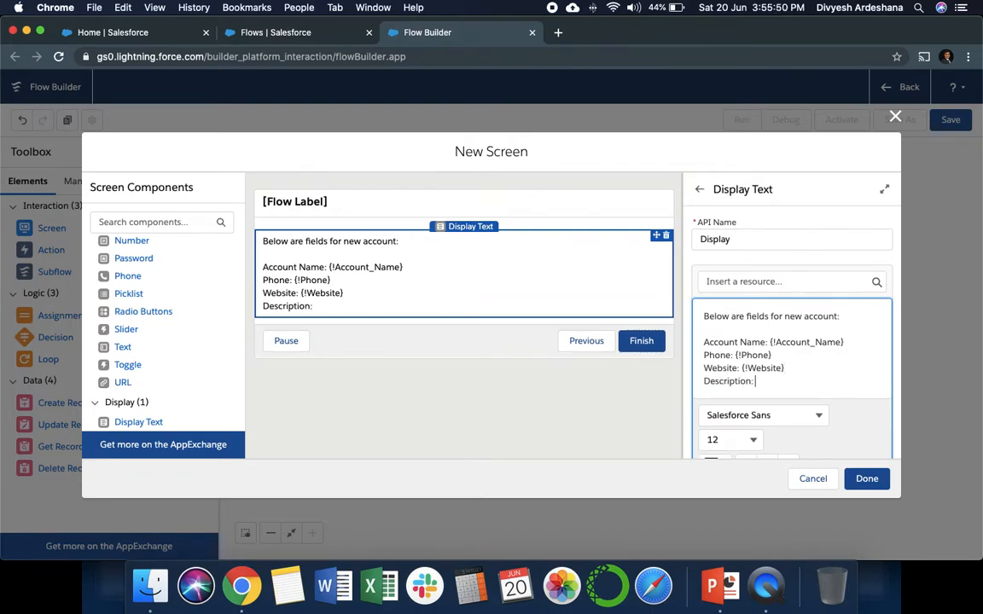
{"action": "left_click", "coordinate": [785, 281]}
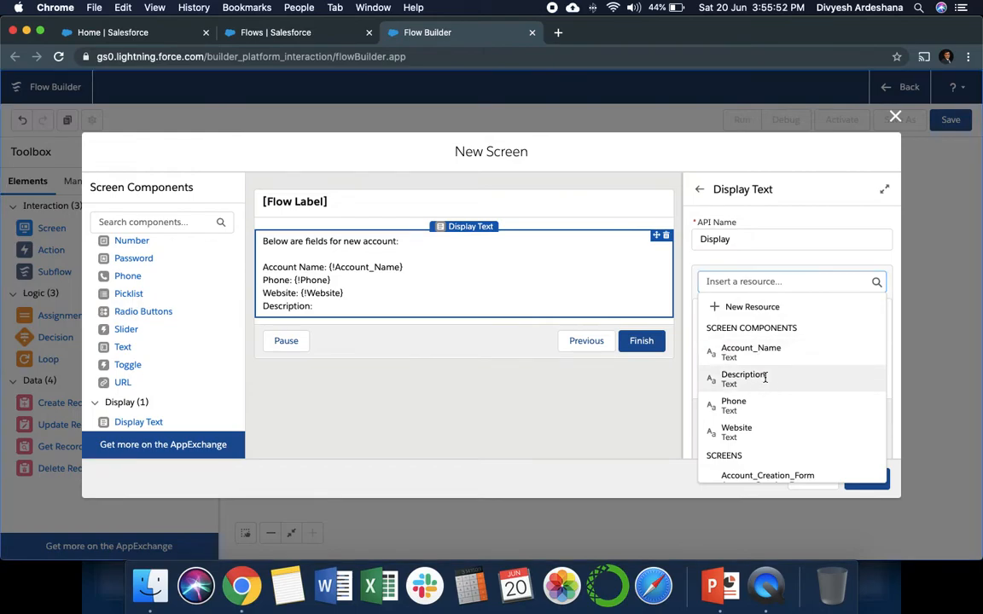
{"action": "left_click", "coordinate": [743, 378]}
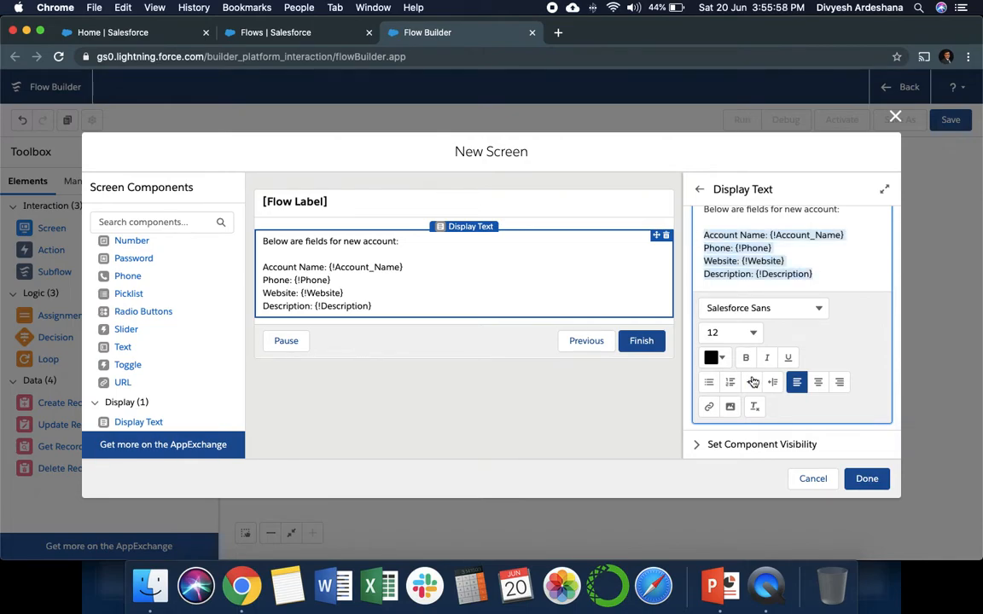
Format the field lines as bold bullets and add 'Thank you for using flow.'
{"action": "left_click", "coordinate": [729, 381]}
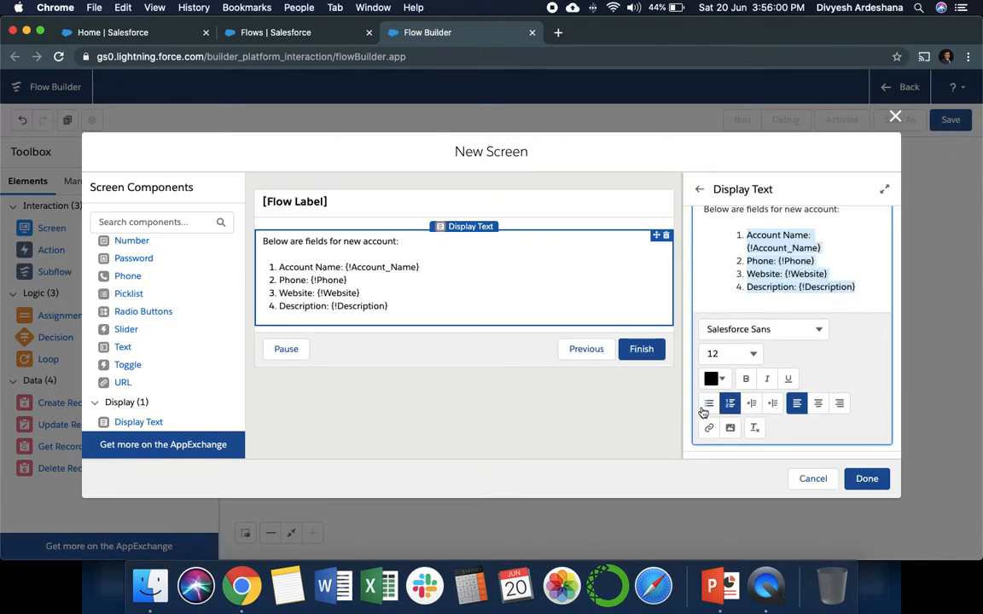
{"action": "left_click", "coordinate": [708, 402]}
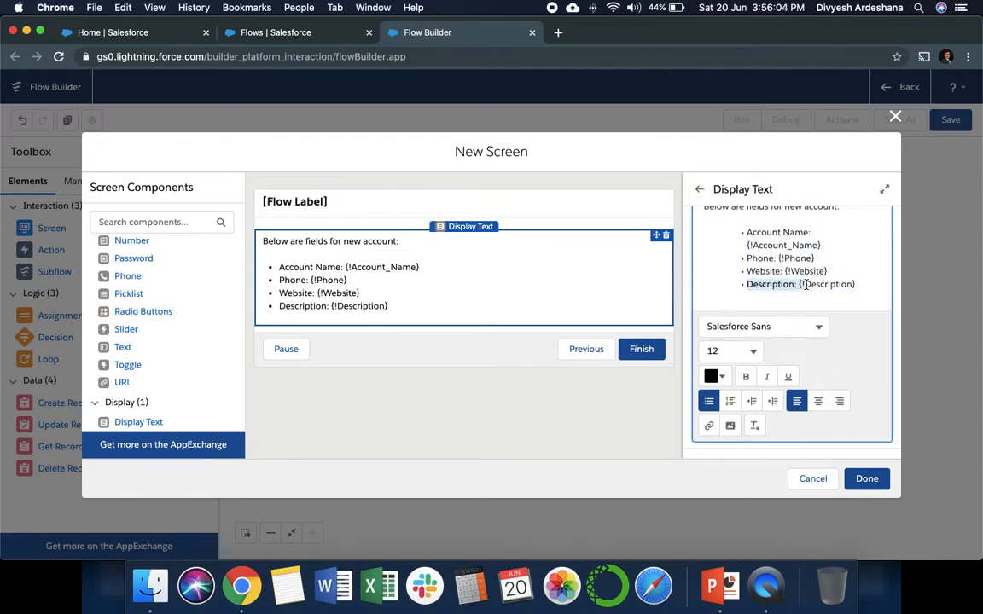
{"action": "left_click", "coordinate": [745, 376]}
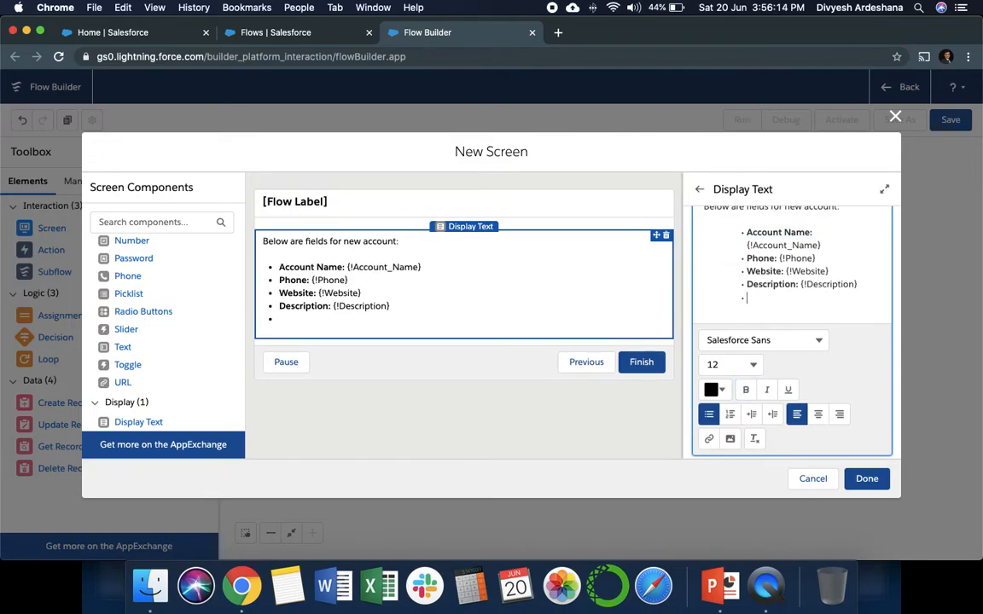
{"action": "type", "text": "Thank y"}
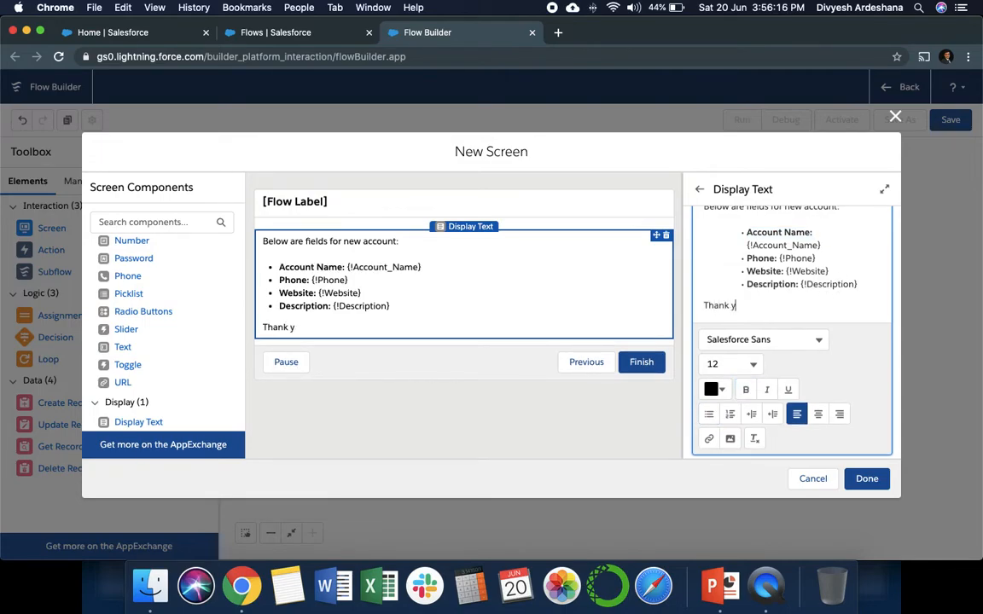
{"action": "type", "text": "ou for using"}
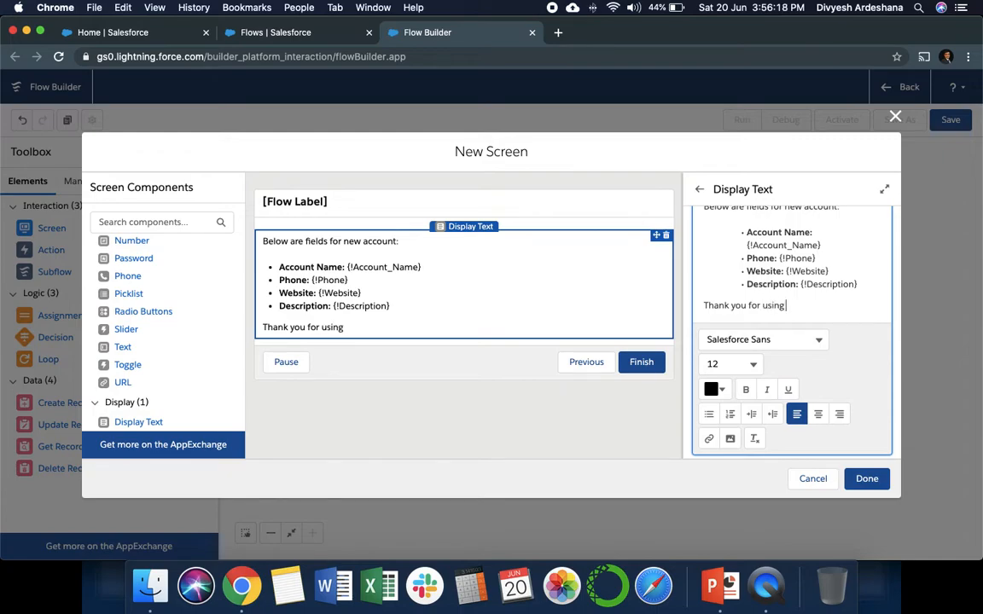
{"action": "type", "text": "flow."}
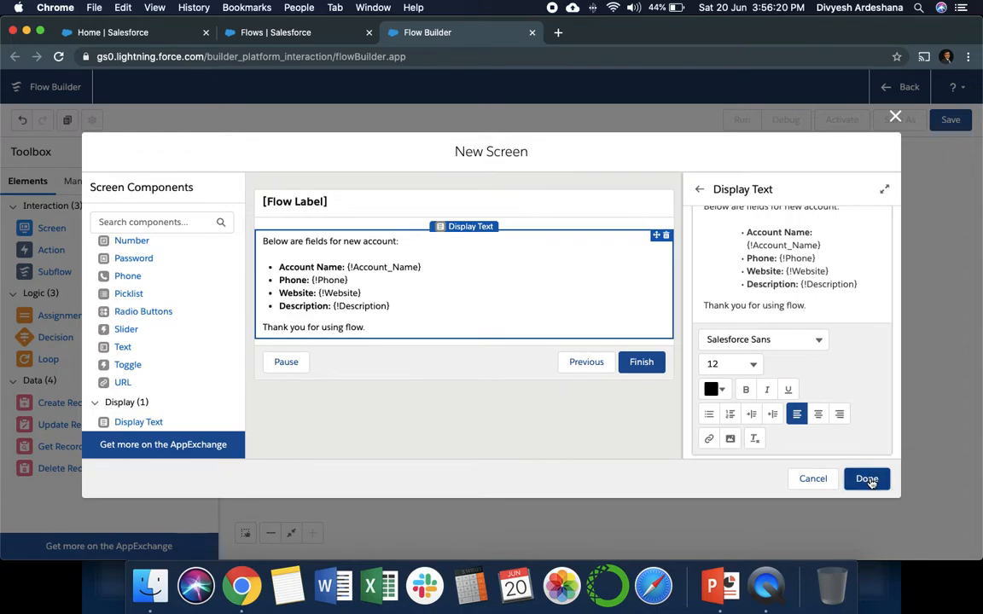
Place Account Creation Form below Start and connect it through Create Account to Display Values
{"action": "left_click", "coordinate": [865, 479]}
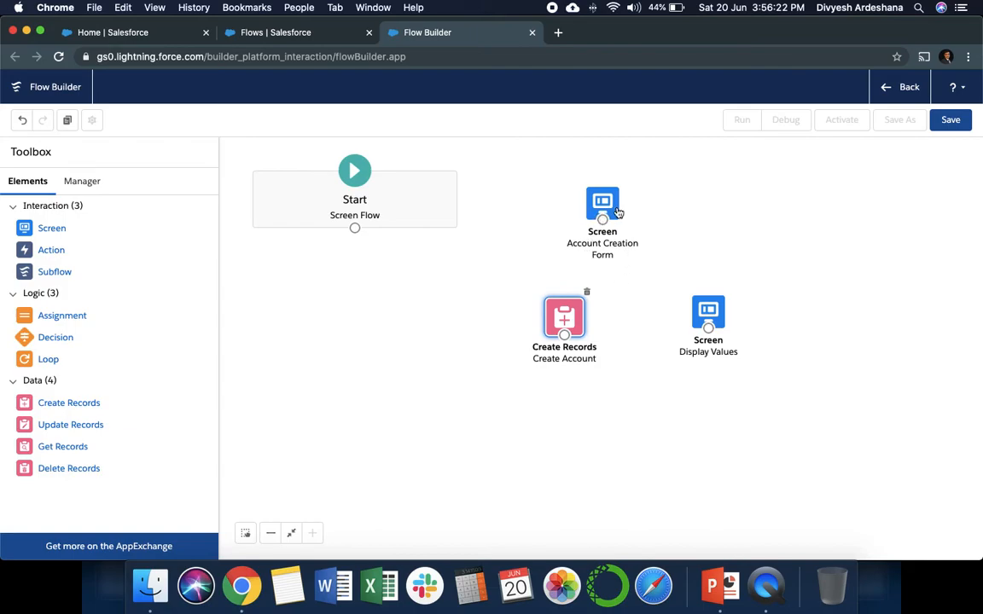
{"action": "left_click", "coordinate": [602, 205]}
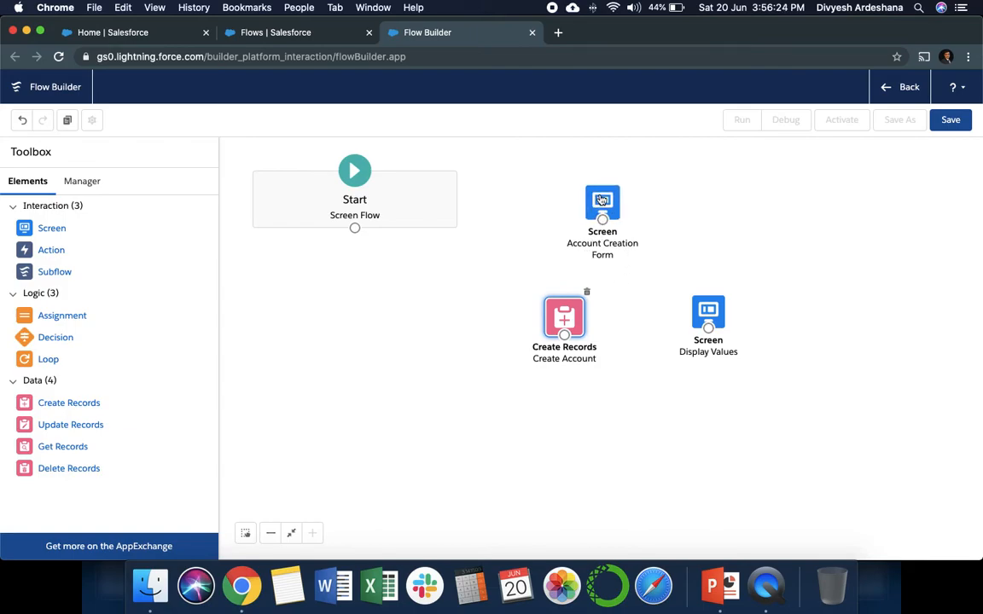
{"action": "left_click_drag", "start_coordinate": [602, 209], "coordinate": [356, 354]}
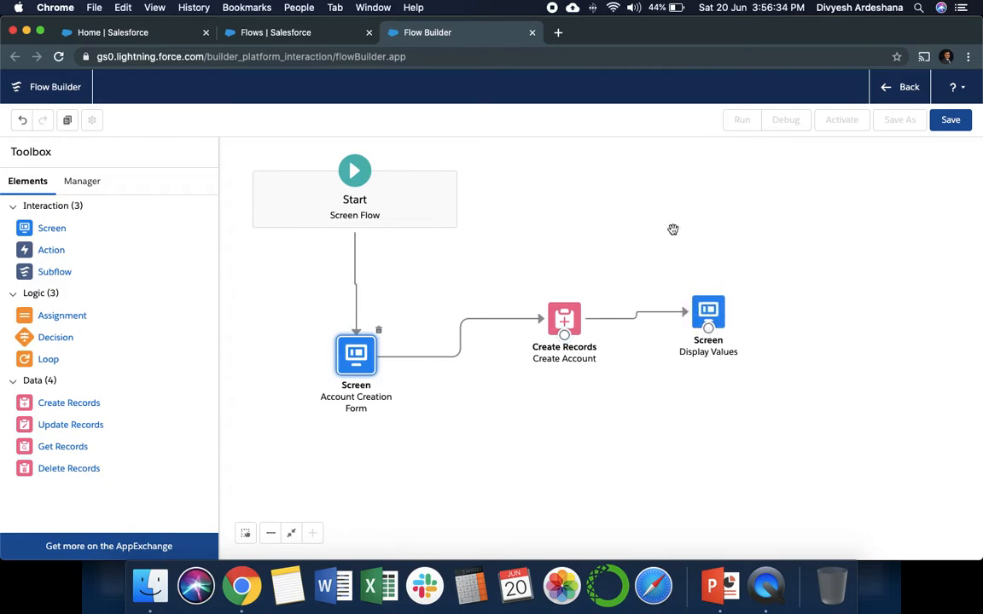
{"action": "left_click", "coordinate": [950, 120]}
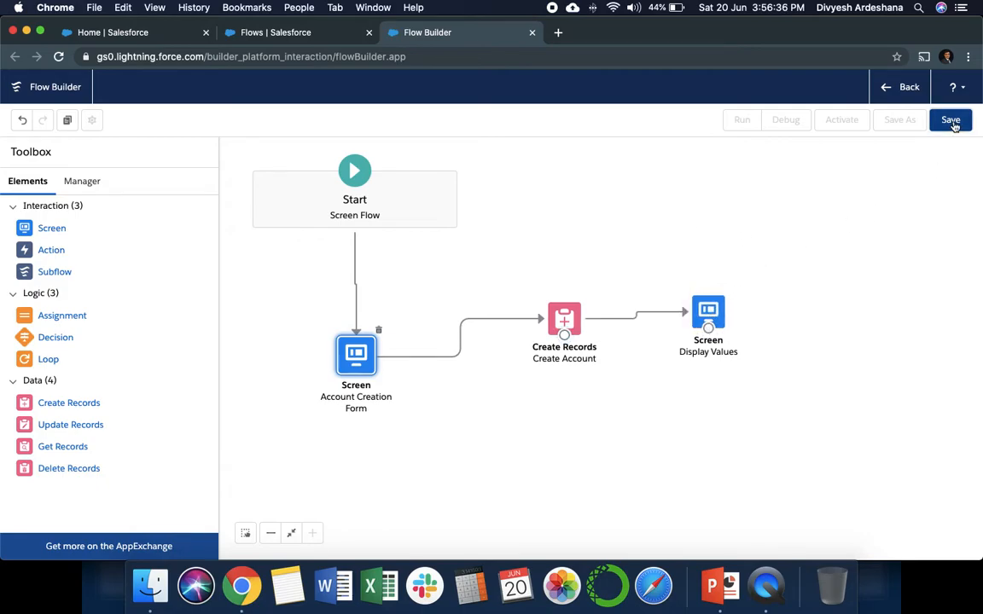
Save the flow under the label 'Creation of Account' and activate version 1
{"action": "left_click", "coordinate": [950, 120]}
{"action": "type", "text": "Creation of Account"}
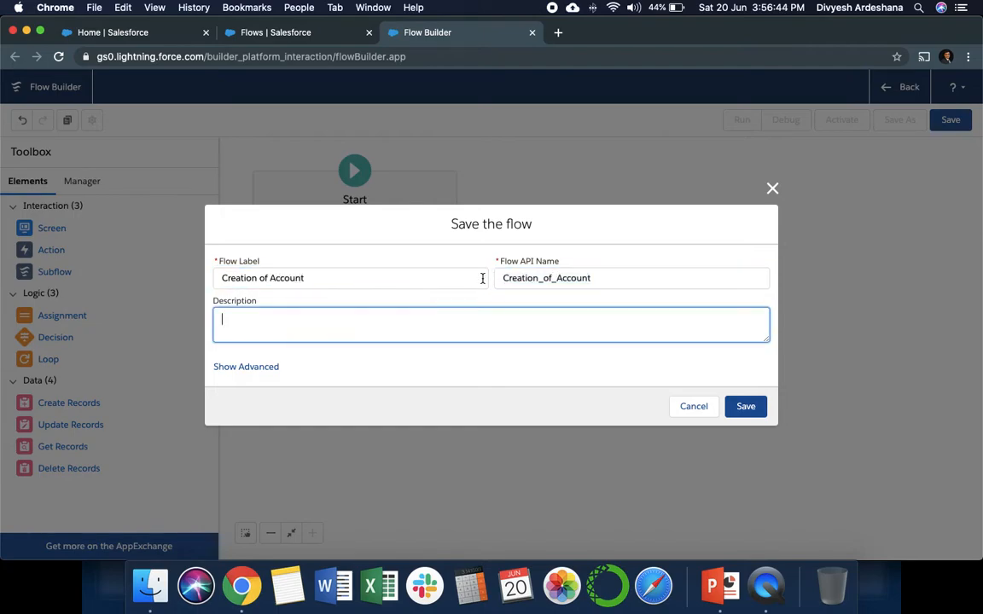
{"action": "left_click", "coordinate": [745, 406]}
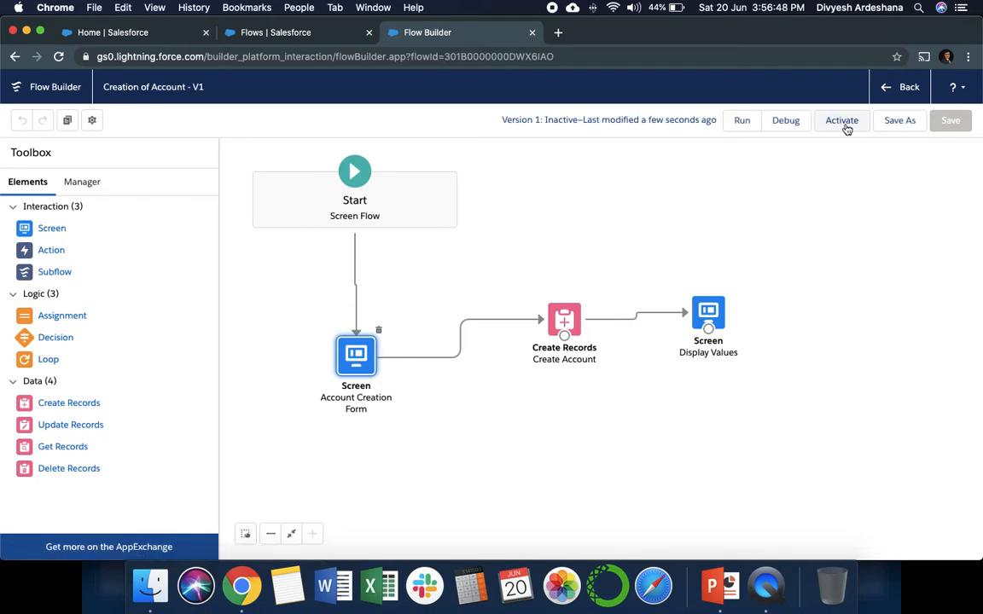
{"action": "left_click", "coordinate": [841, 119]}
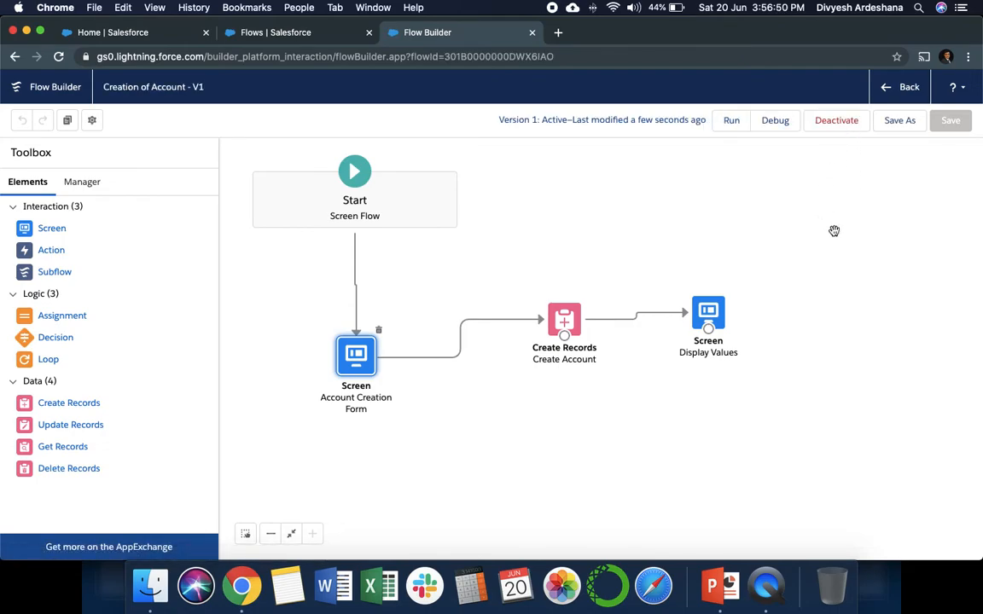
{"action": "mouse_move", "coordinate": [778, 227]}
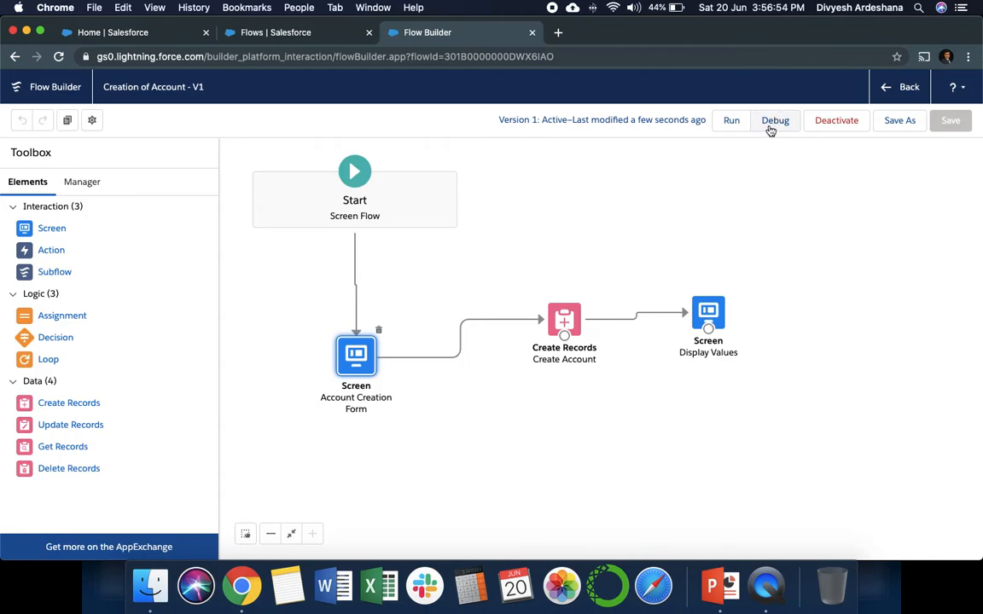
Debug-run the flow, entering account name My New Account, phone 123, description and website
{"action": "left_click", "coordinate": [775, 120]}
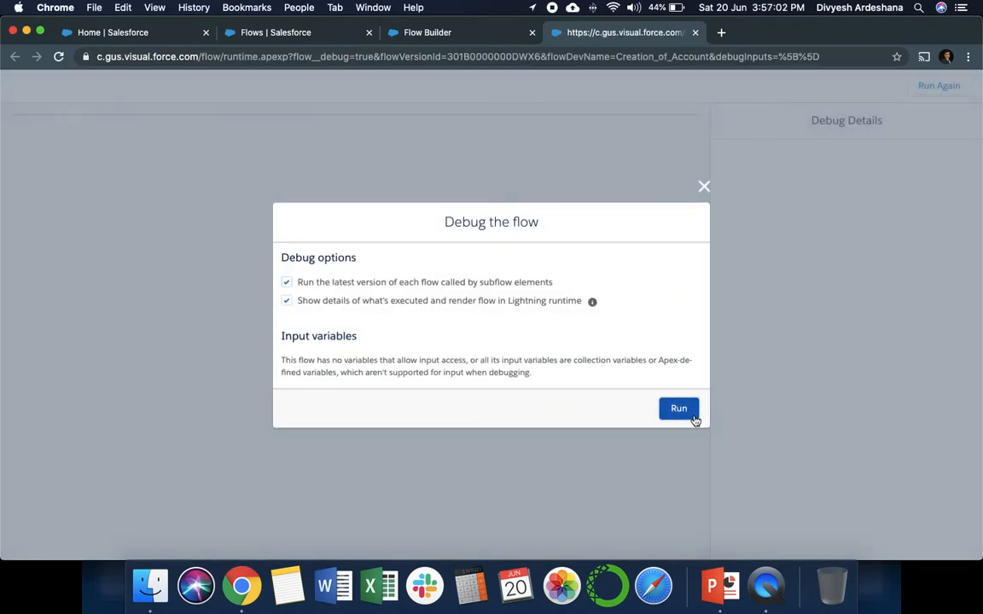
{"action": "left_click", "coordinate": [679, 408]}
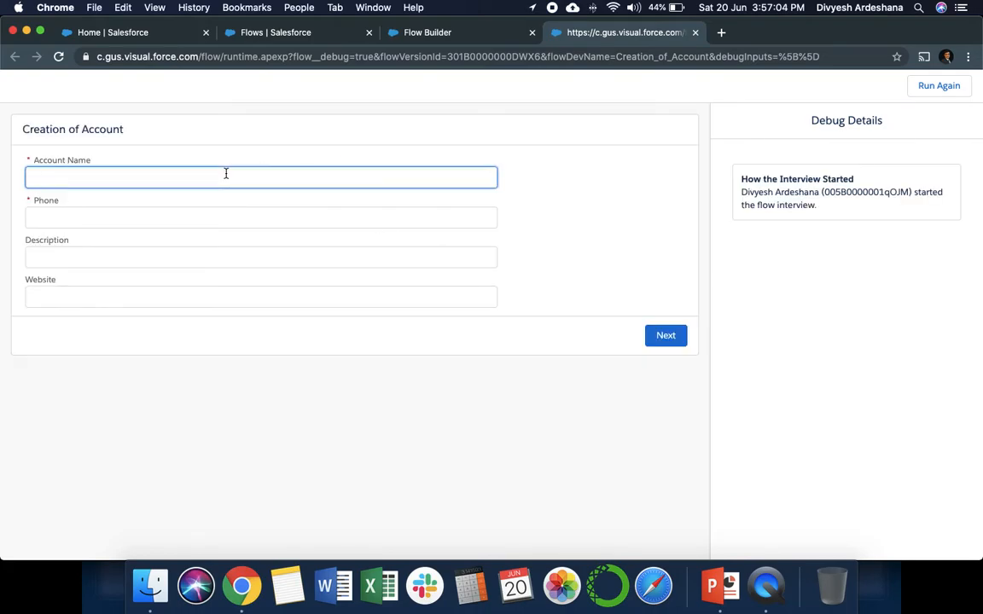
{"action": "type", "text": "My New Account"}
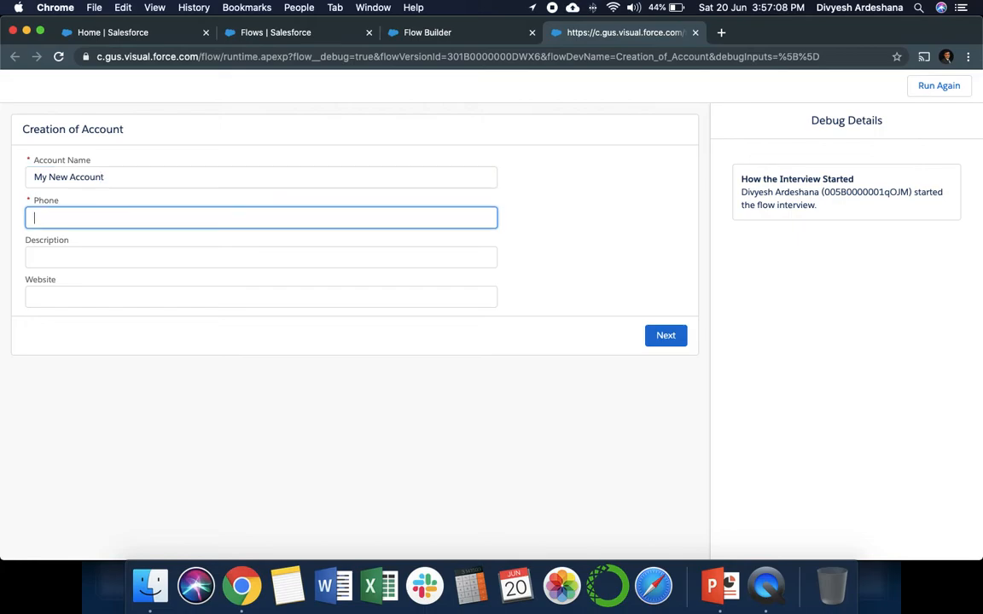
{"action": "type", "text": "123"}
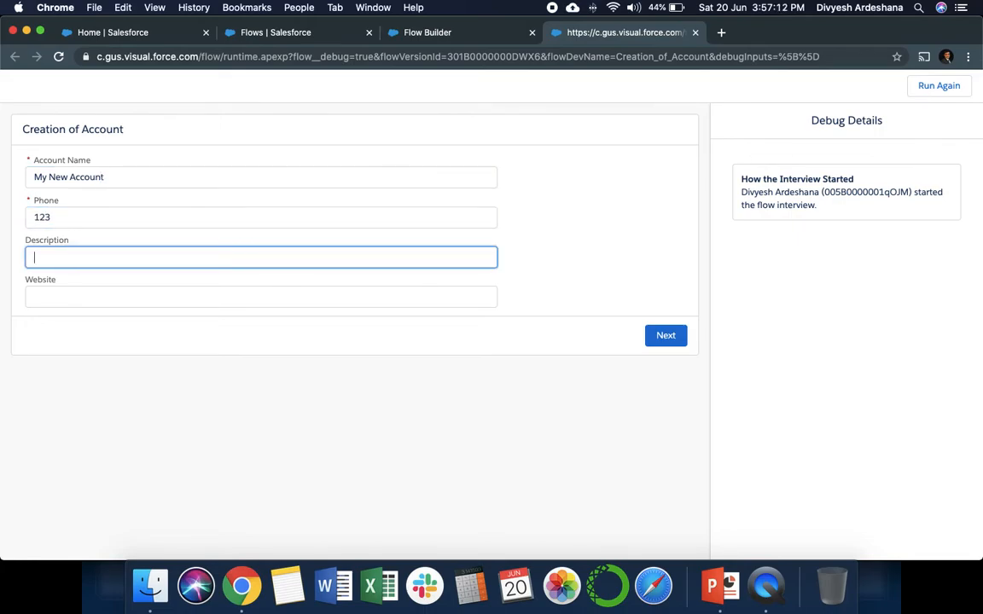
{"action": "type", "text": "This"}
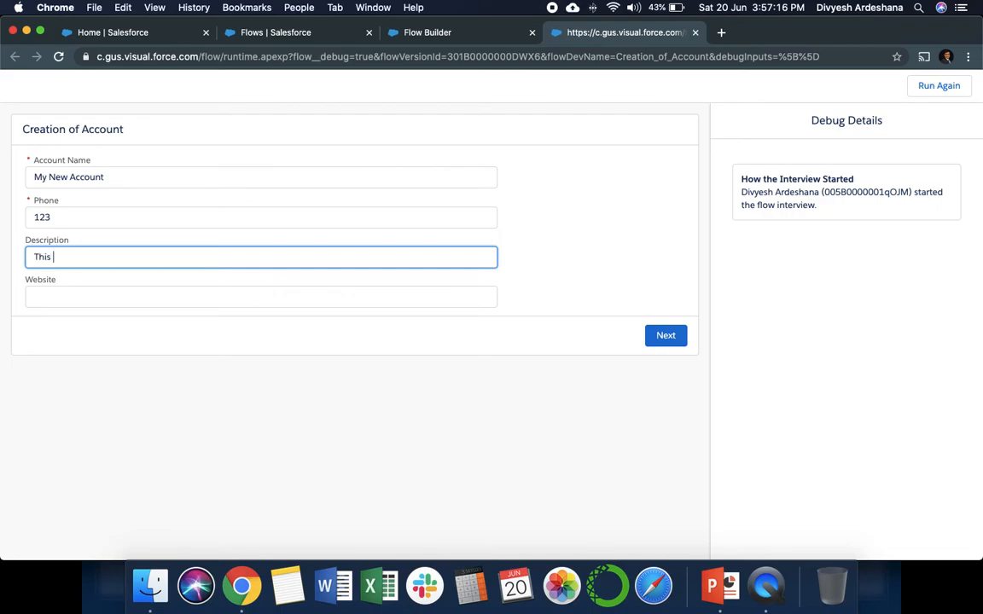
{"action": "type", "text": "is description"}
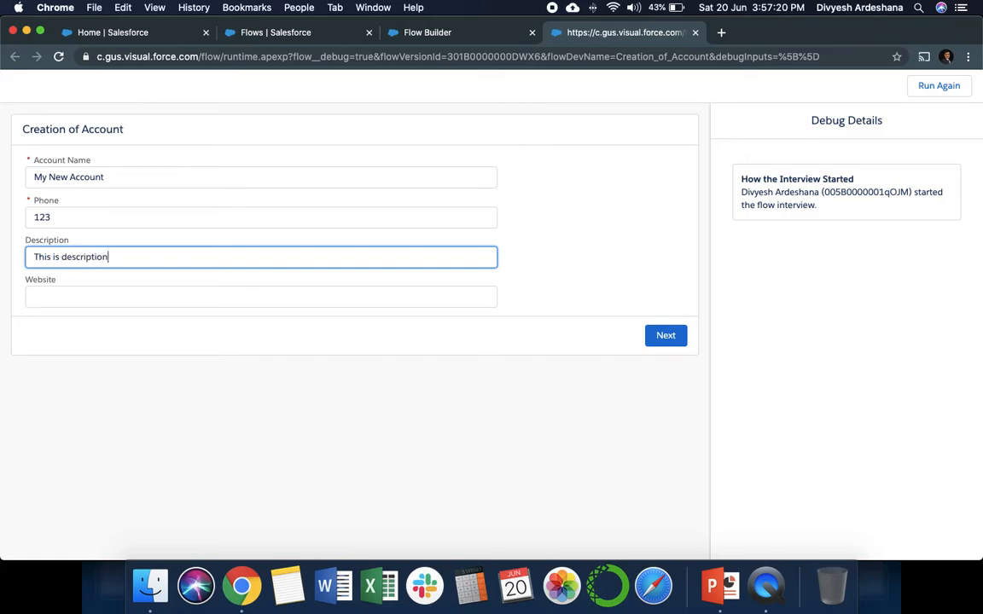
{"action": "type", "text": "field"}
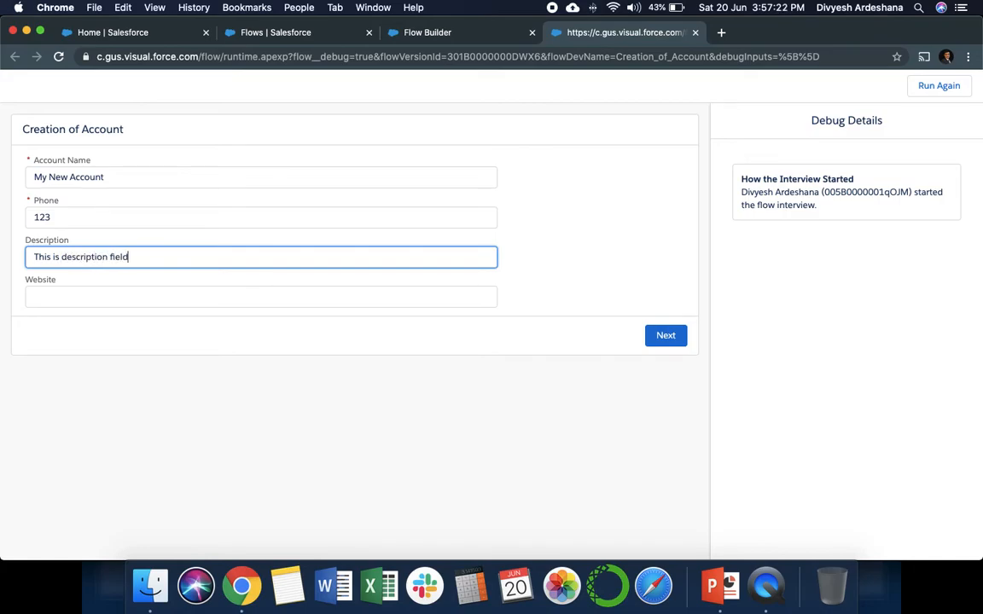
{"action": "type", "text": "www."}
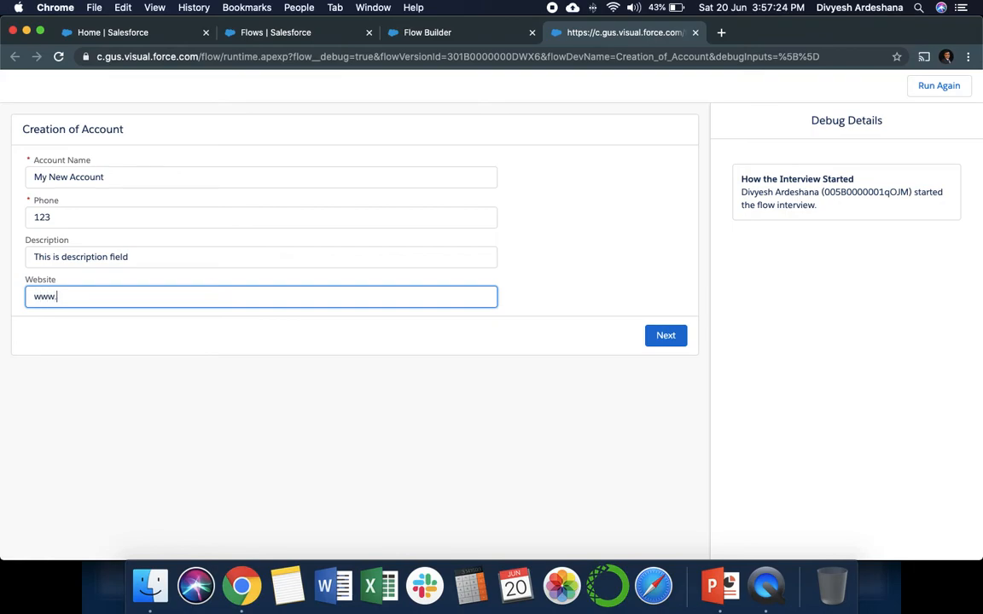
{"action": "type", "text": "salesforcearticle.com"}
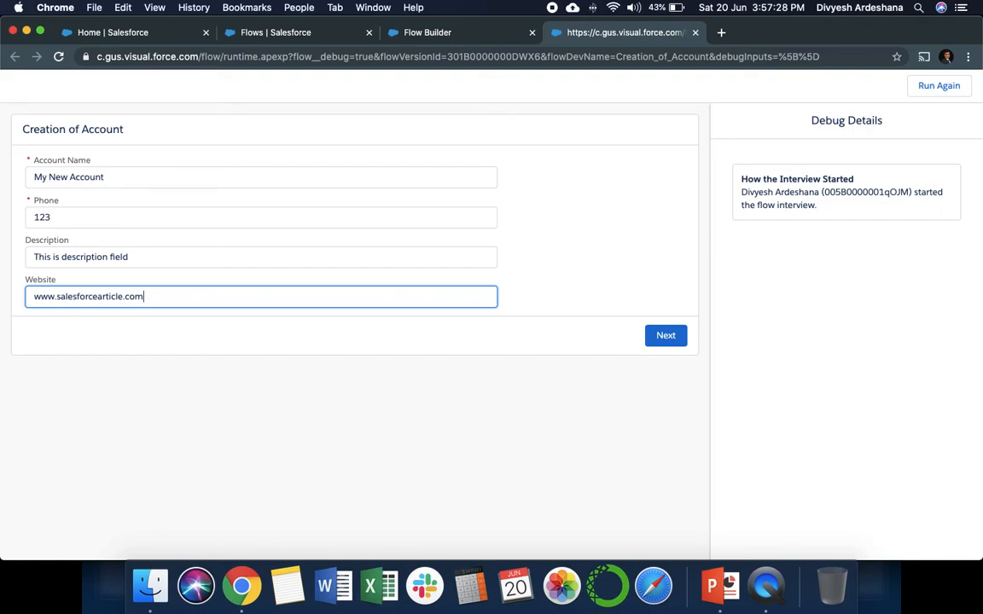
Submit the account details, finish the flow interview, and return to the Salesforce home page
{"action": "left_click", "coordinate": [665, 336]}
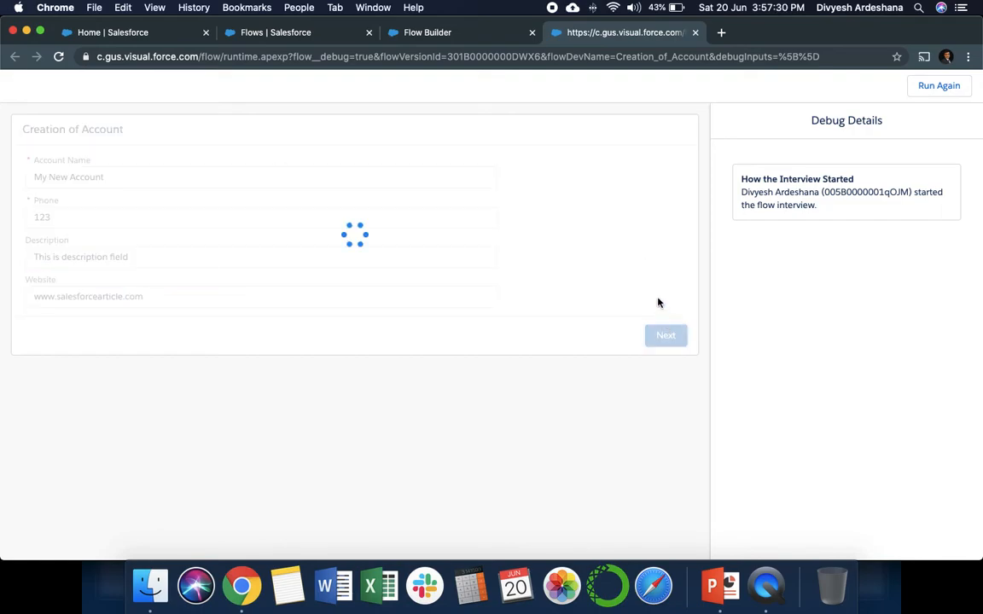
{"action": "left_click", "coordinate": [666, 334]}
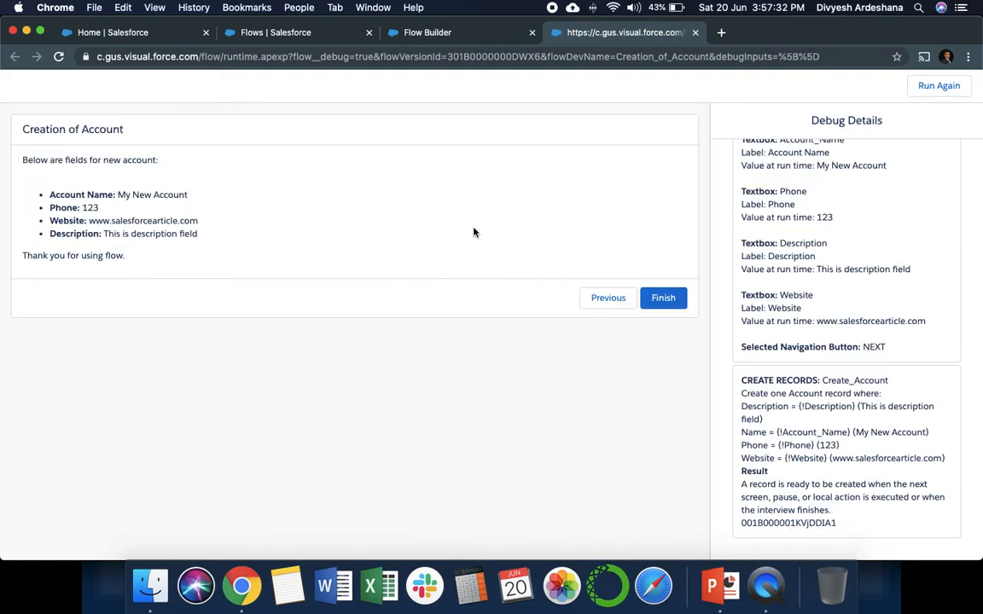
{"action": "mouse_move", "coordinate": [195, 212]}
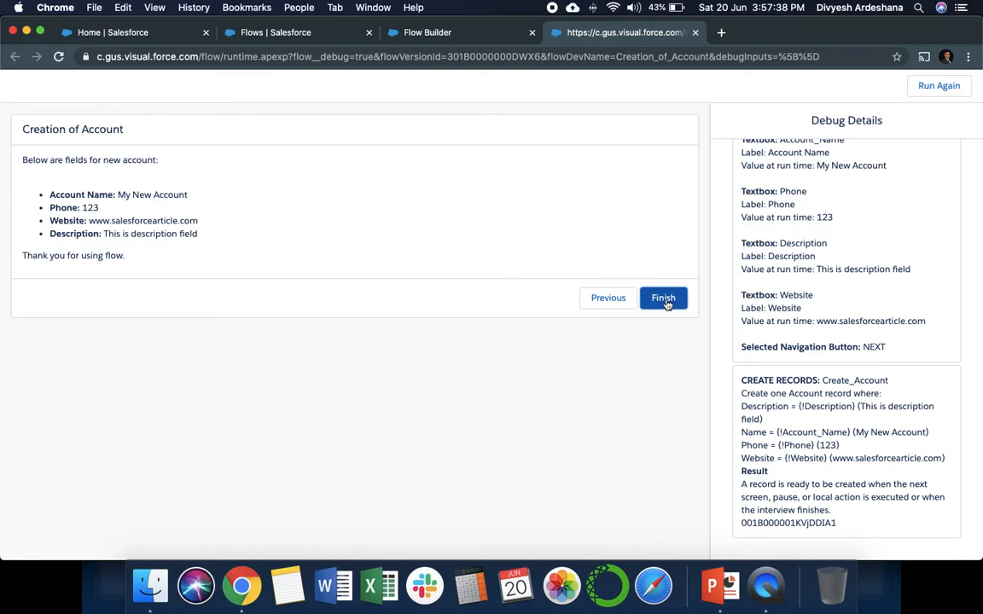
{"action": "left_click", "coordinate": [663, 298]}
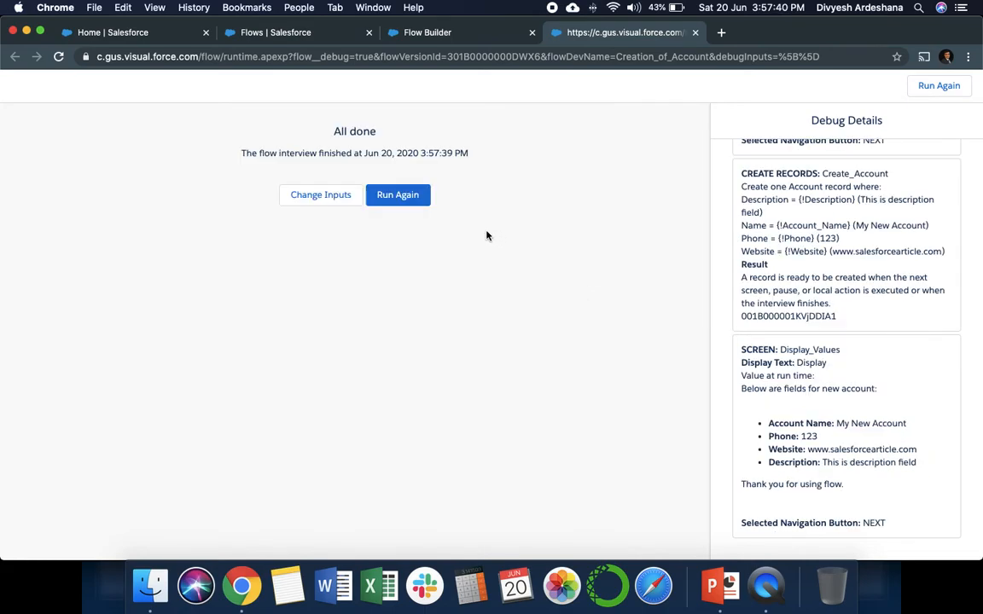
{"action": "left_click", "coordinate": [127, 33]}
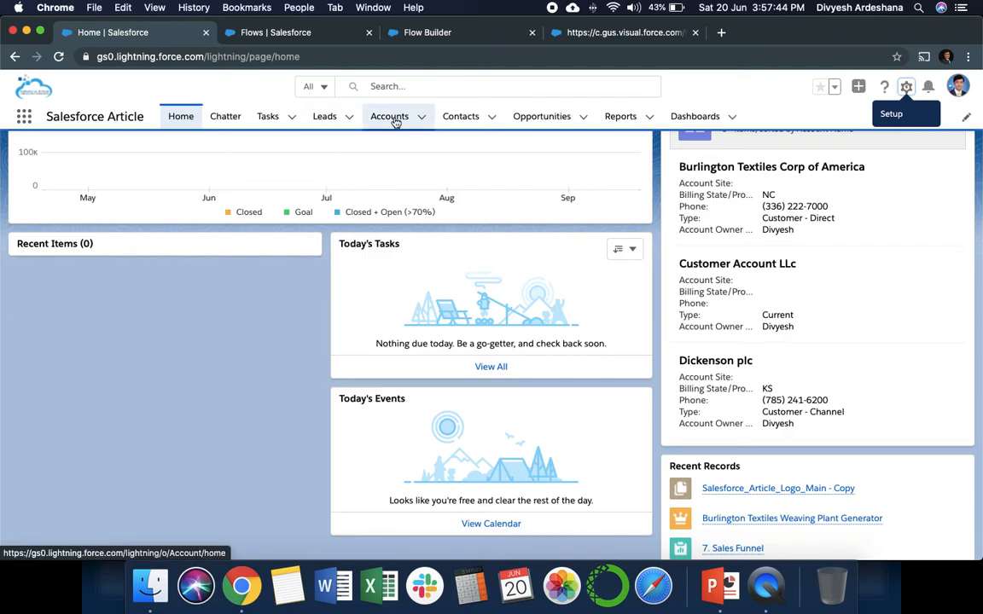
Open My New Account's Details to show phone 123, the website and the description
{"action": "left_click", "coordinate": [389, 116]}
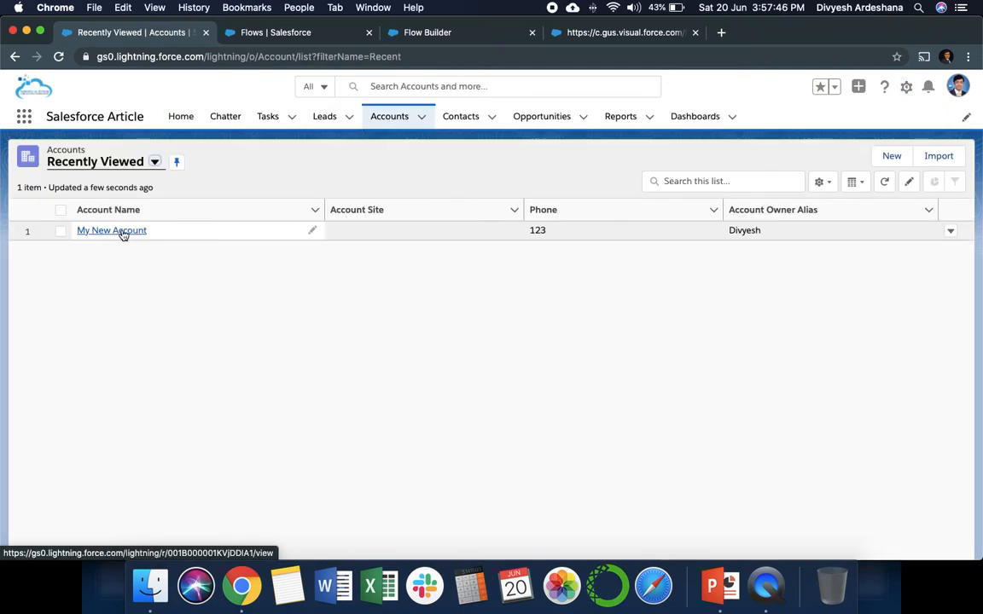
{"action": "left_click", "coordinate": [111, 229]}
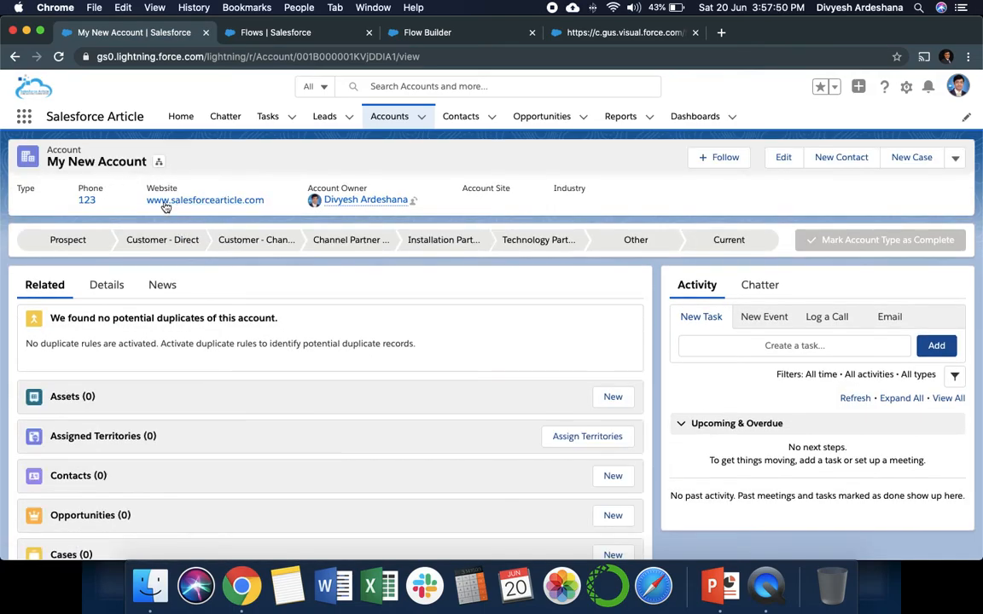
{"action": "left_click", "coordinate": [106, 285]}
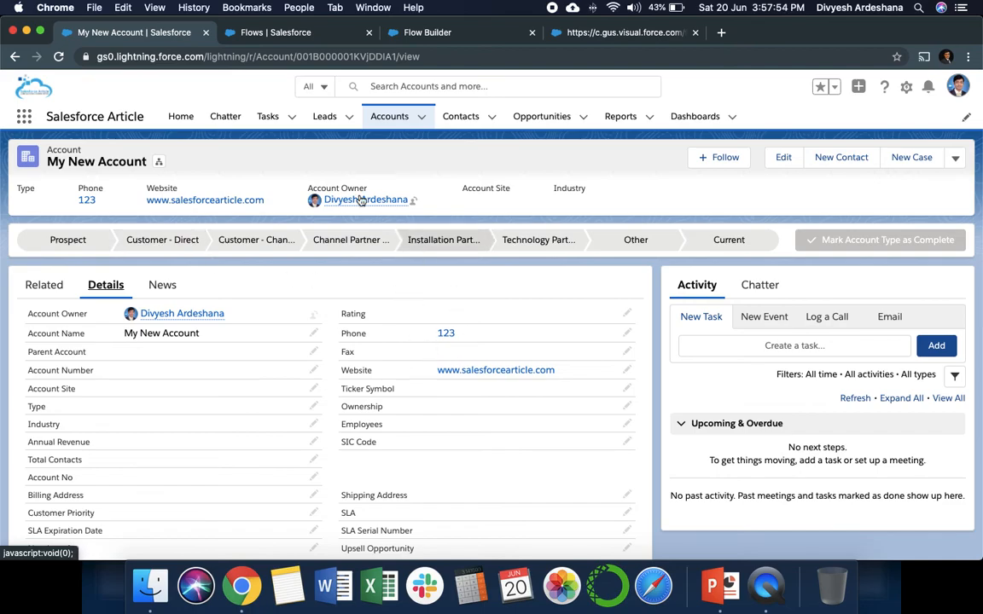
{"action": "scroll", "scroll_direction": "down", "scroll_amount": 3}
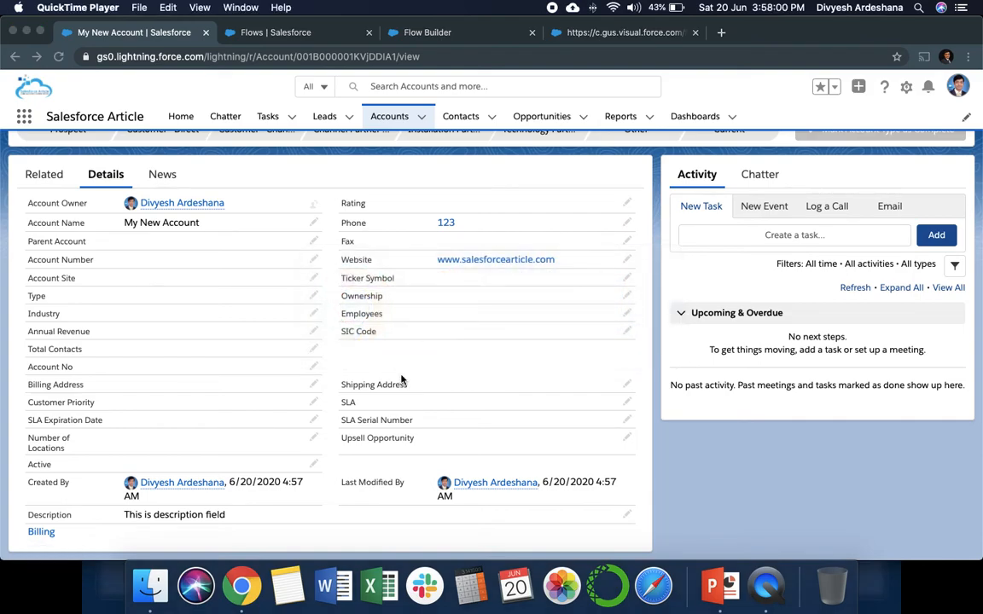
{"action": "mouse_move", "coordinate": [719, 586]}
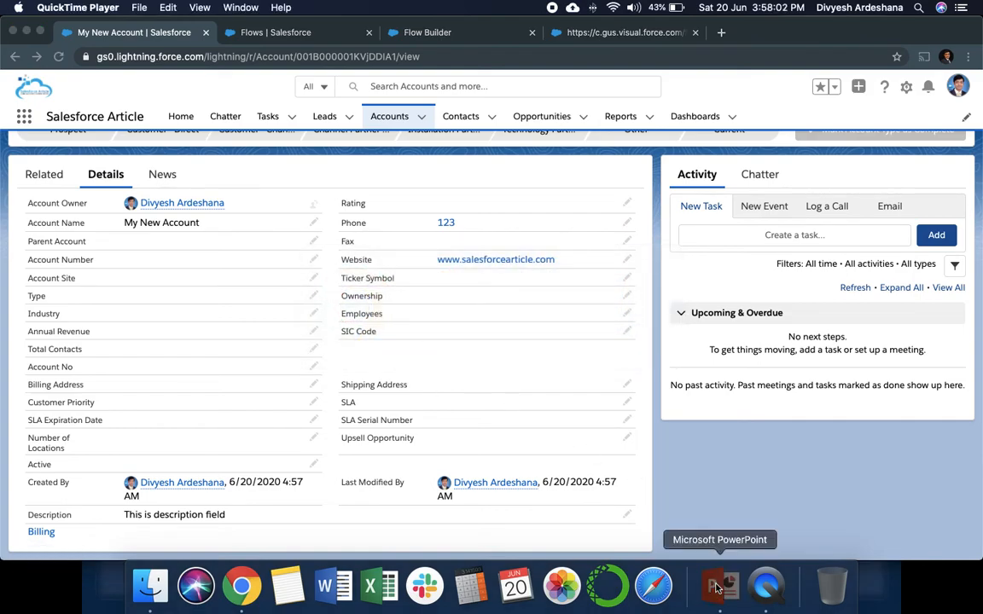
{"action": "left_click", "coordinate": [719, 586]}
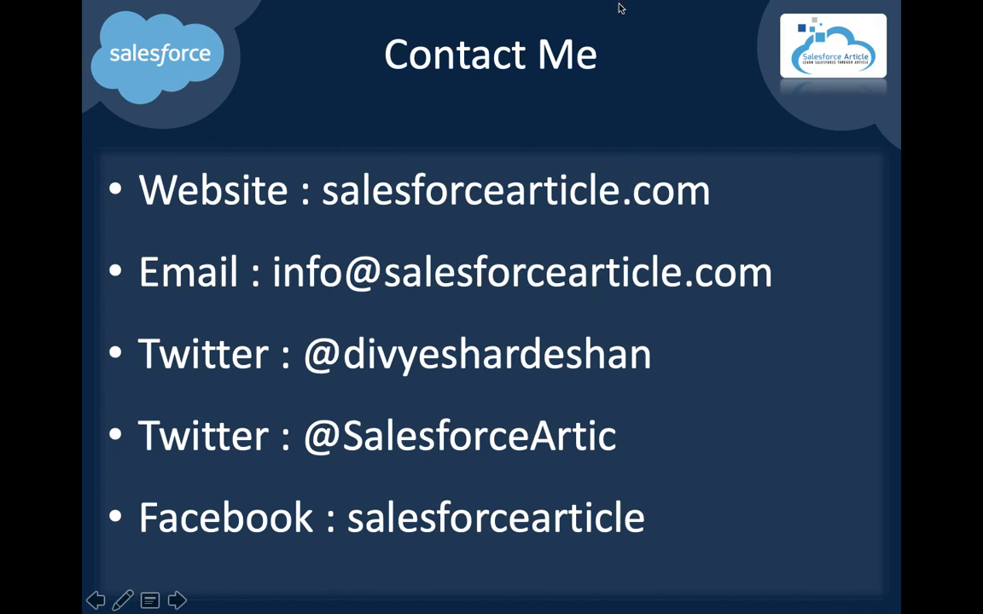